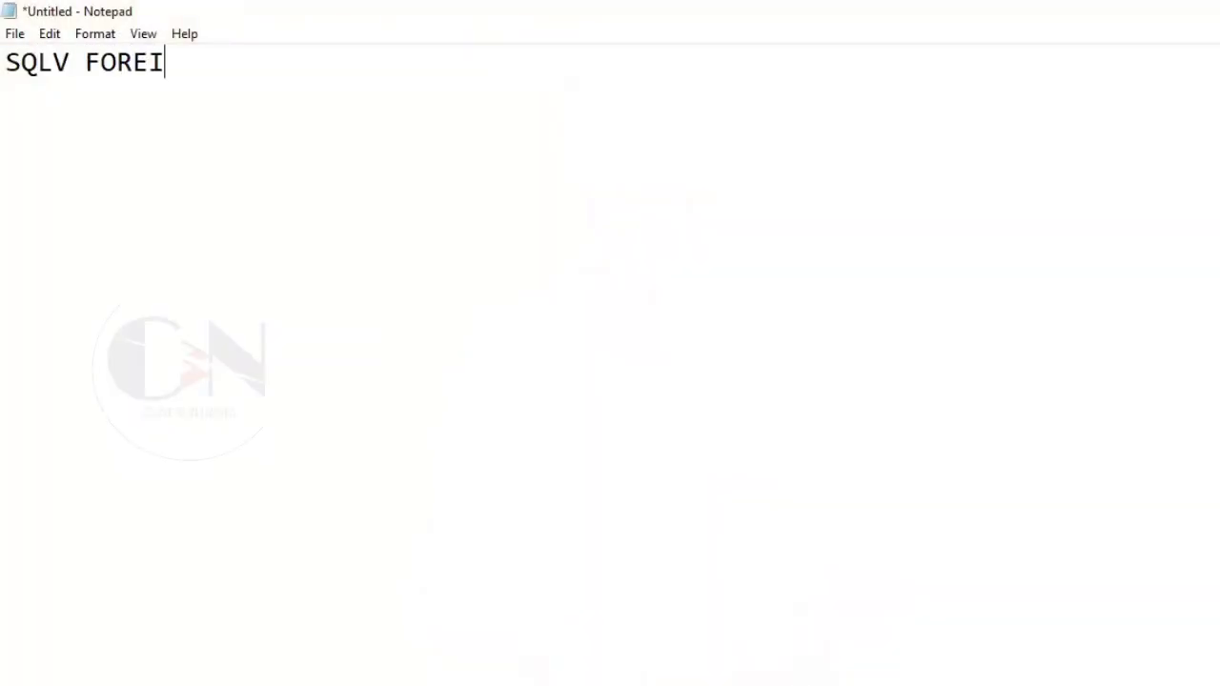
Type the heading 'SQL FOREIGN KEY CONSTRAINTS' in Notepad and move below it.
text(GN KEY CONSTRA)
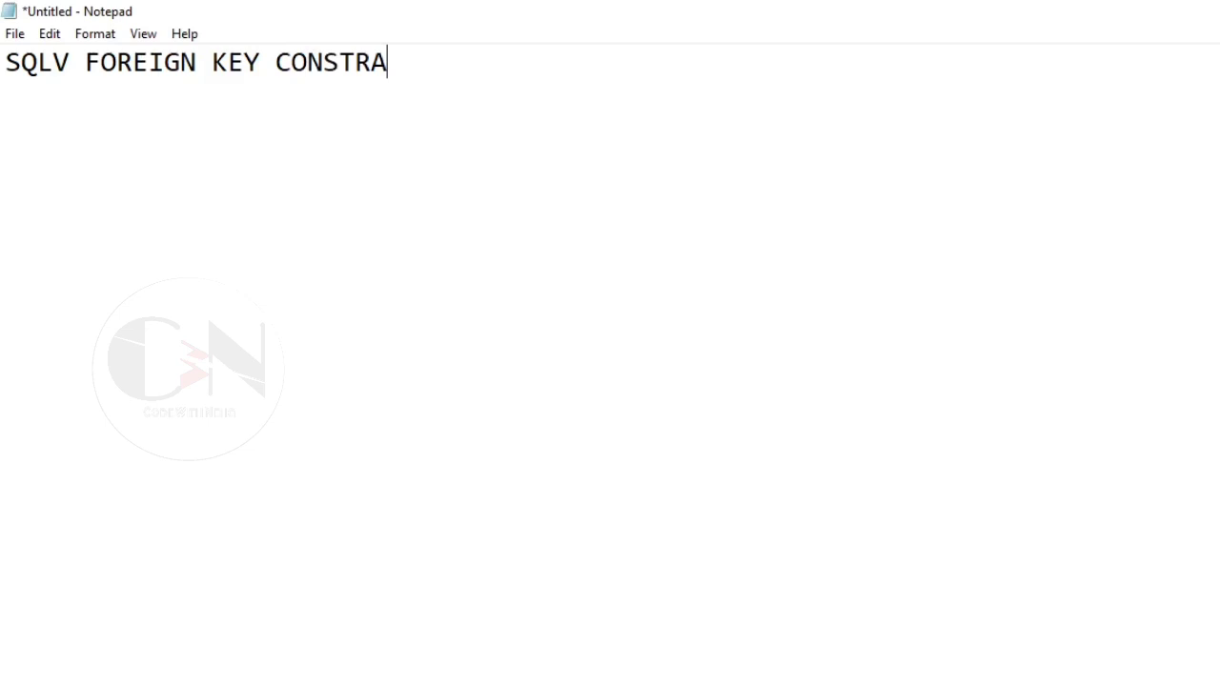
text(INTS)
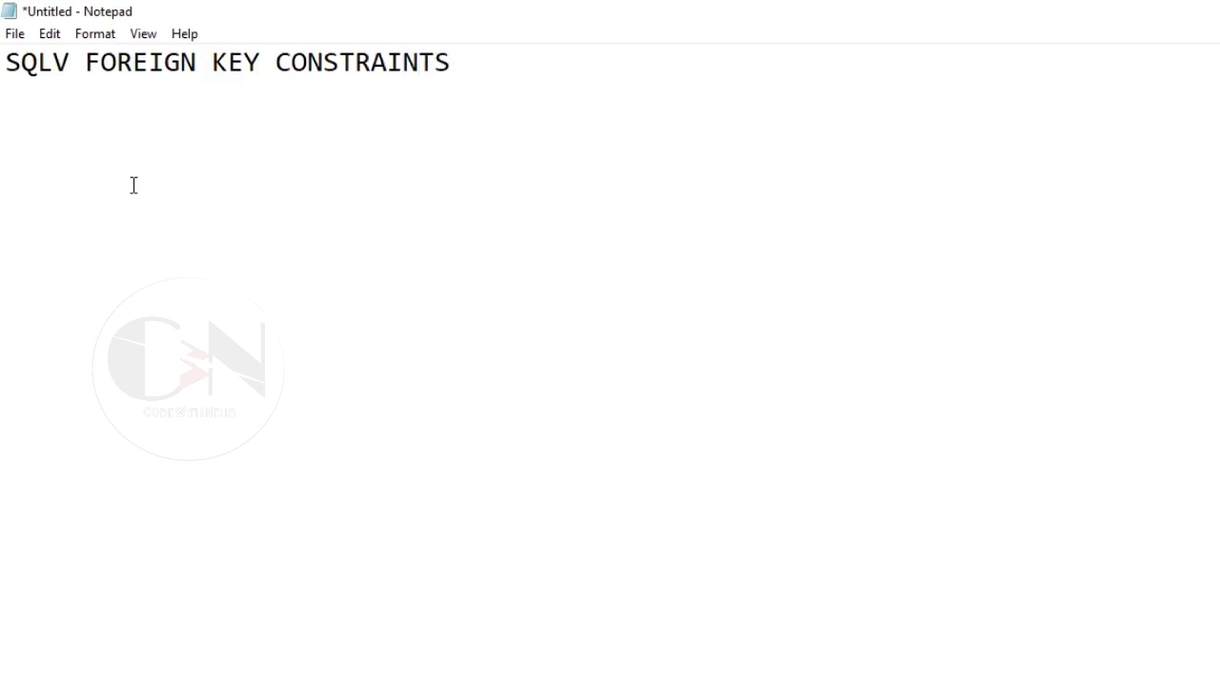
key(Backspace)
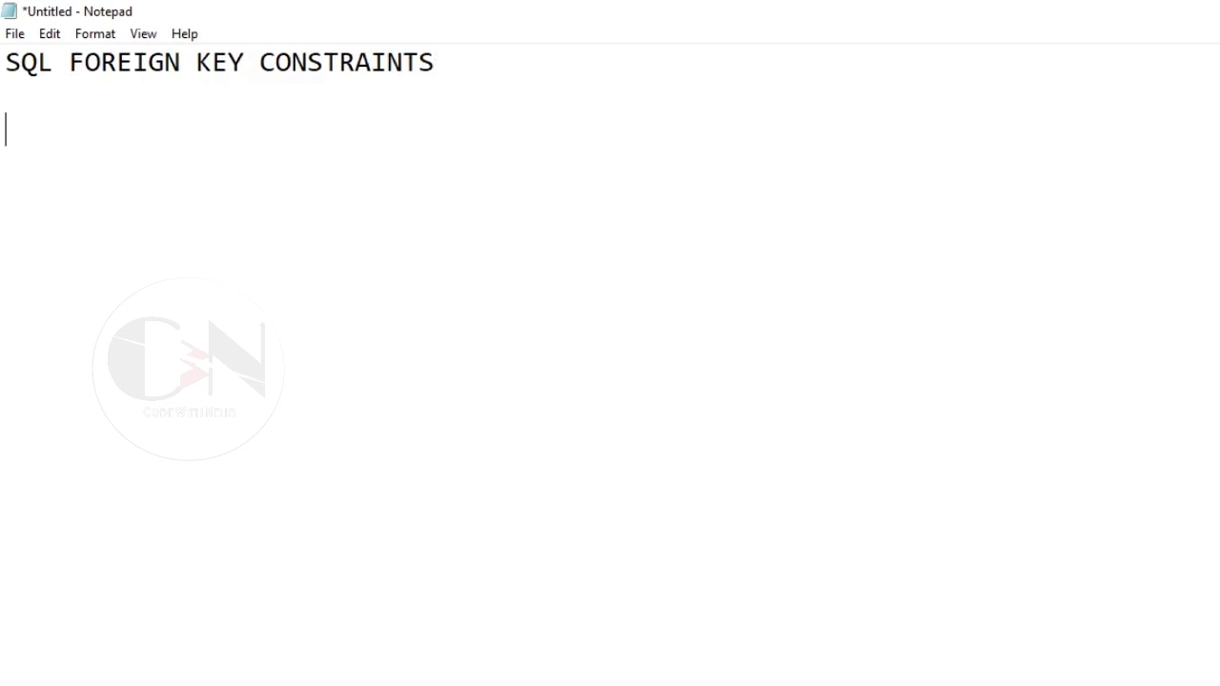
Write that the FOREIGN KEY constraint prevents actions that would destroy links between tables.
text(The)
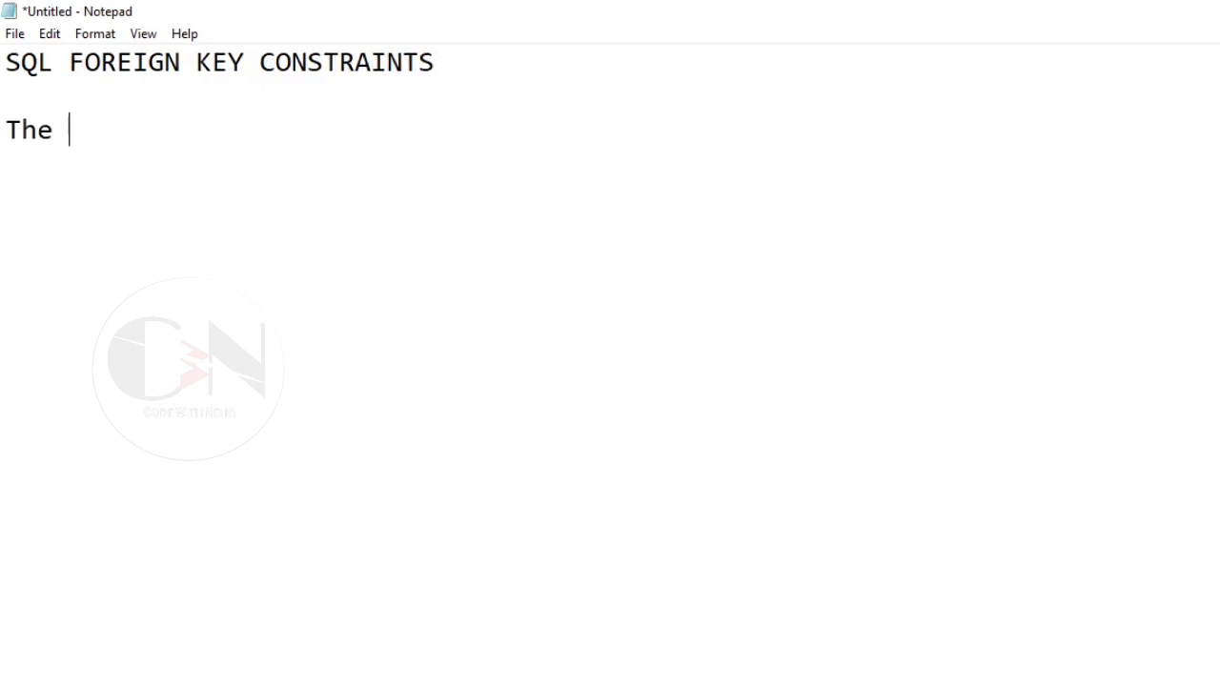
text(FOREIGN KEY)
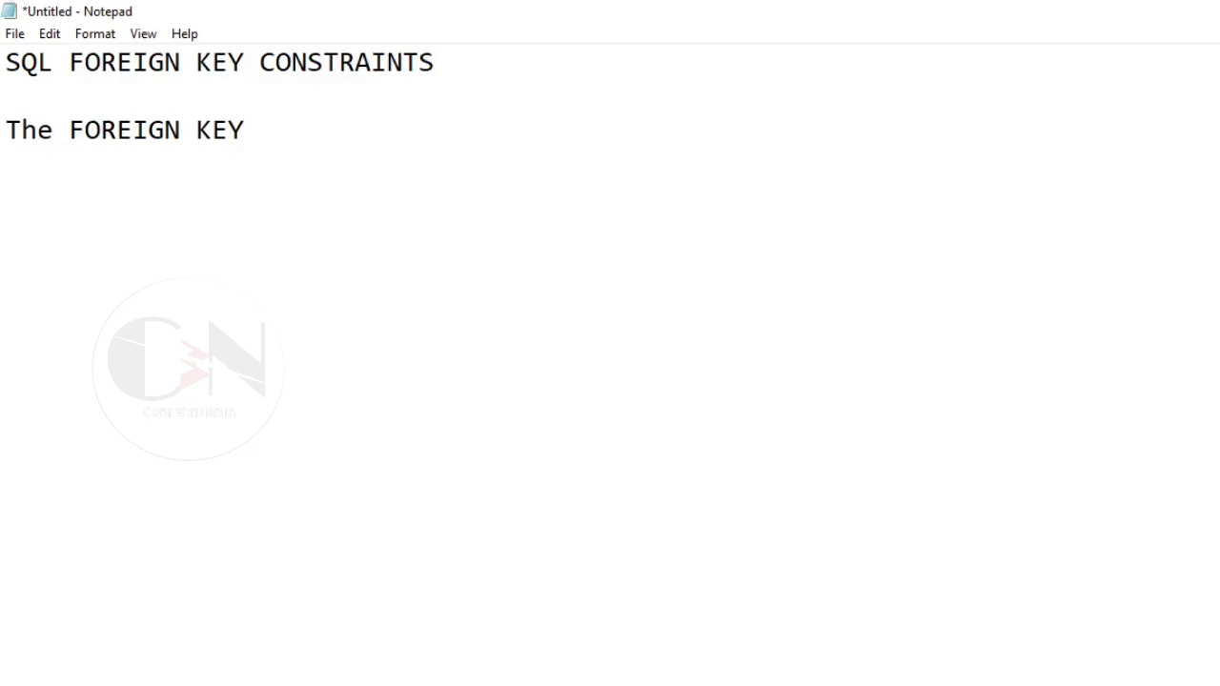
text(constraint)
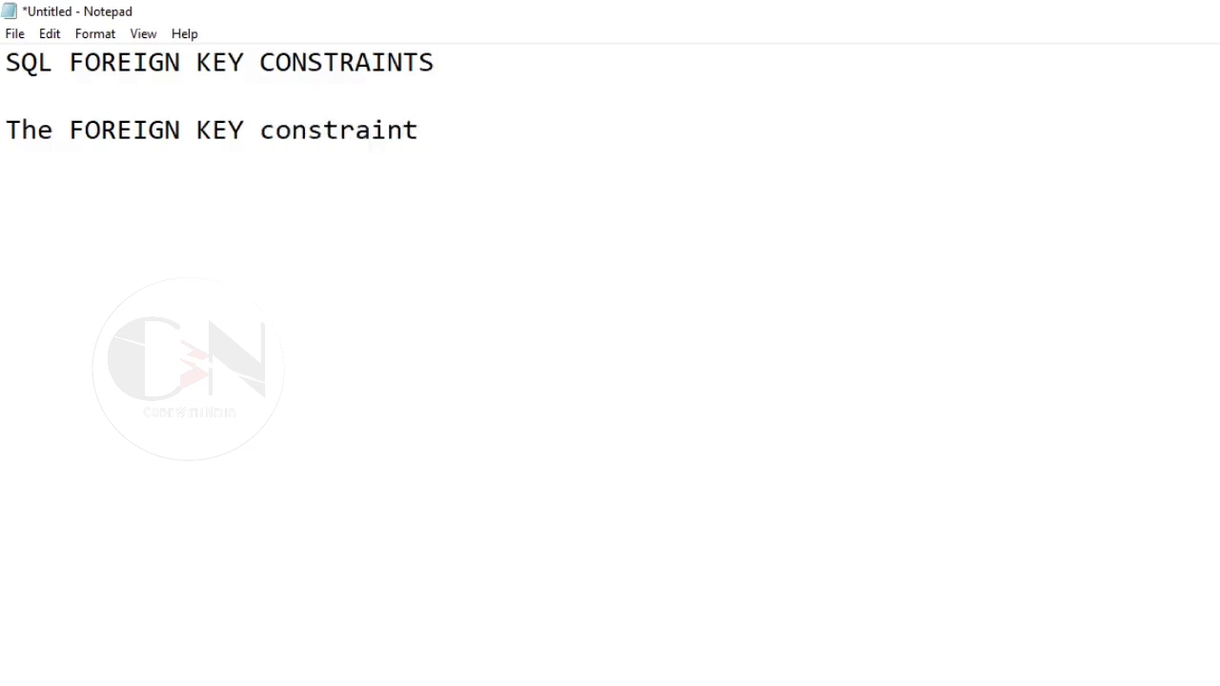
text(is used to prevent actio)
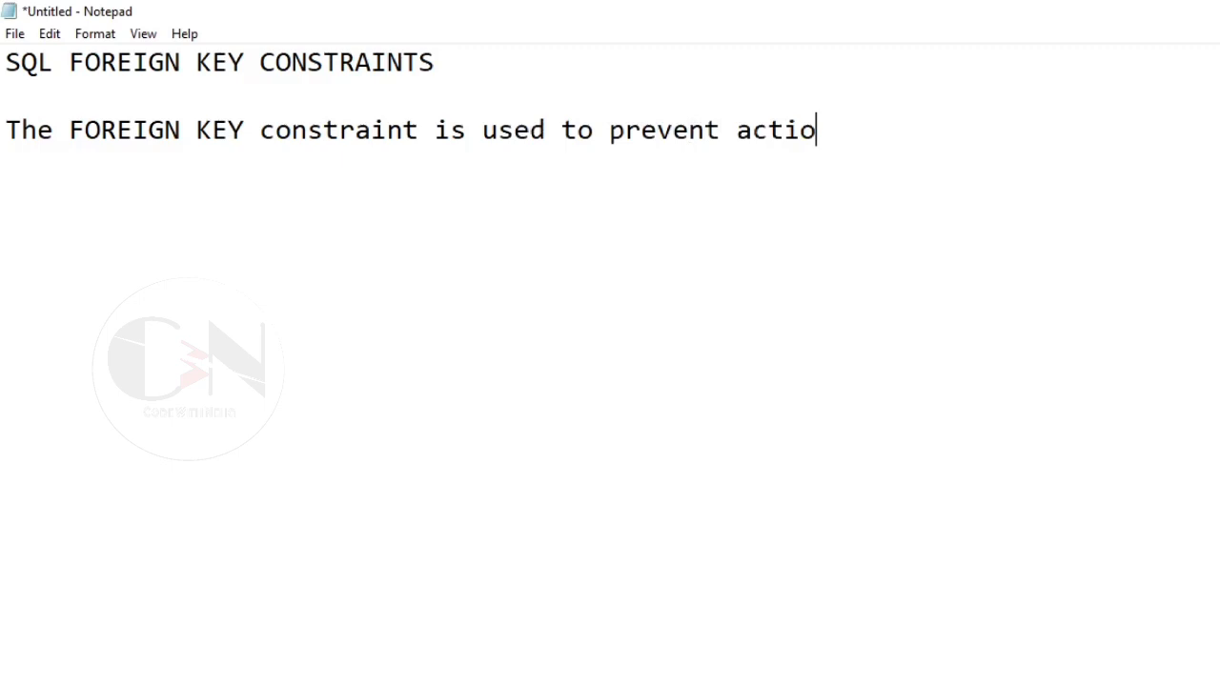
text(ns that would)
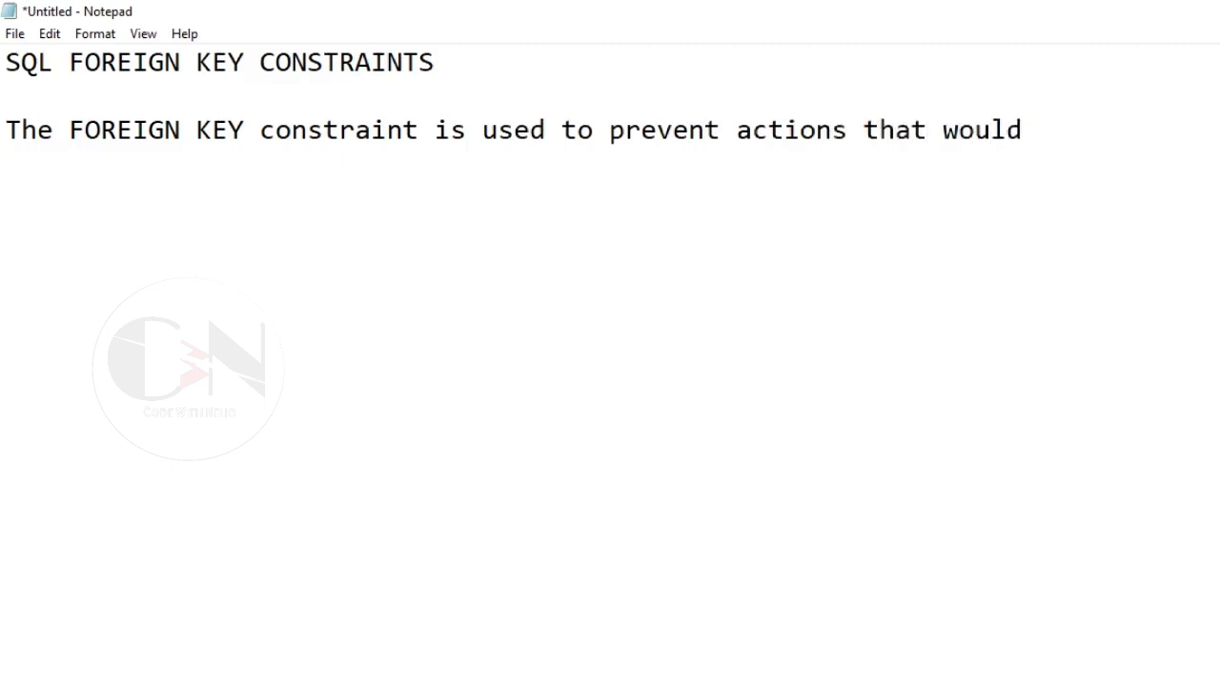
text(destroy links between tables)
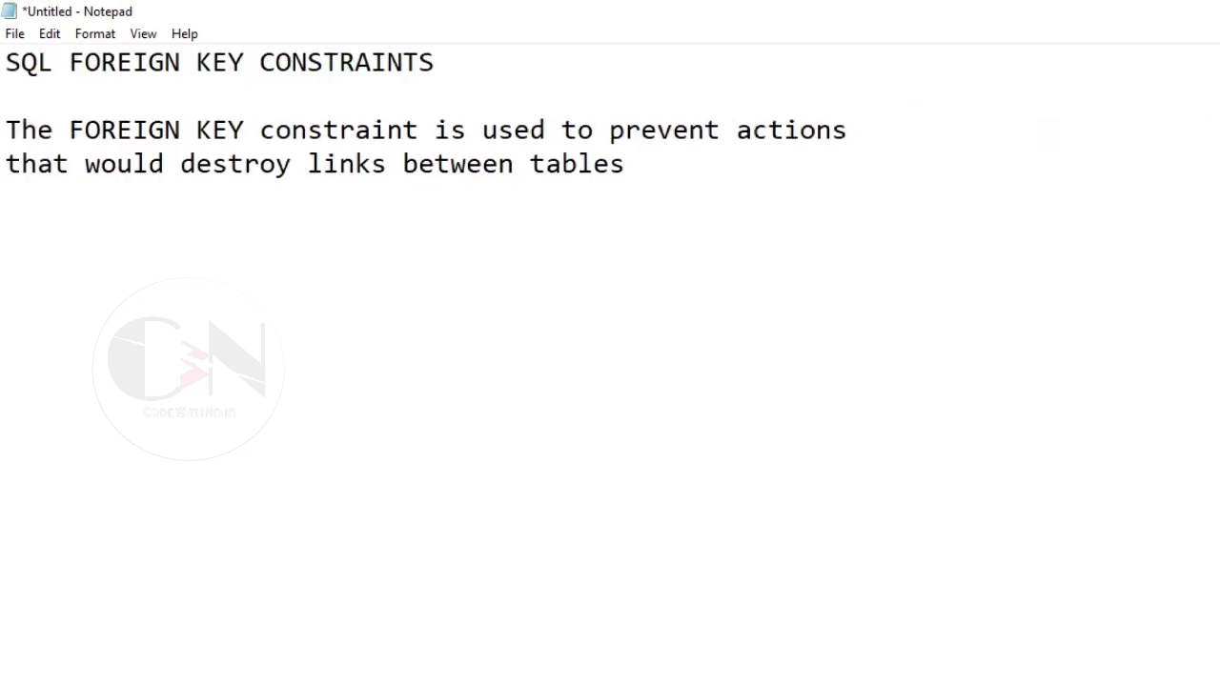
text(A FOREI)
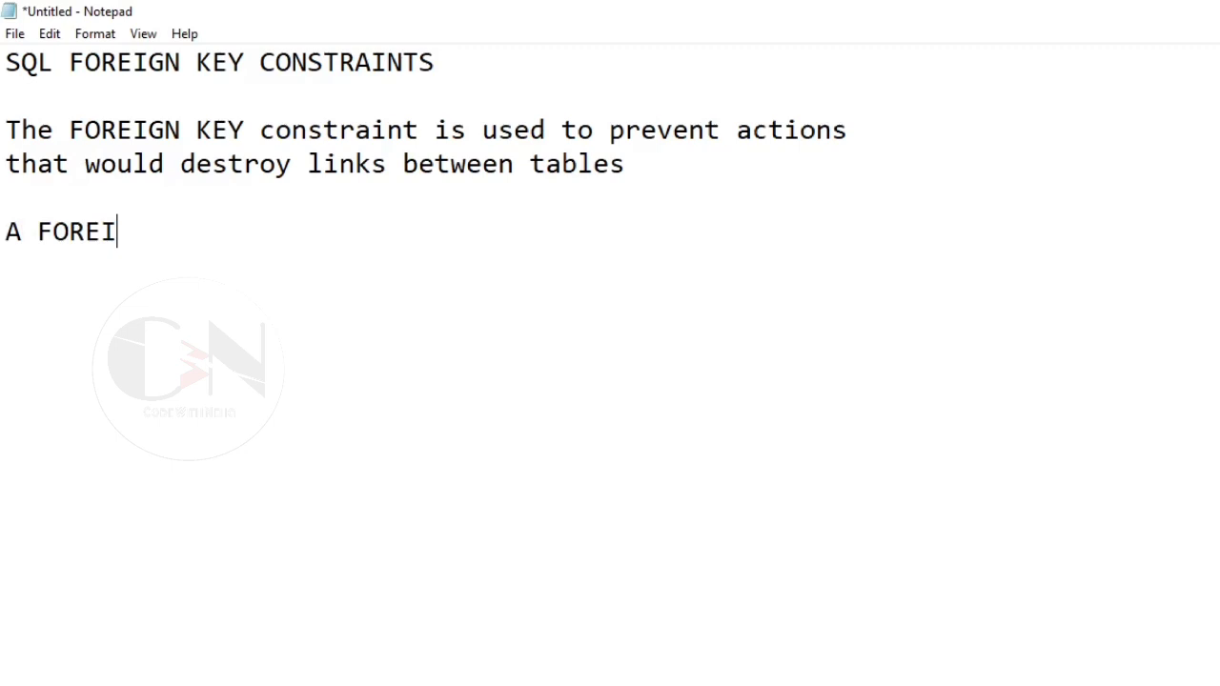
Define a FOREIGN KEY as fields in one table referring to another table's primary key.
text(GN KEY i)
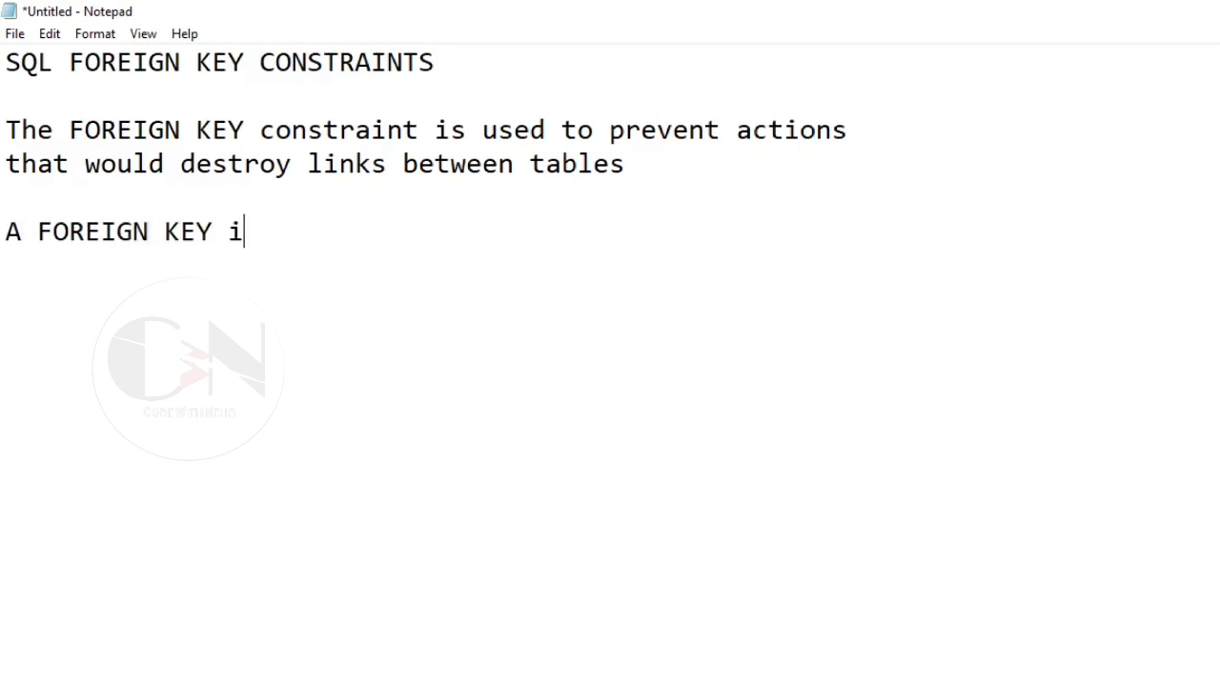
text(s a field)
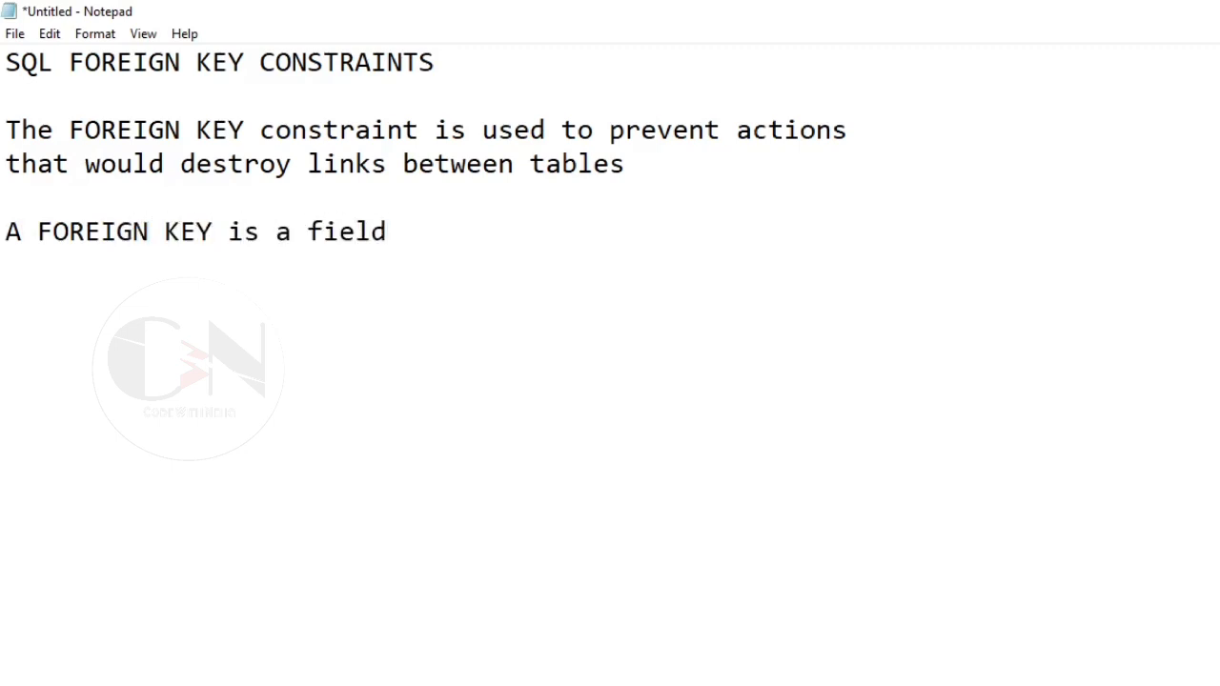
text(or)
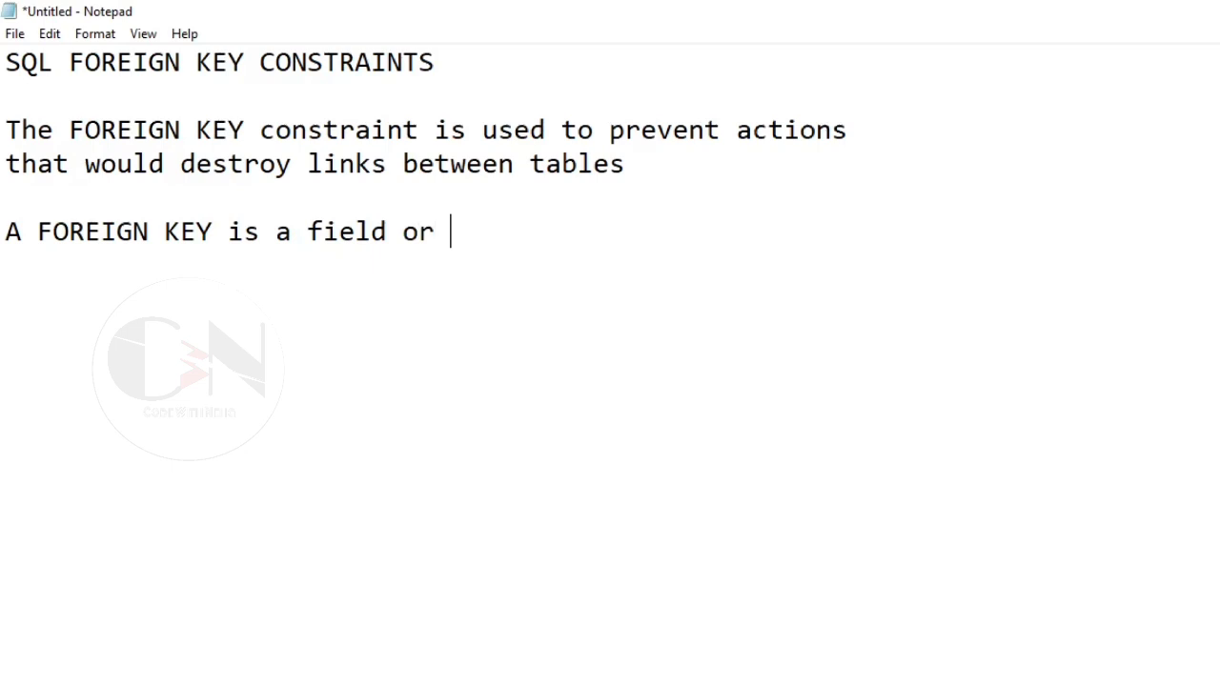
text(collection of)
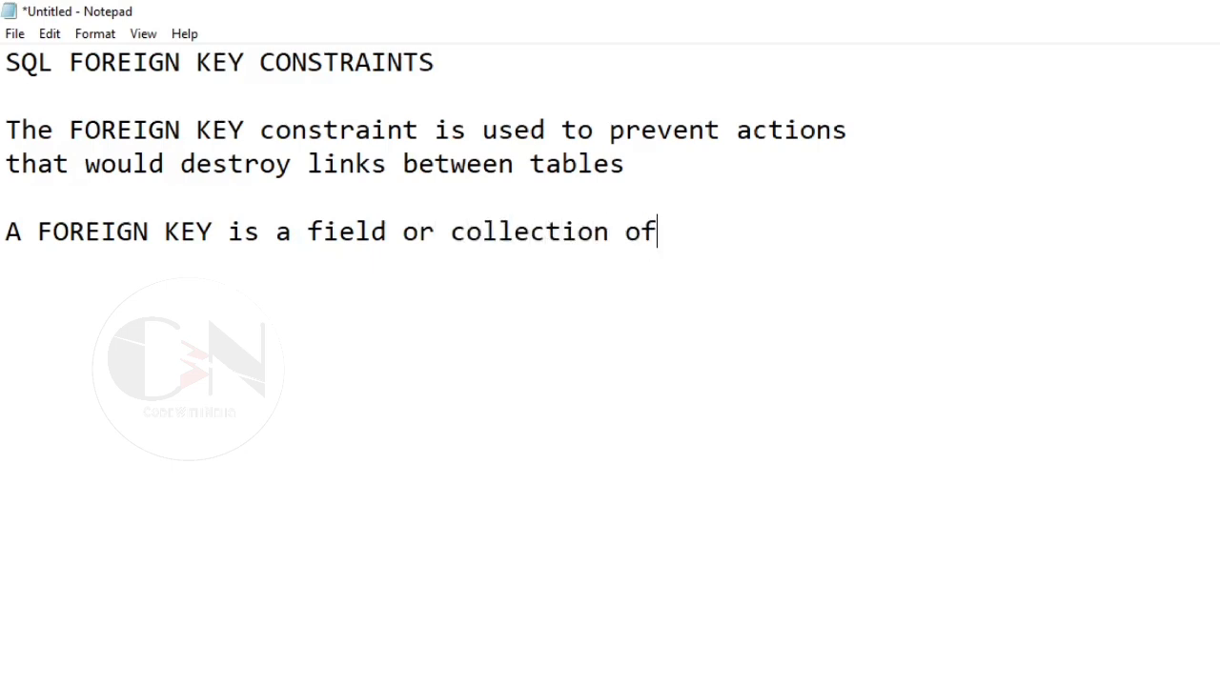
text(field i)
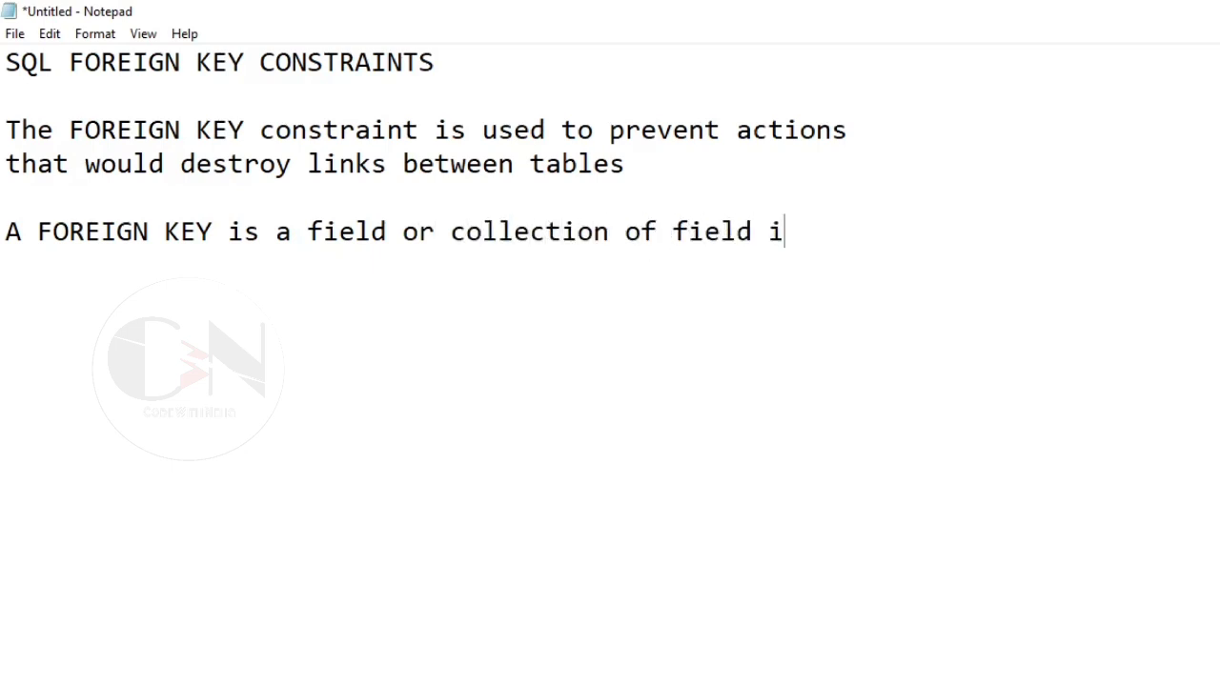
text(n one table)
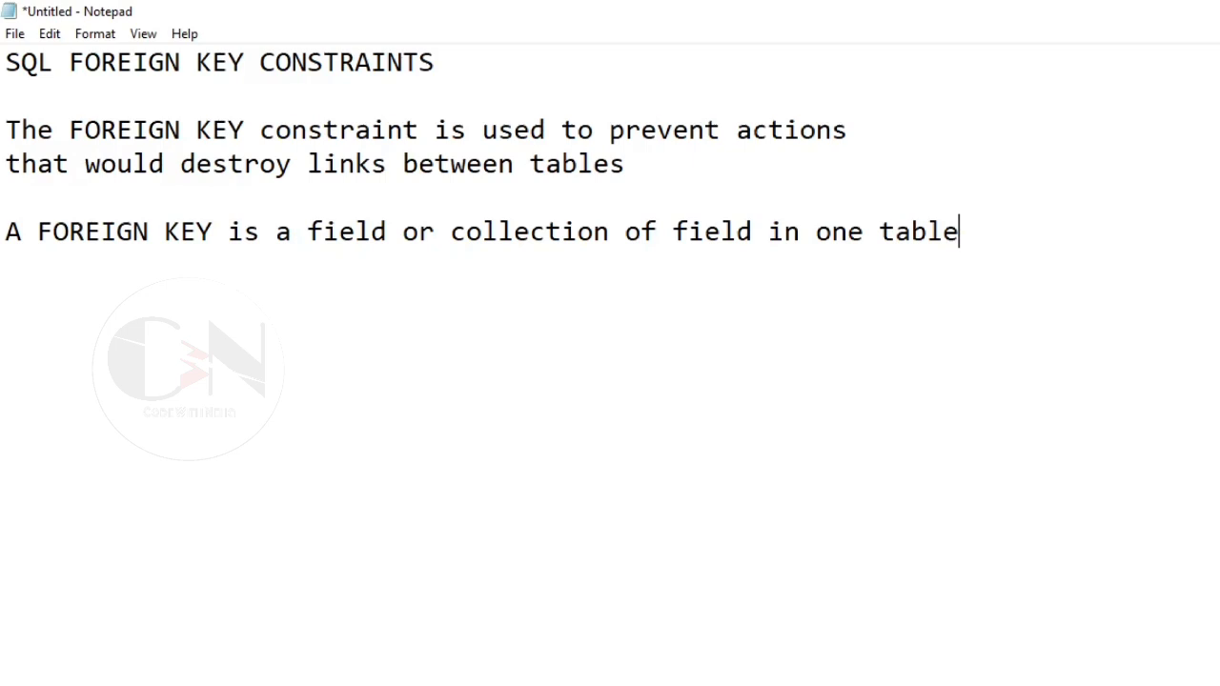
text(, that refere)
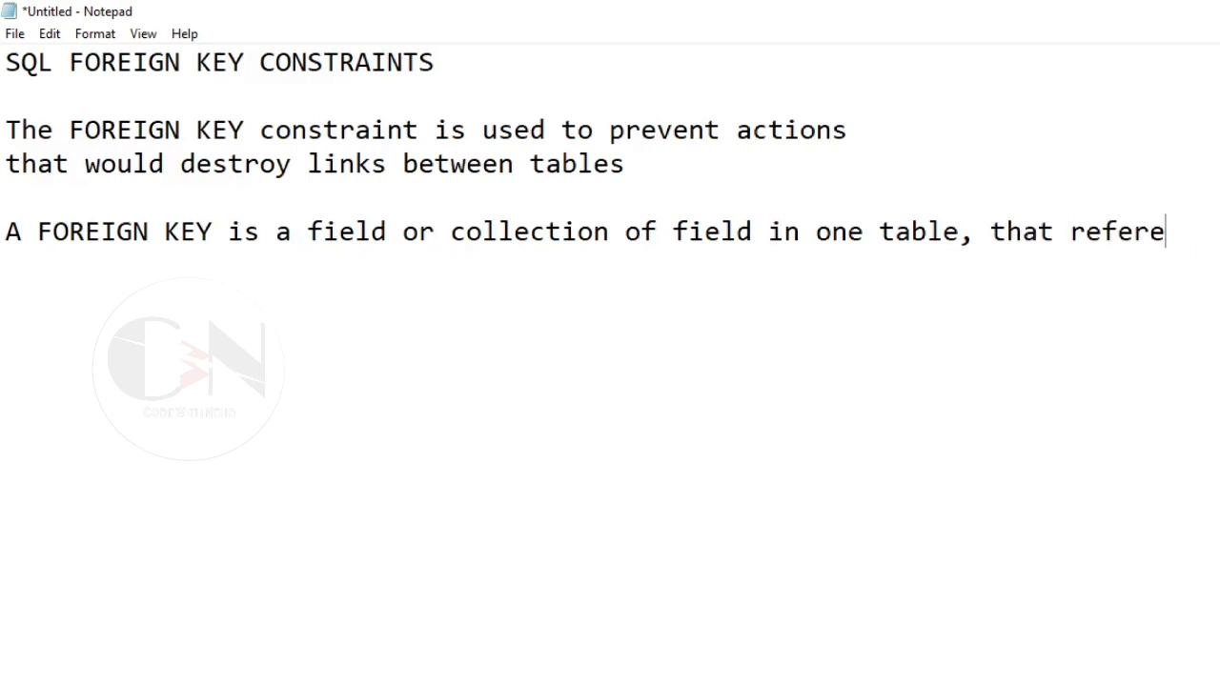
text(rs to the primary key in another table)
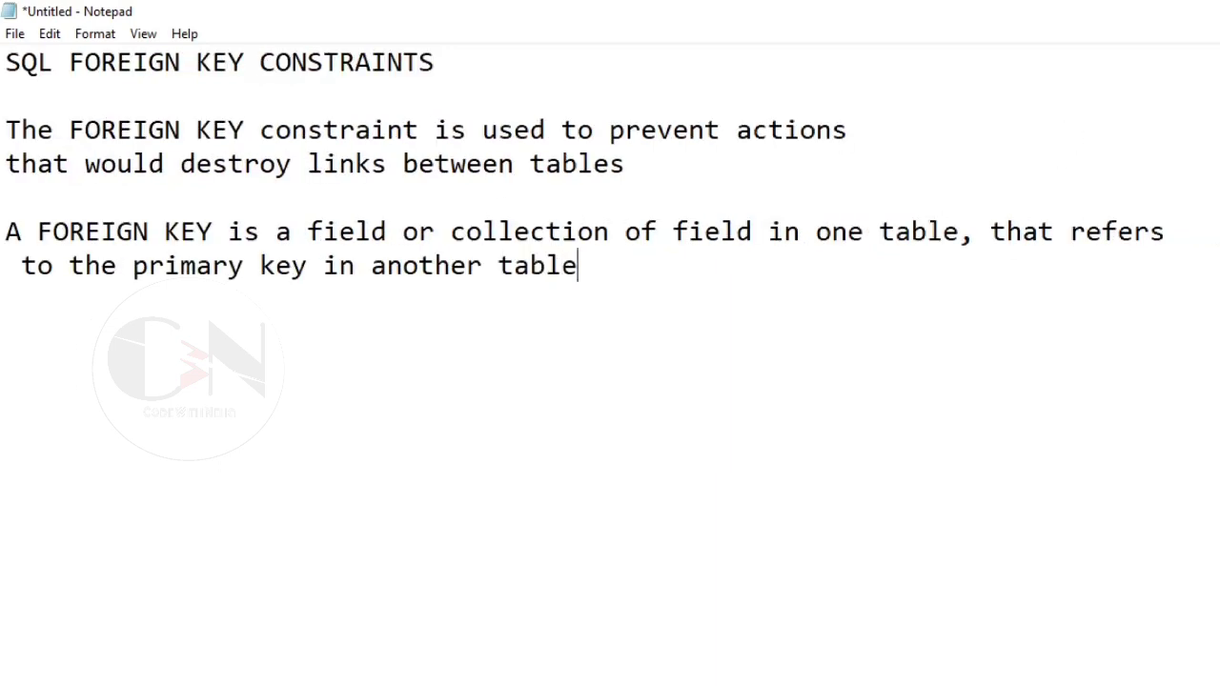
text(.)
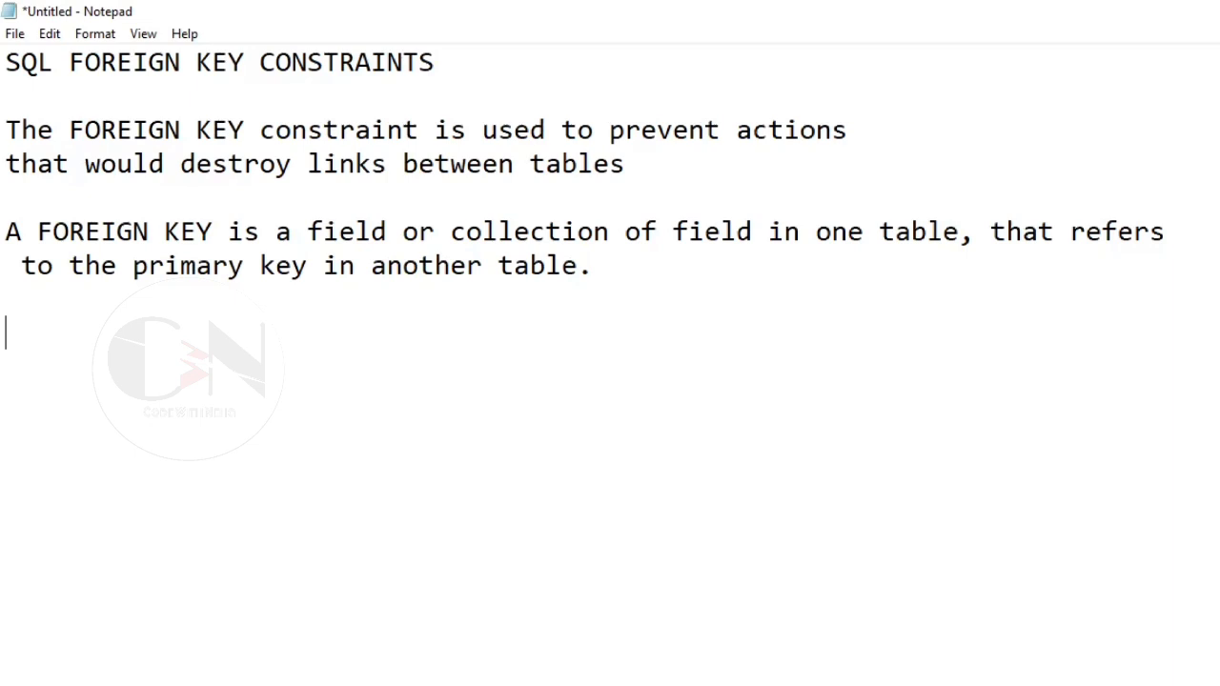
Add the sentence naming the child table and the referenced or parent table.
text(The)
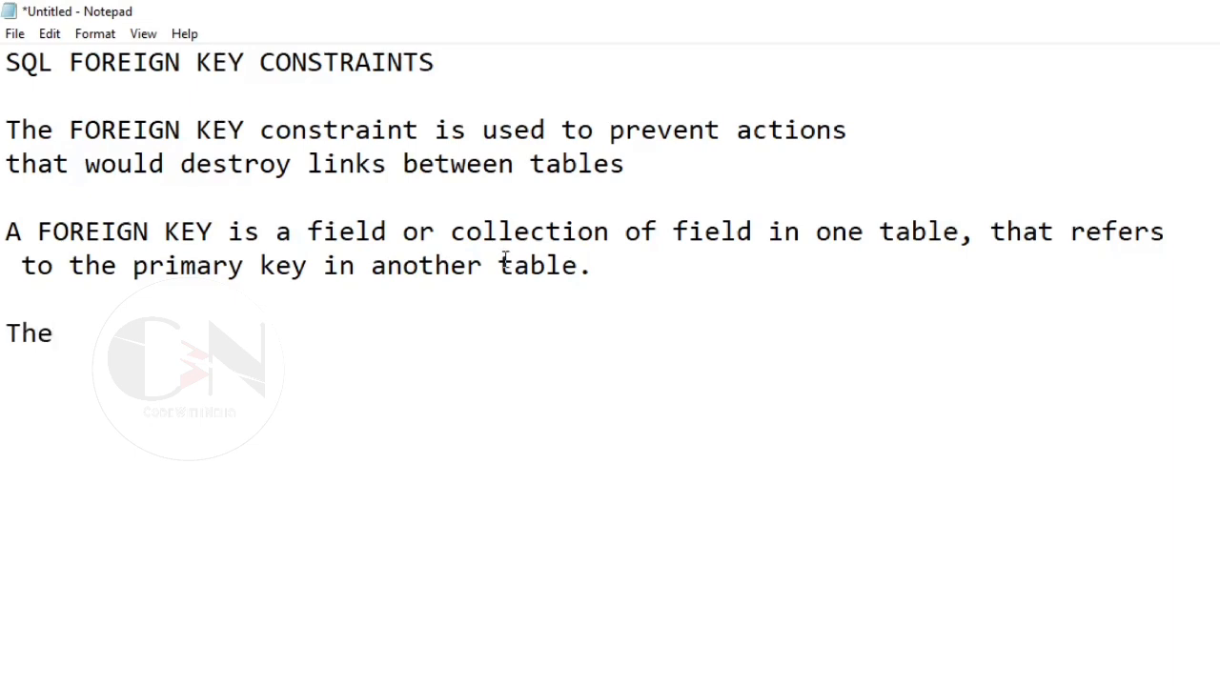
text(table)
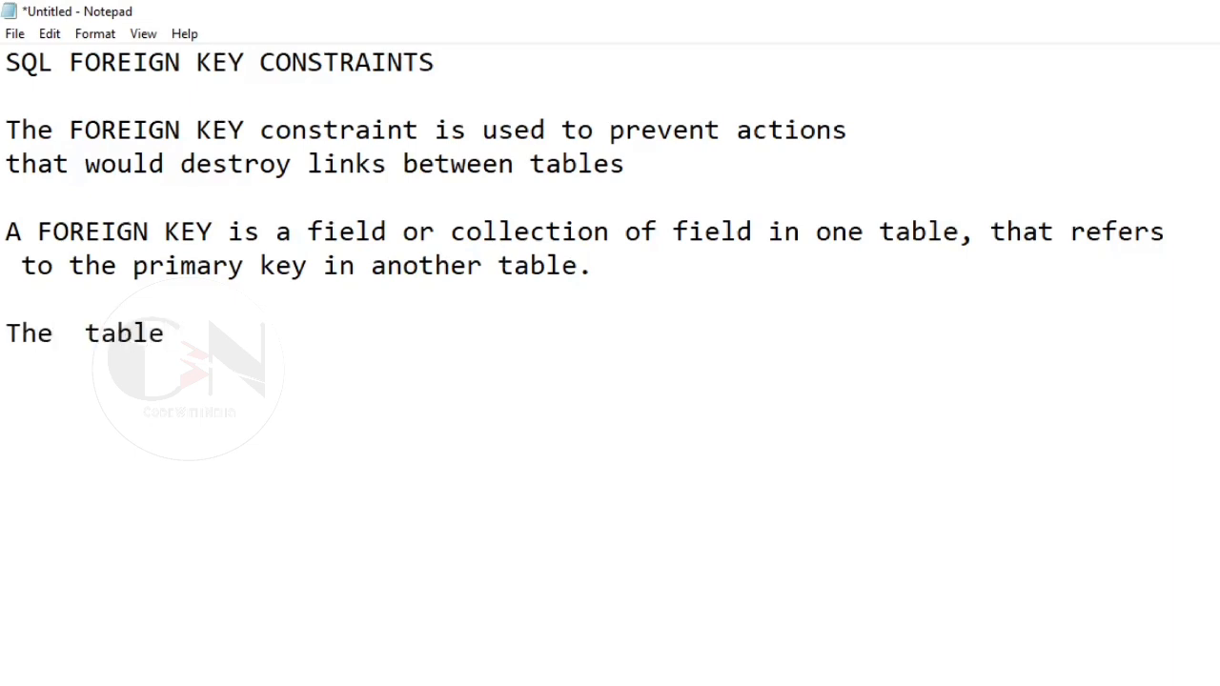
text(with the)
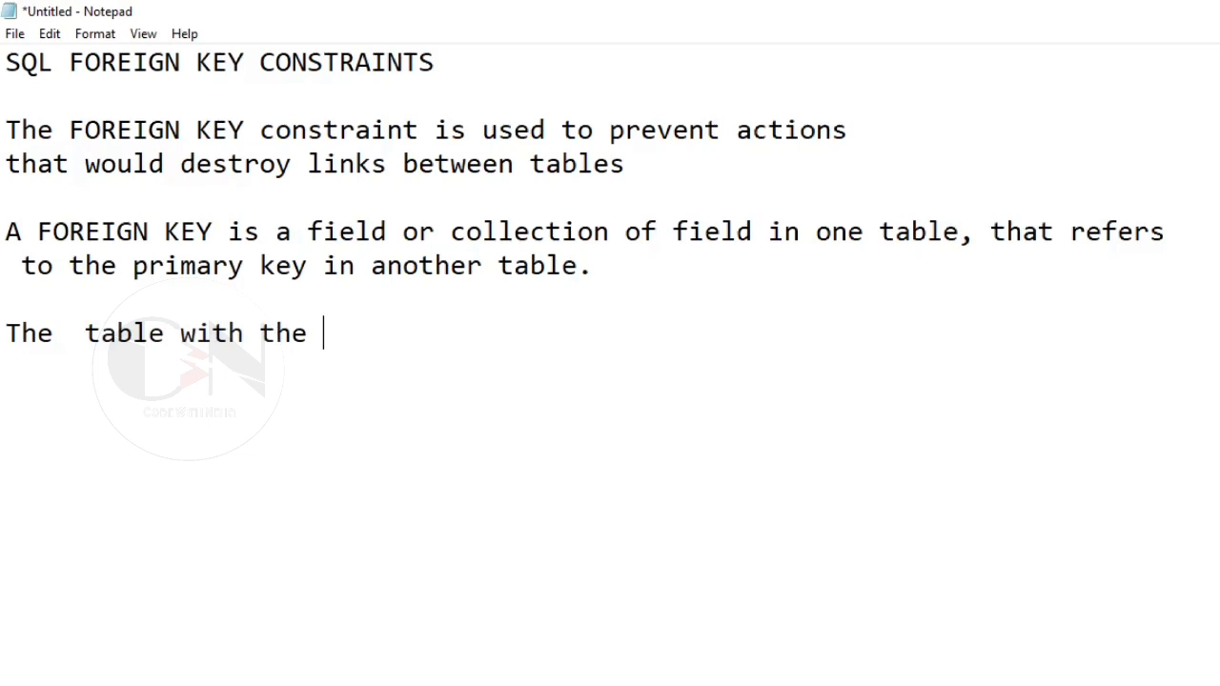
text(foreign key is called)
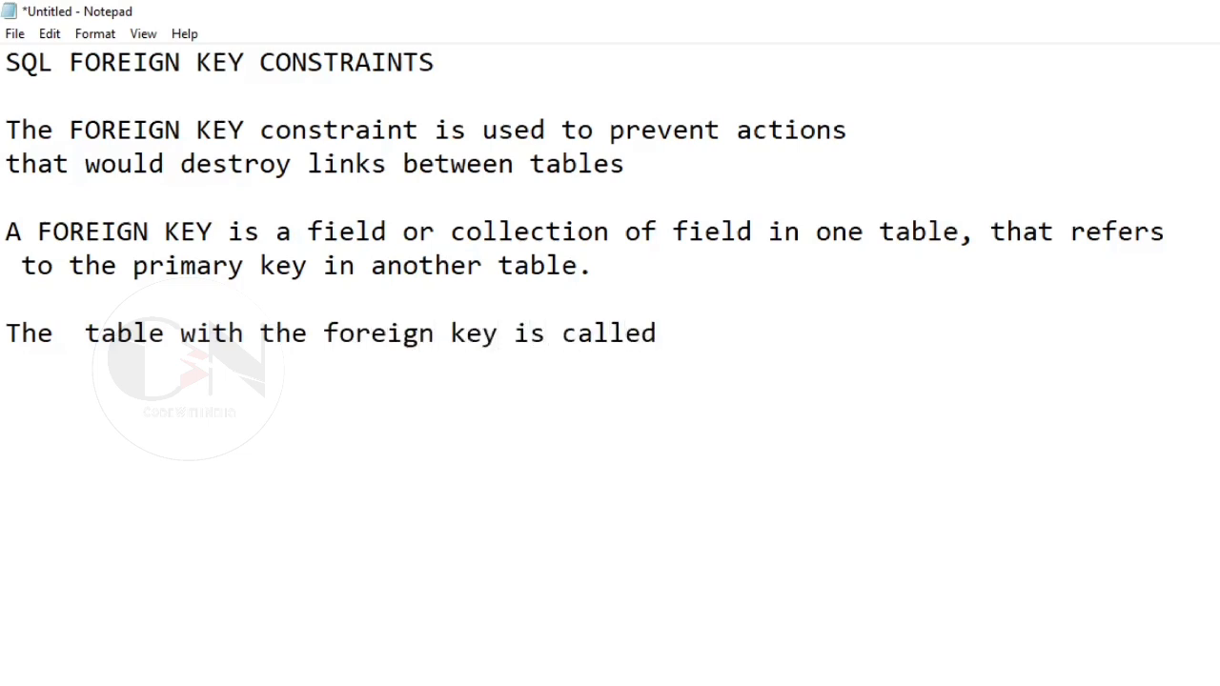
text(the child table)
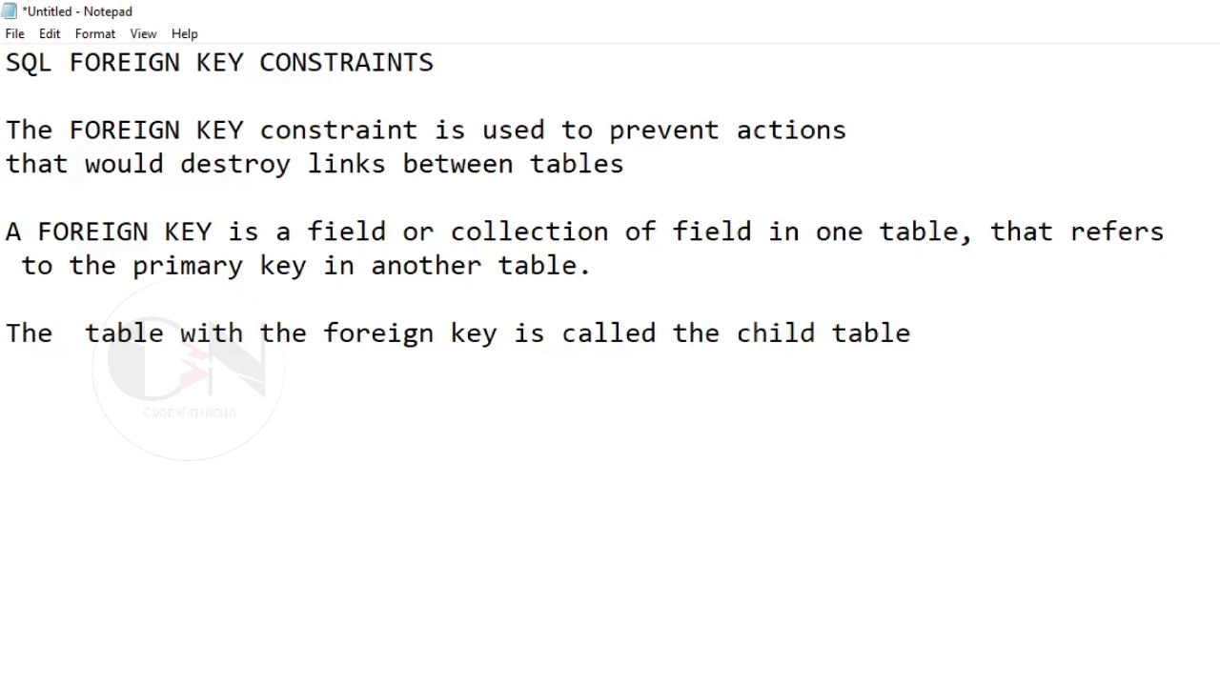
text(, and the tabl)
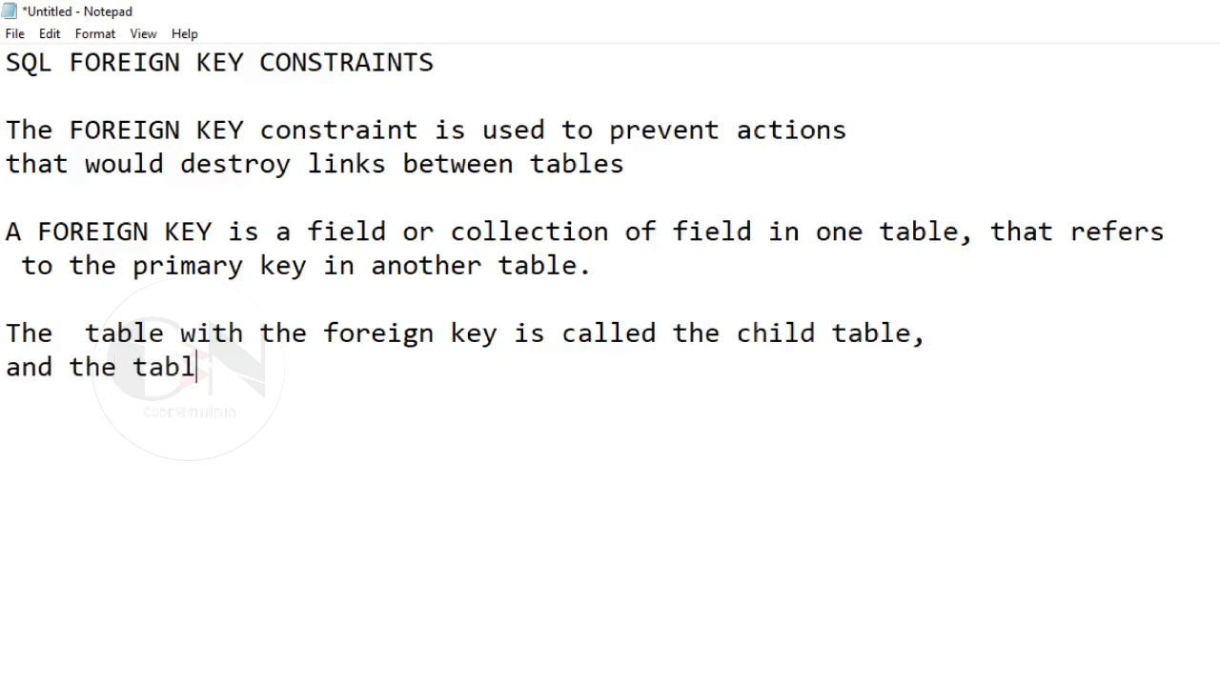
text(e with the primary)
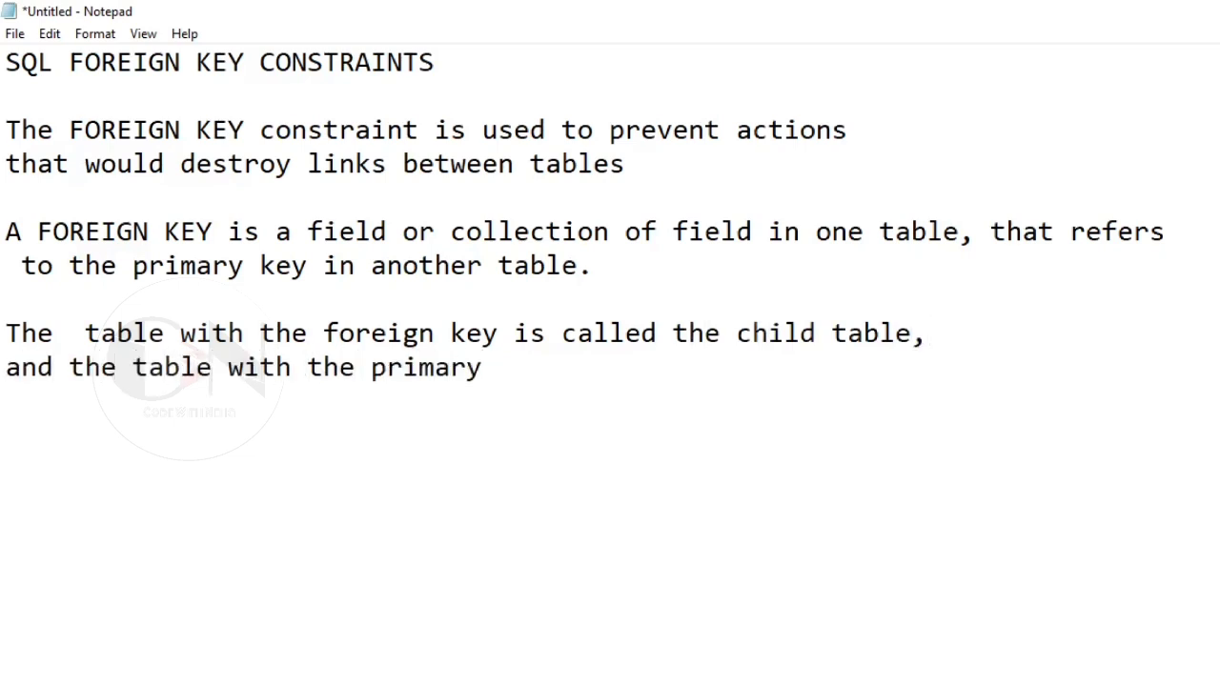
text(key is called the re)
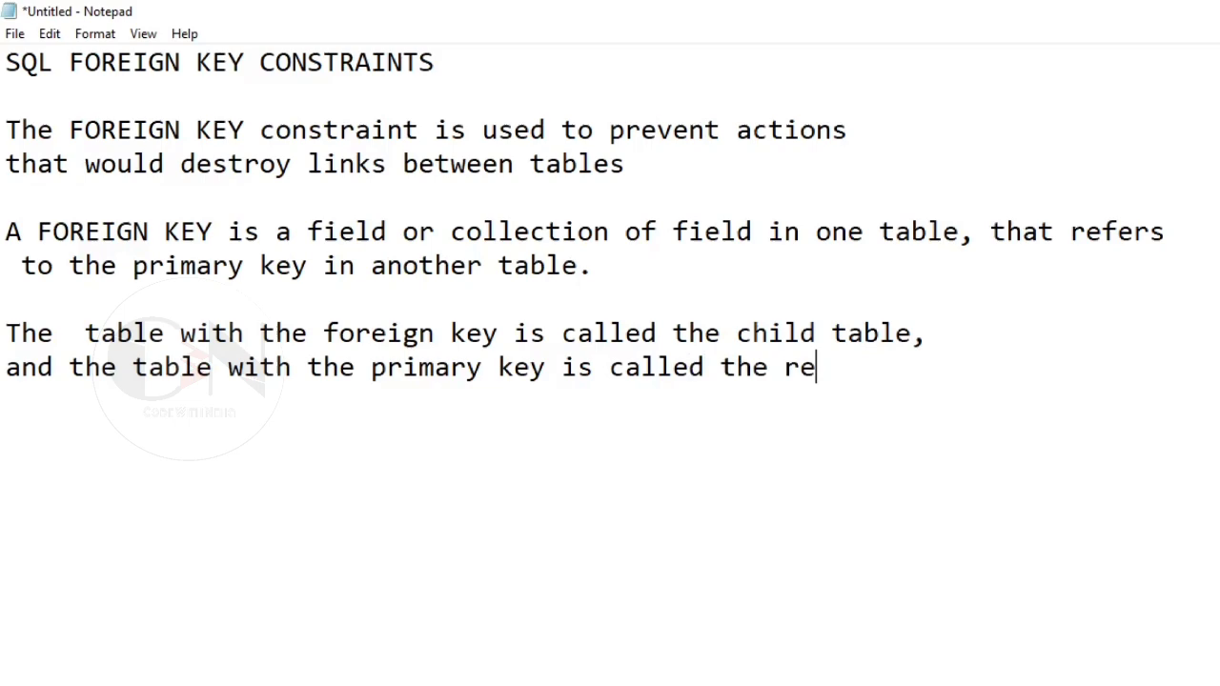
text(ferenced or pa)
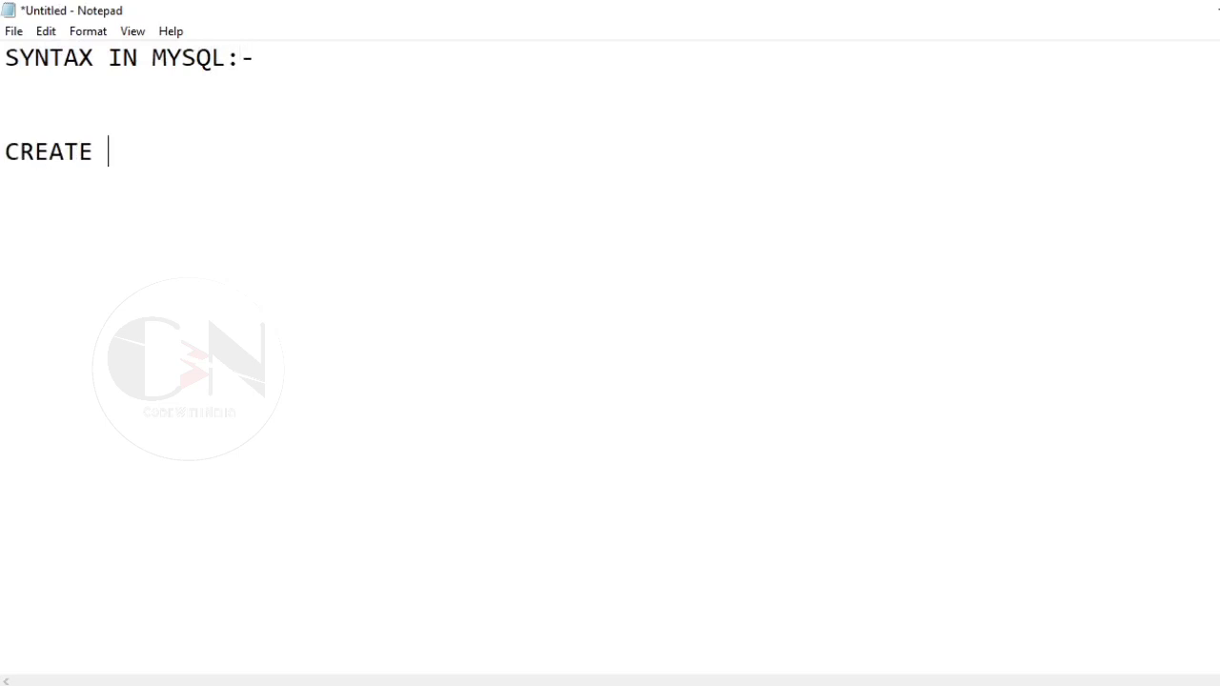
Type the CREATE TABLE table2( template with column1 through columnN datatype lines.
text(TABLE table)
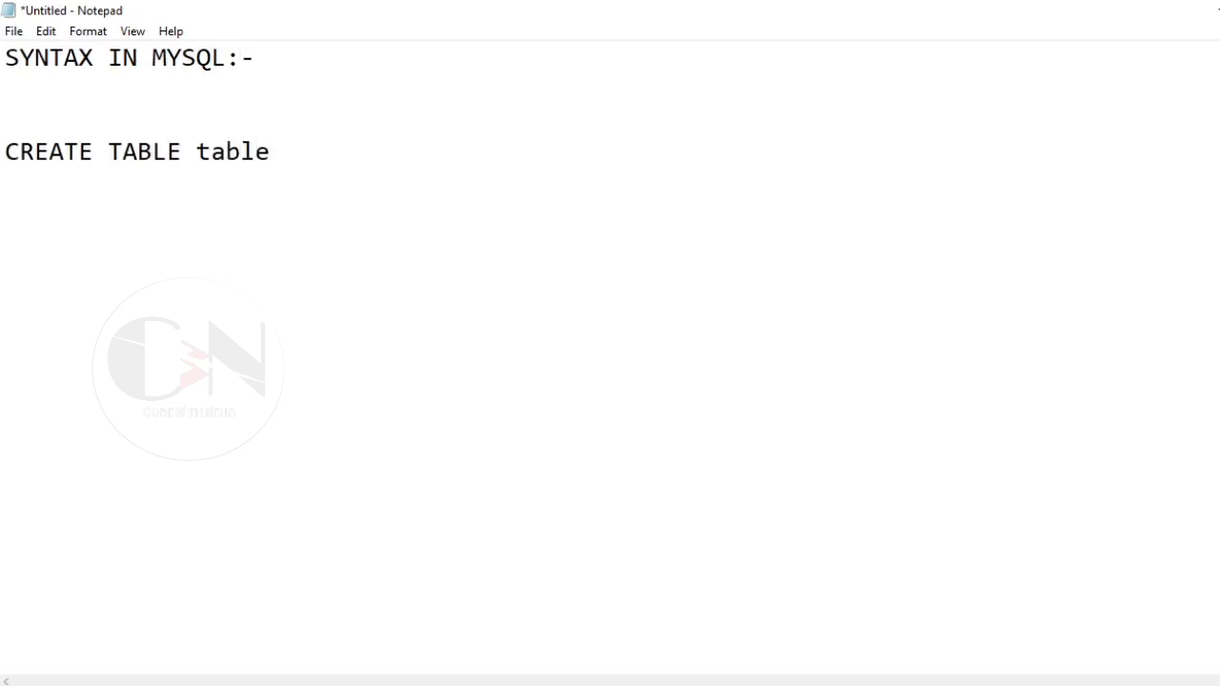
text(2()
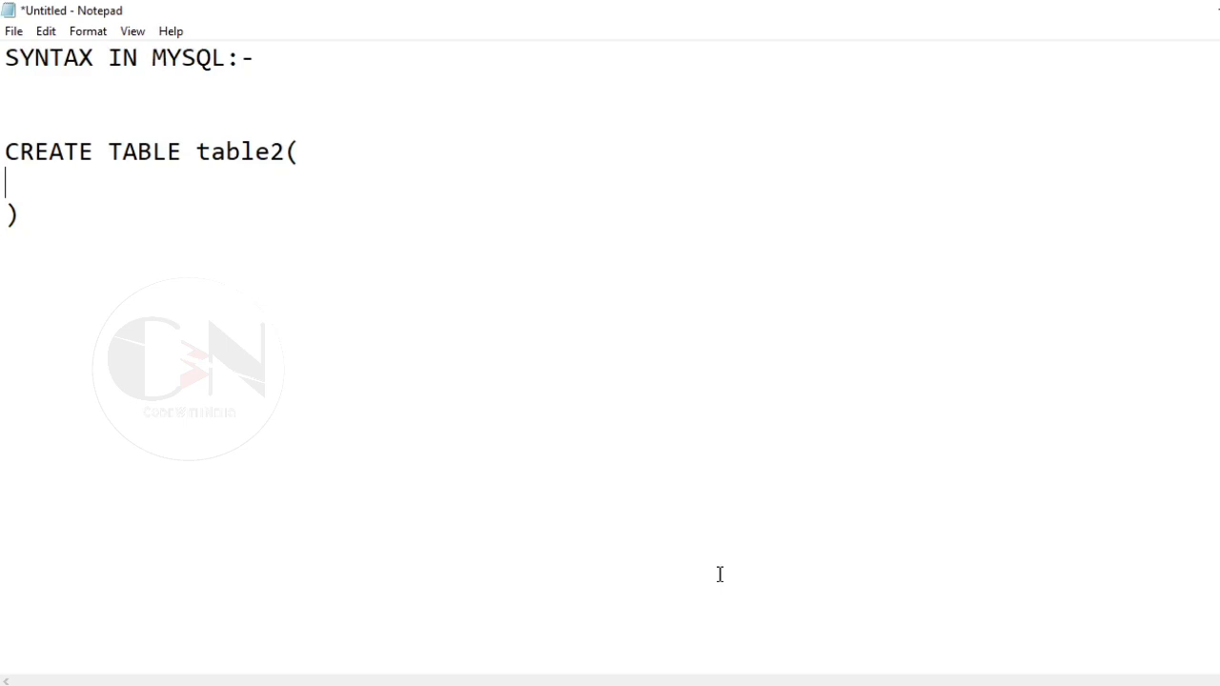
text(column1 dat)
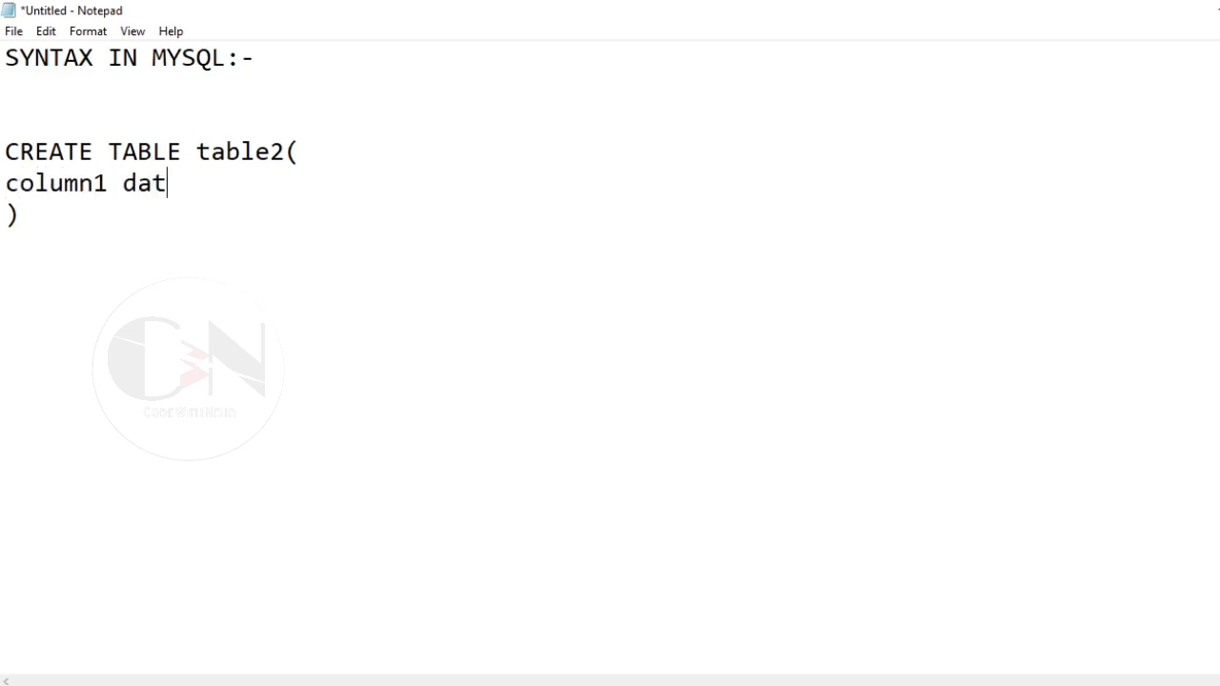
text(atype,)
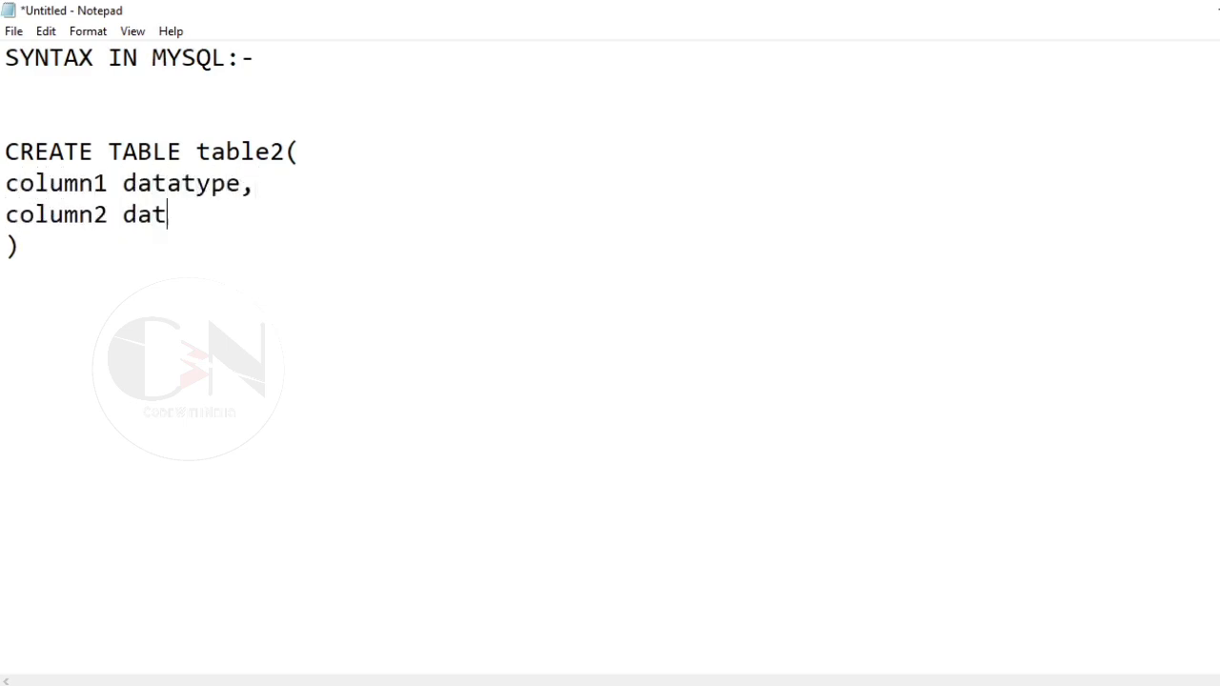
text(atype,)
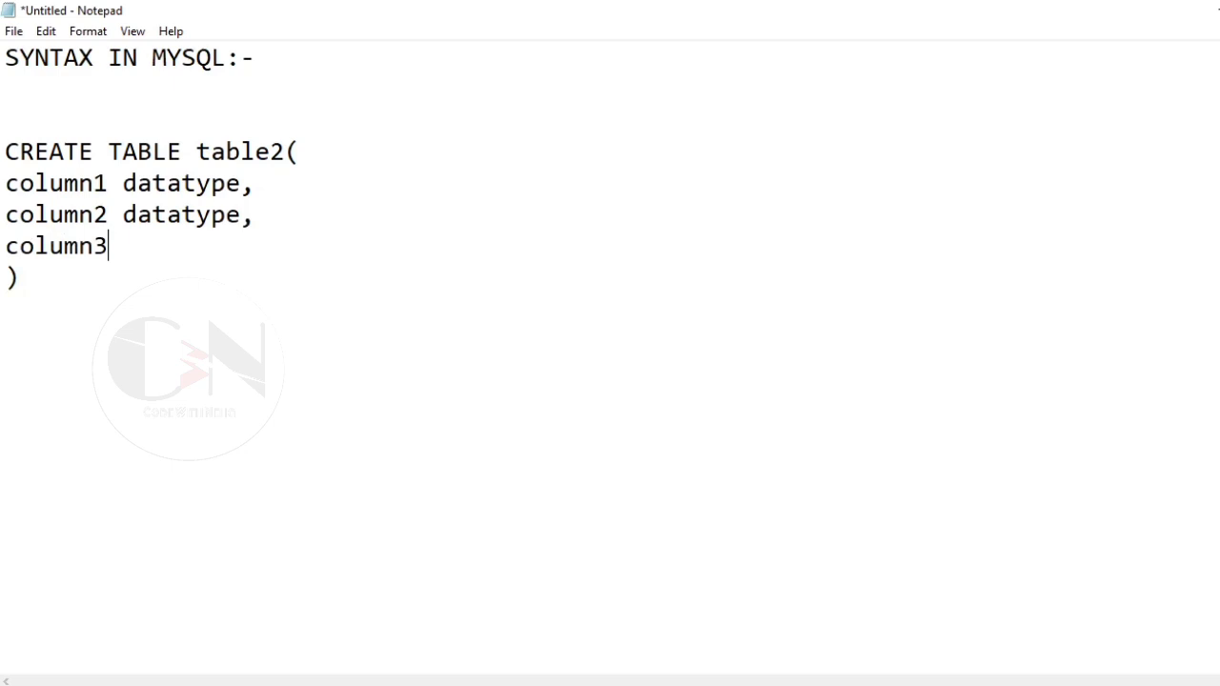
text(datatype,)
text(column)
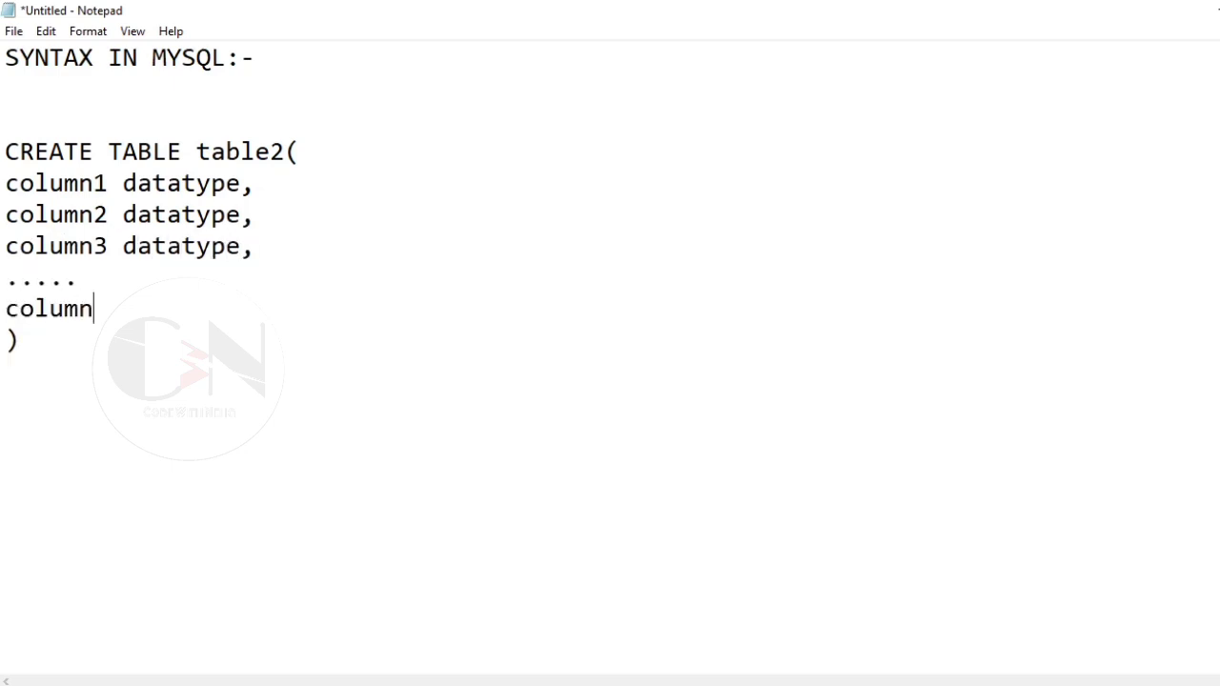
text(N datatype,)
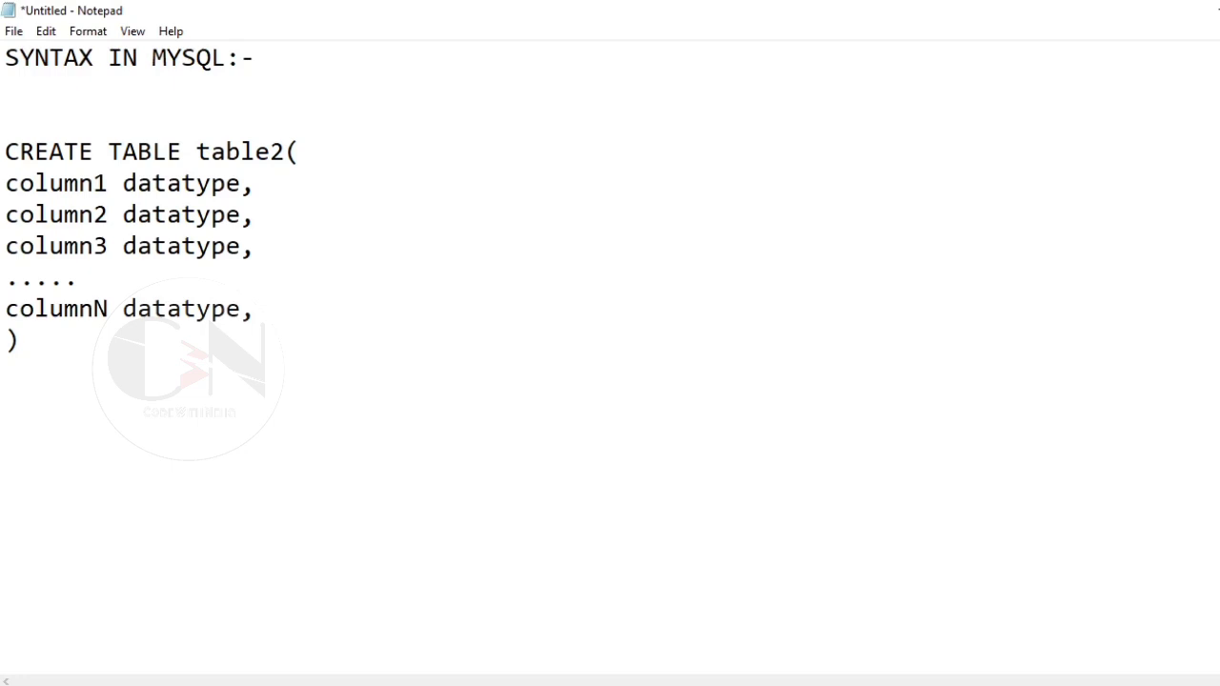
Add PRIMARY KEY (column_name) and FOREIGN KEY (column_name) REFERENCES table1(column_name) clauses.
text(PRIMARY KEY)
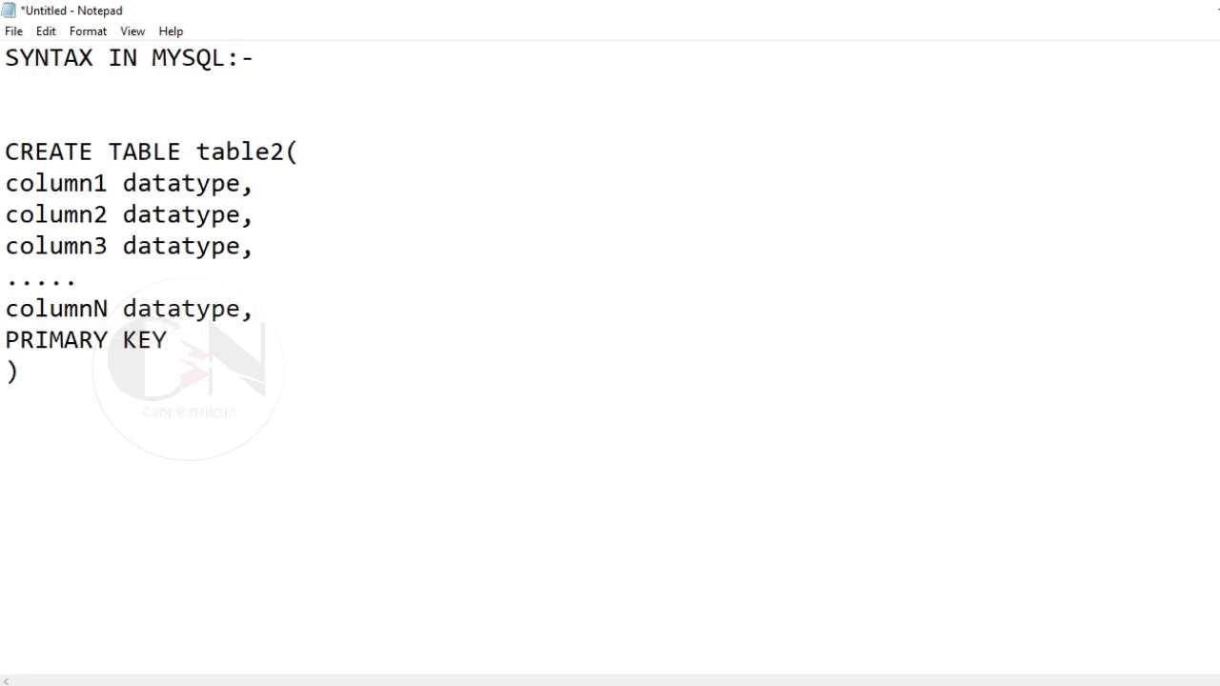
text((column_nam))
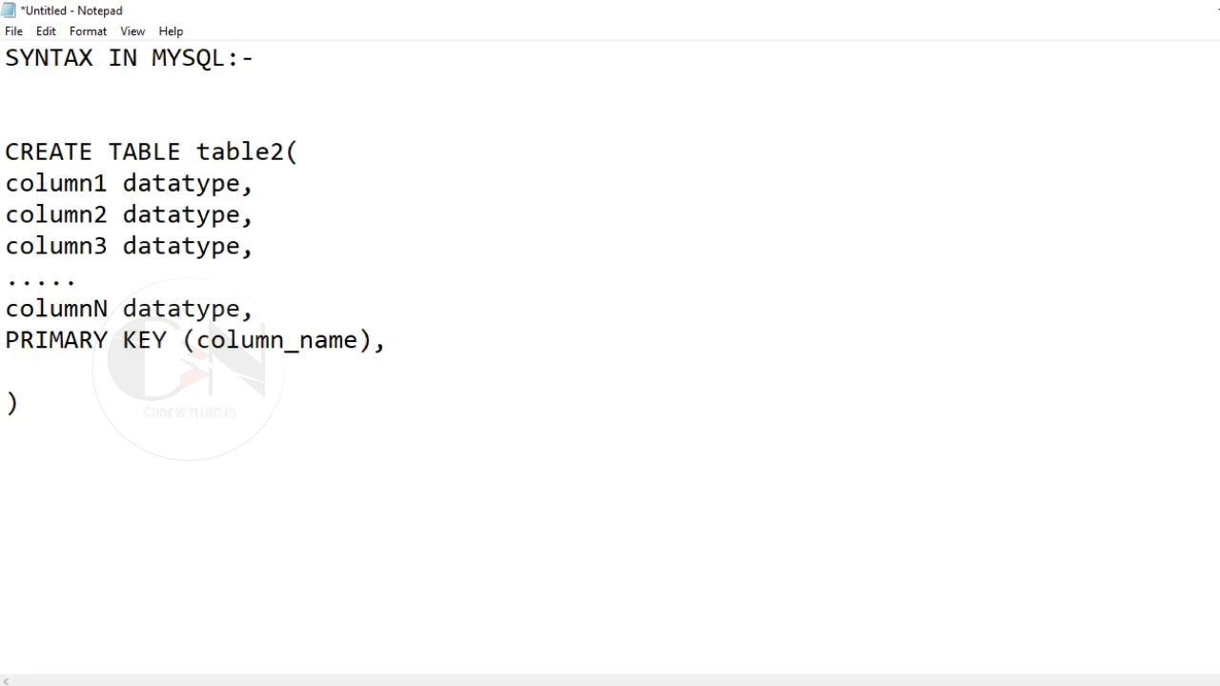
text(F)
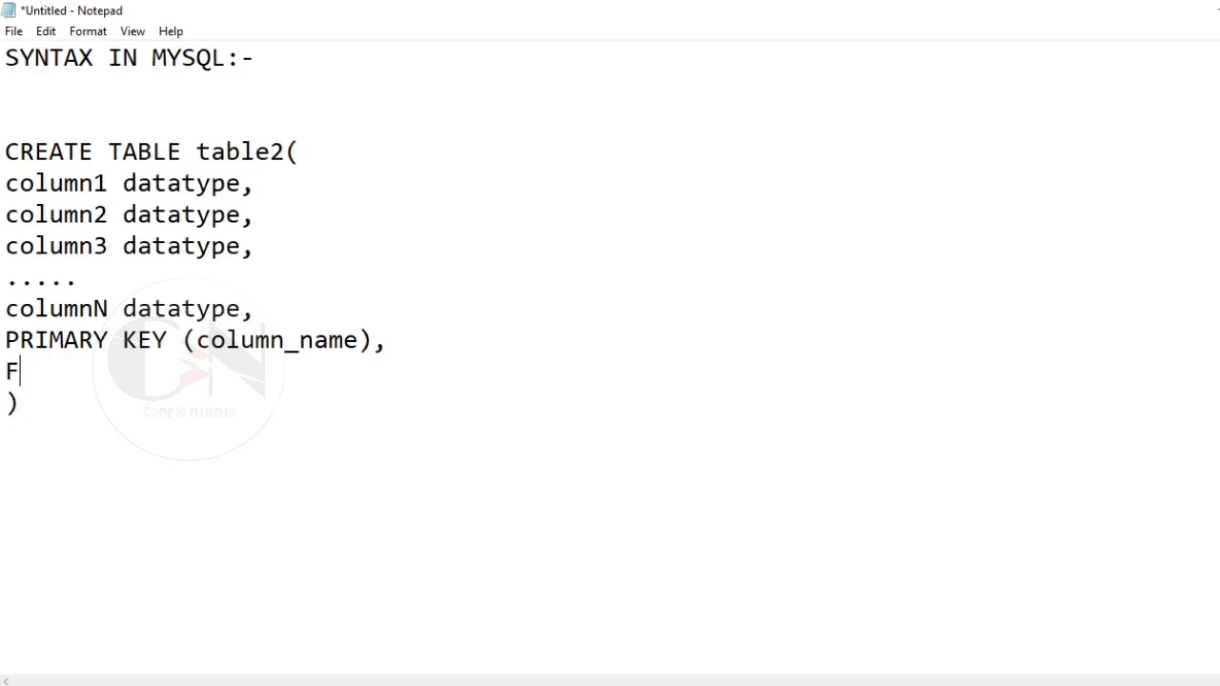
text(OREIGN KEY)
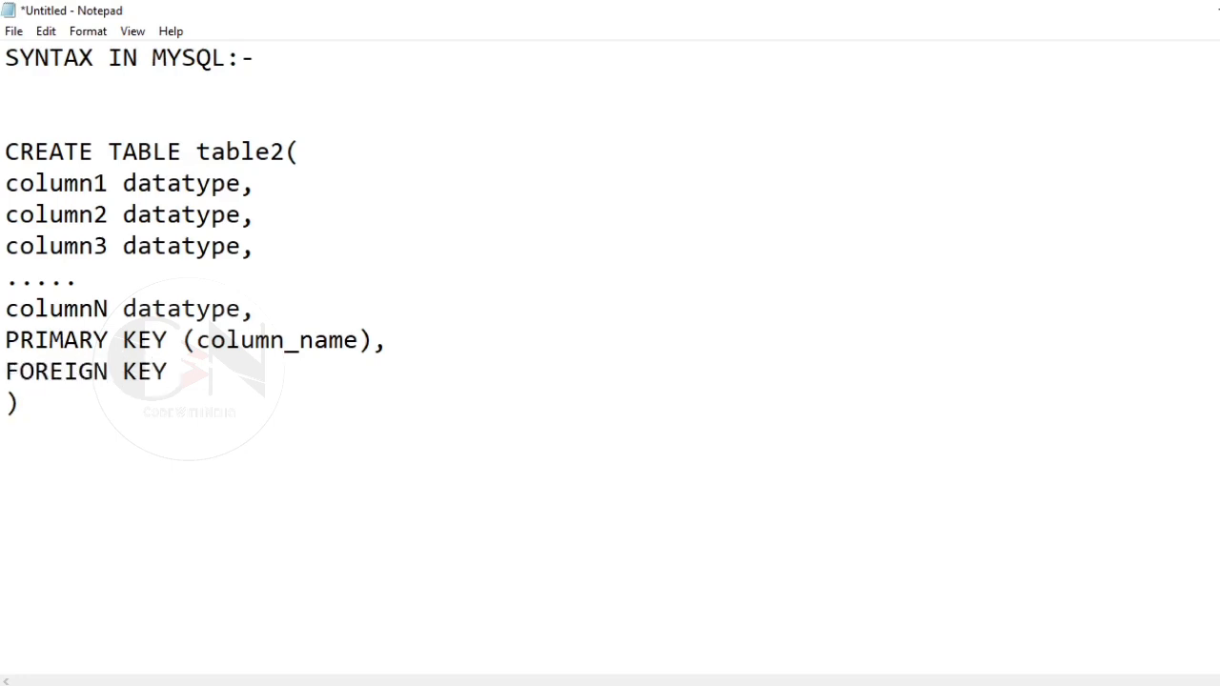
text((COLU))
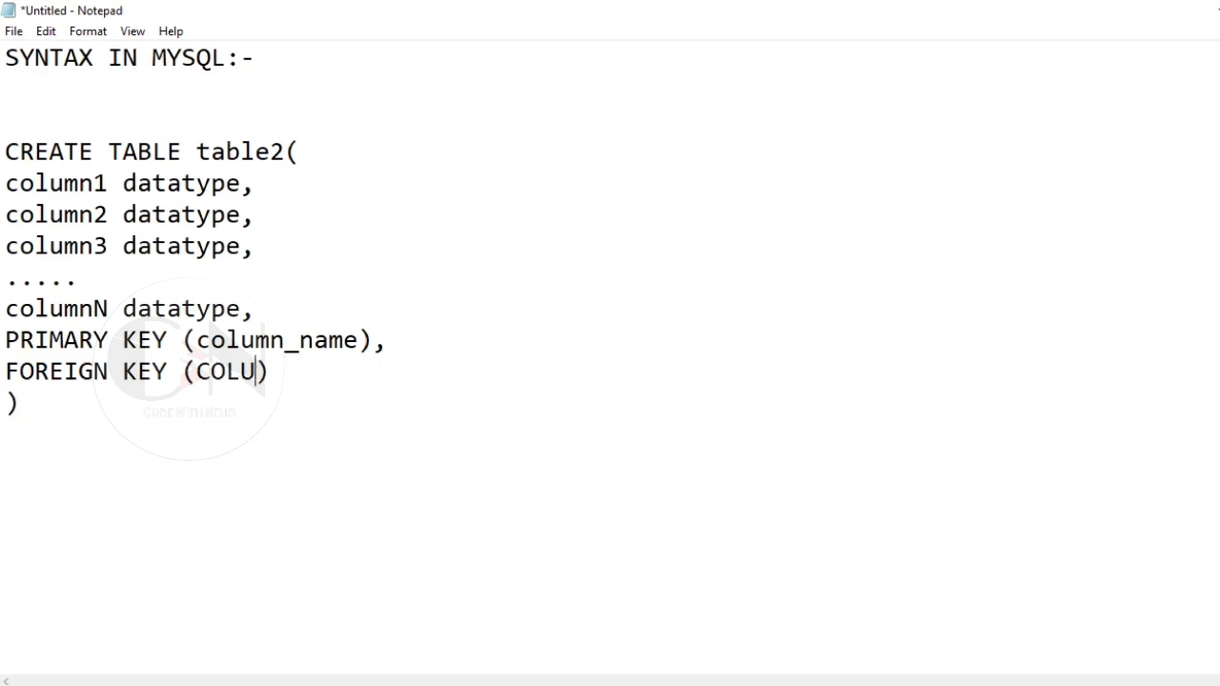
text(column_name)
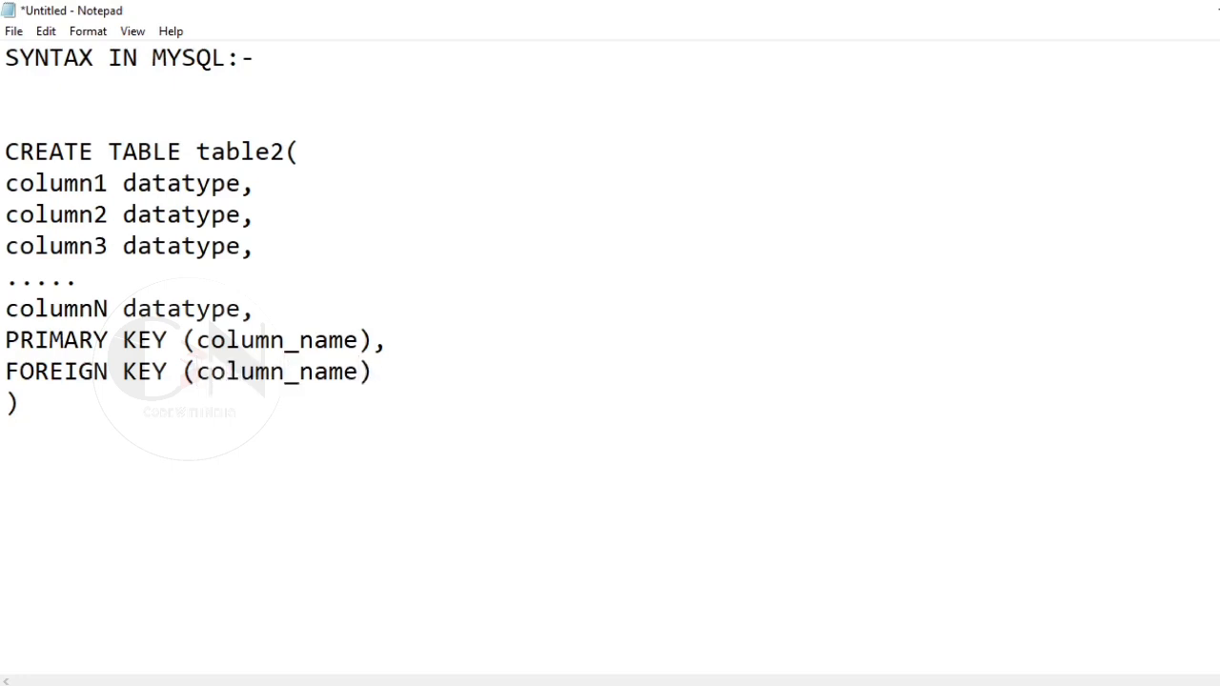
text(REFERENCE)
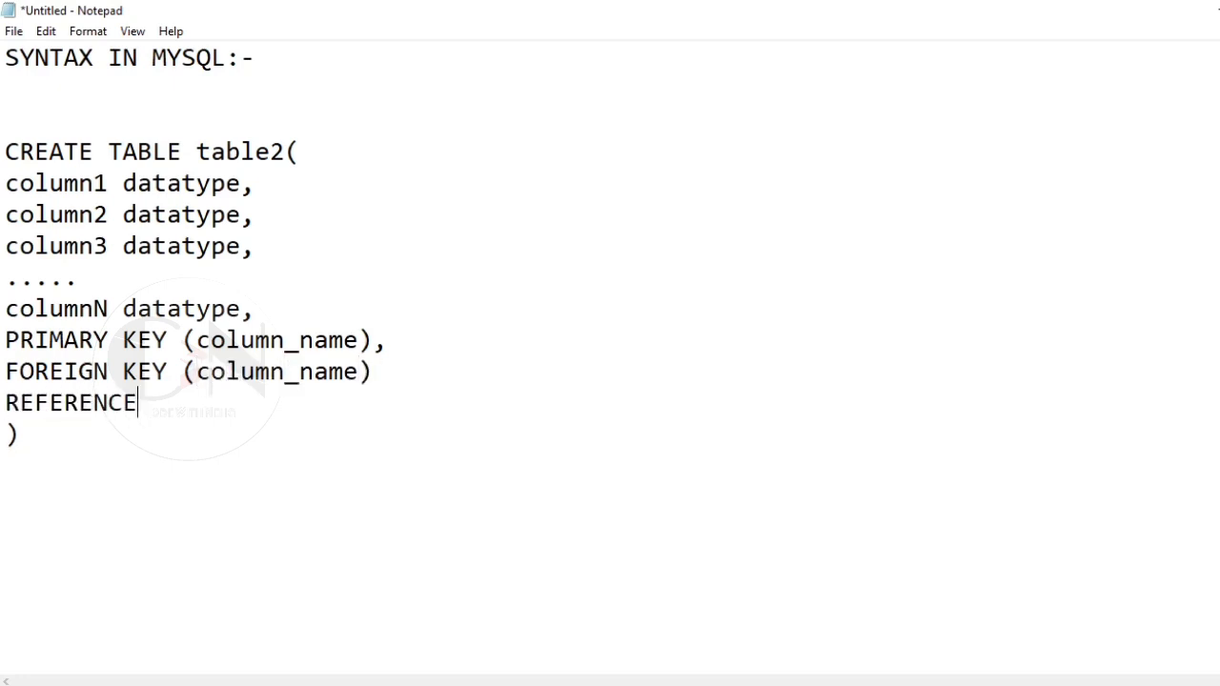
text(S)
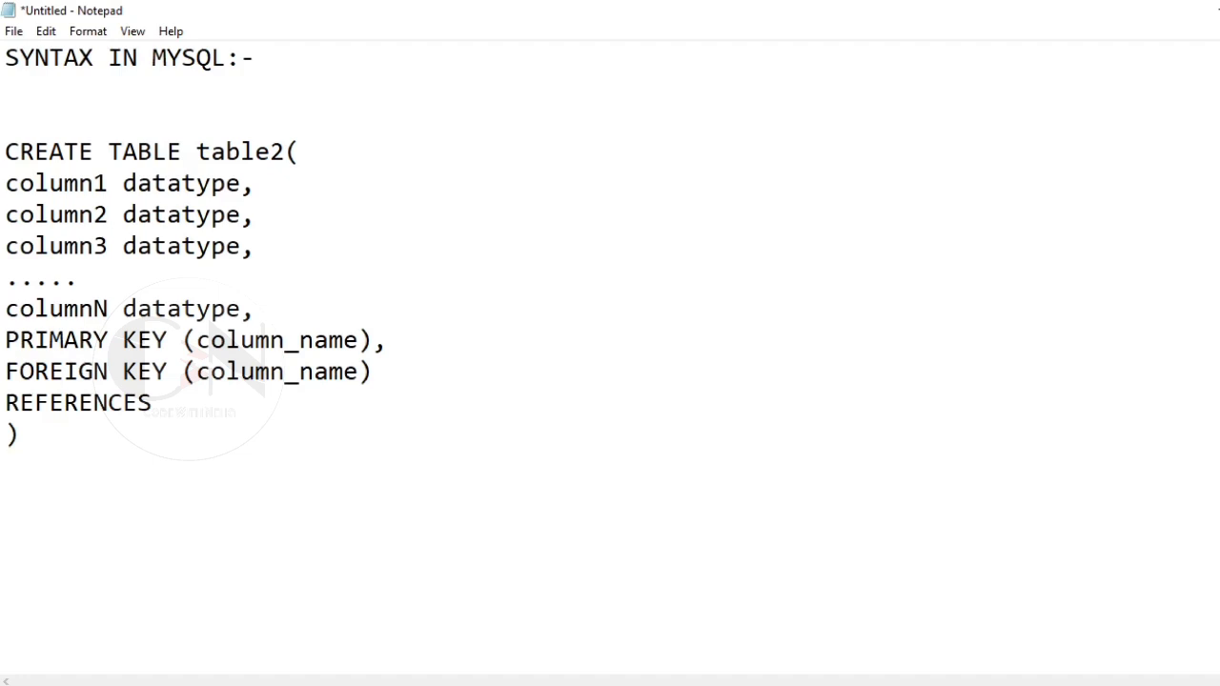
text(table 1())
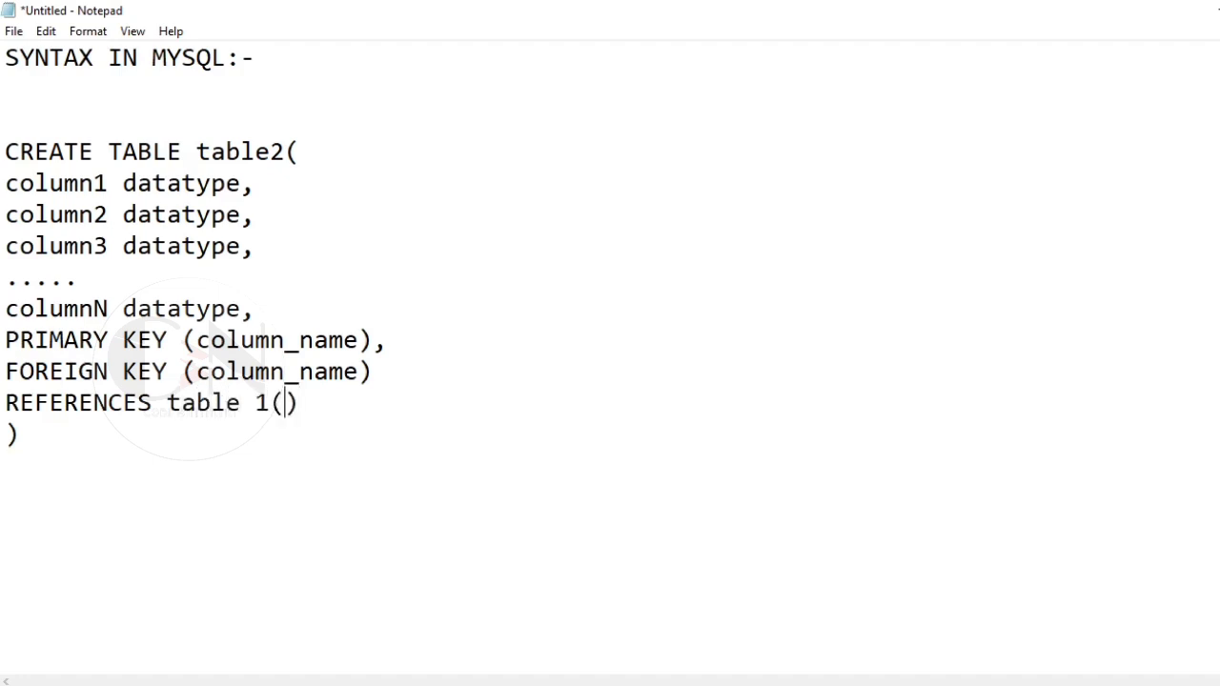
text(column_name)
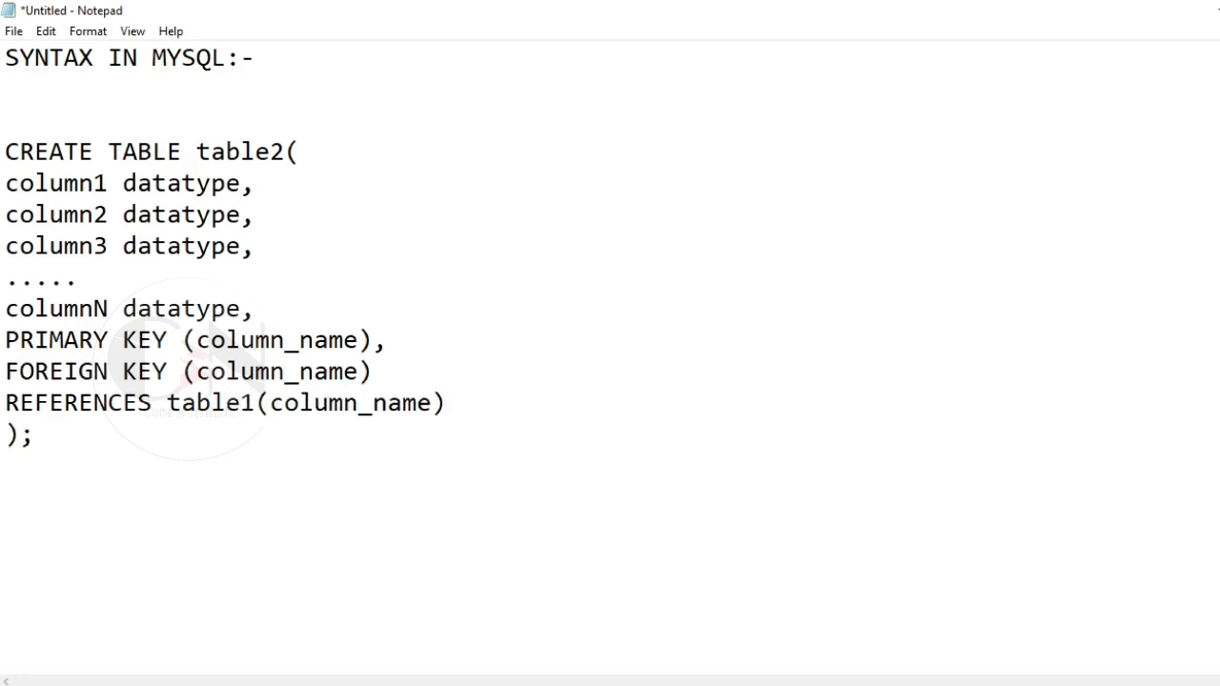
Add 'or' and an alternative table2 syntax with inline column1 PRIMARY KEY and FOREIGN KEY REFERENCES.
text(or)
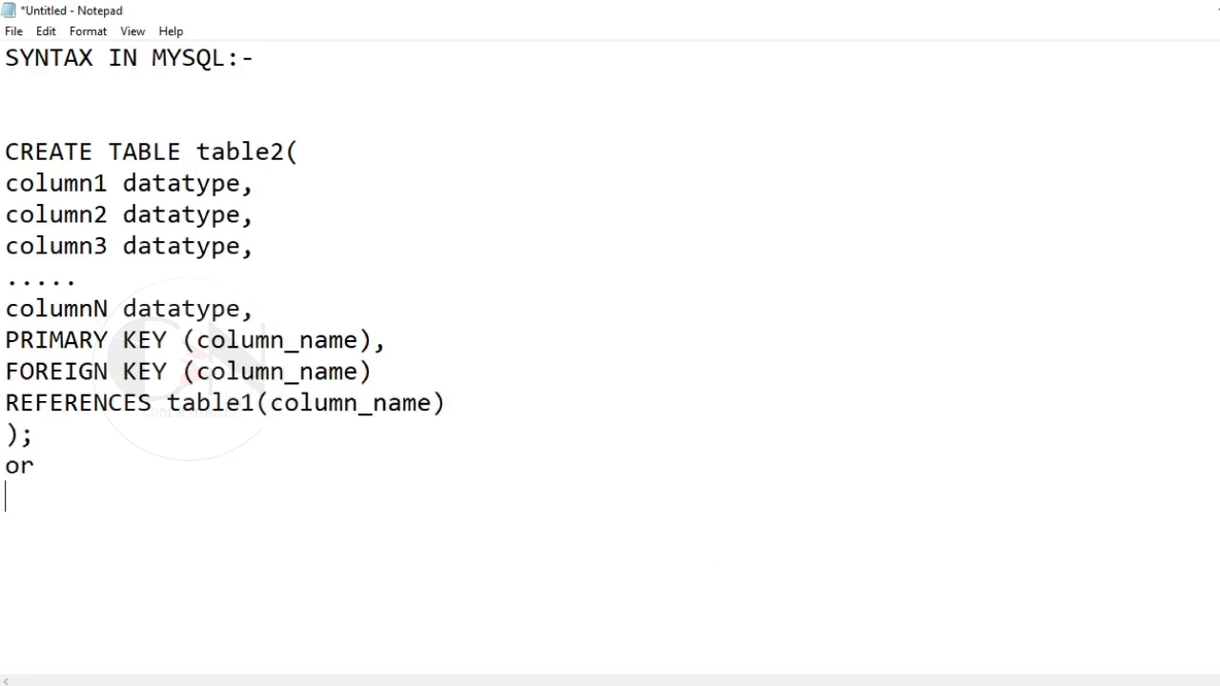
text(CREATE TA)
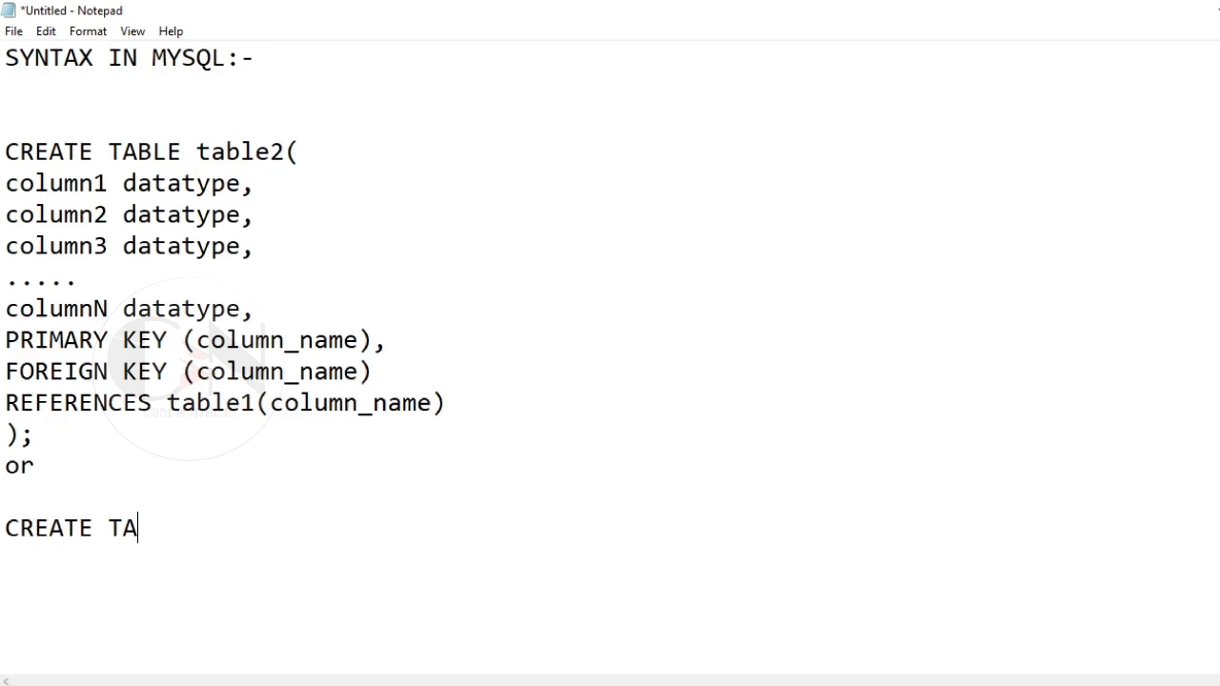
text(BLE table2()
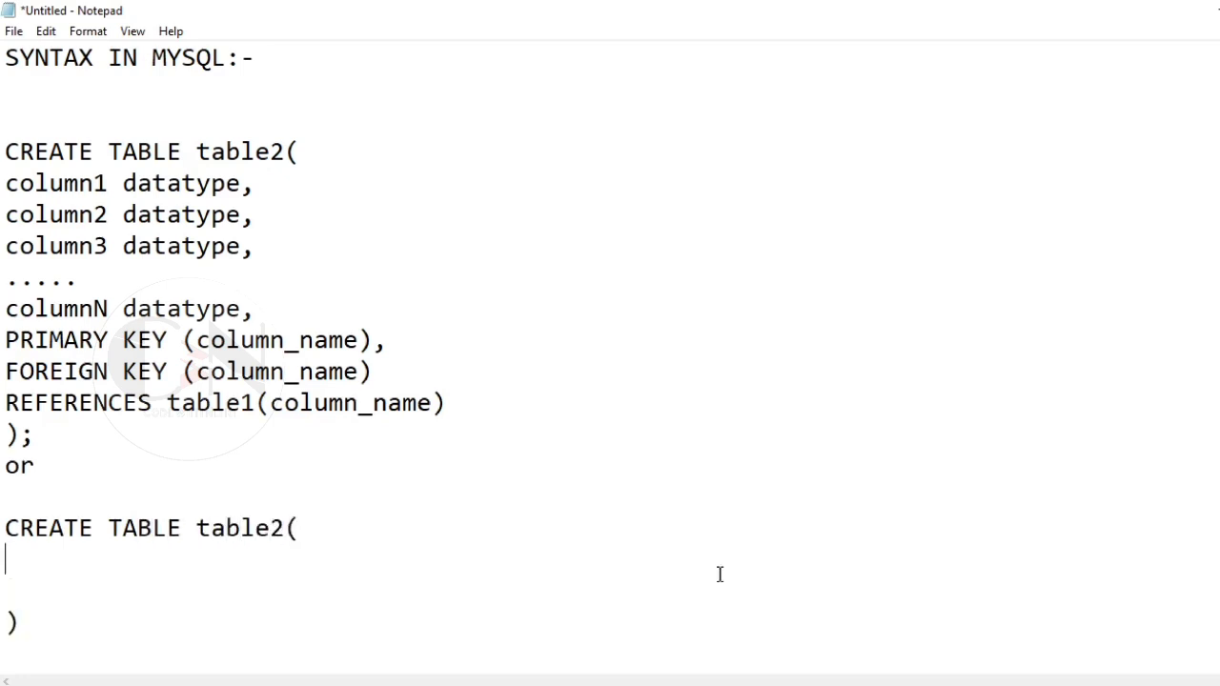
text(column)
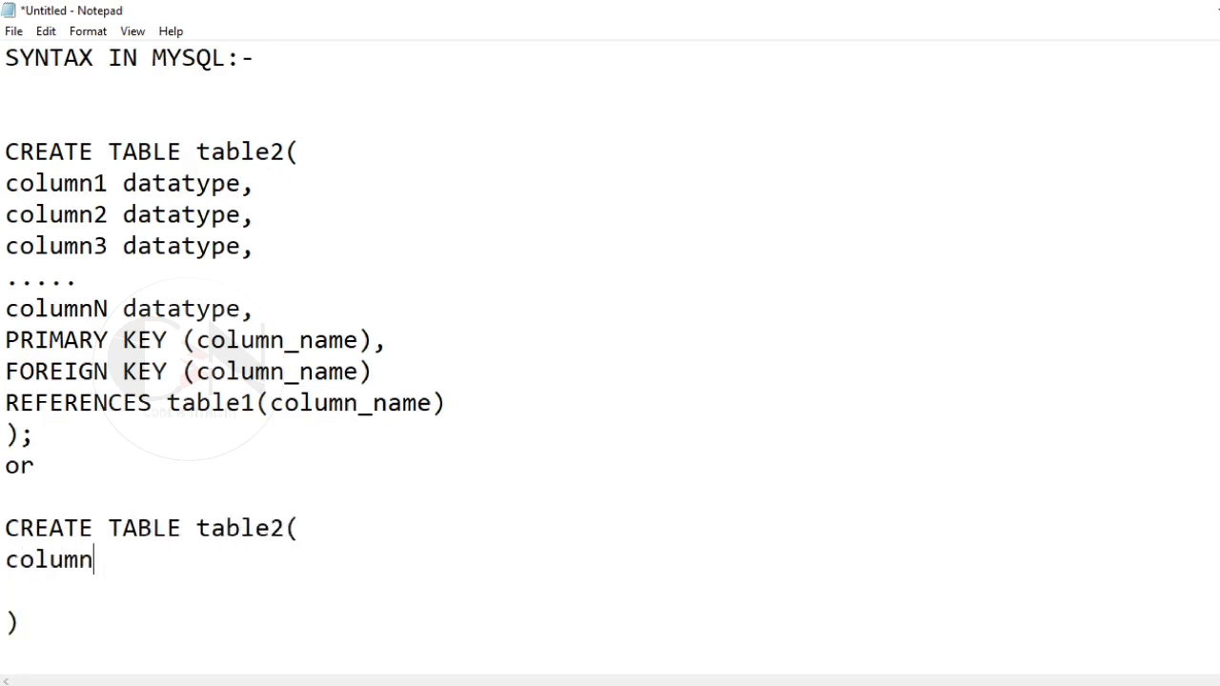
text(1 datatype PRIMARY KE)
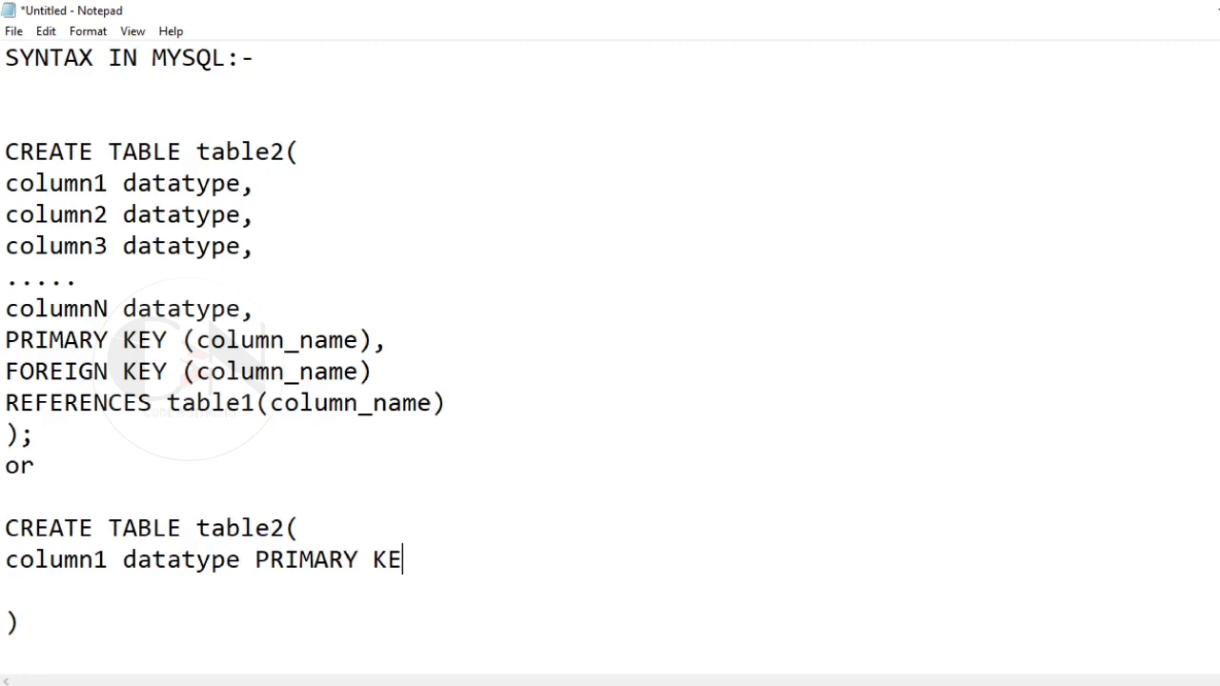
text(Y,)
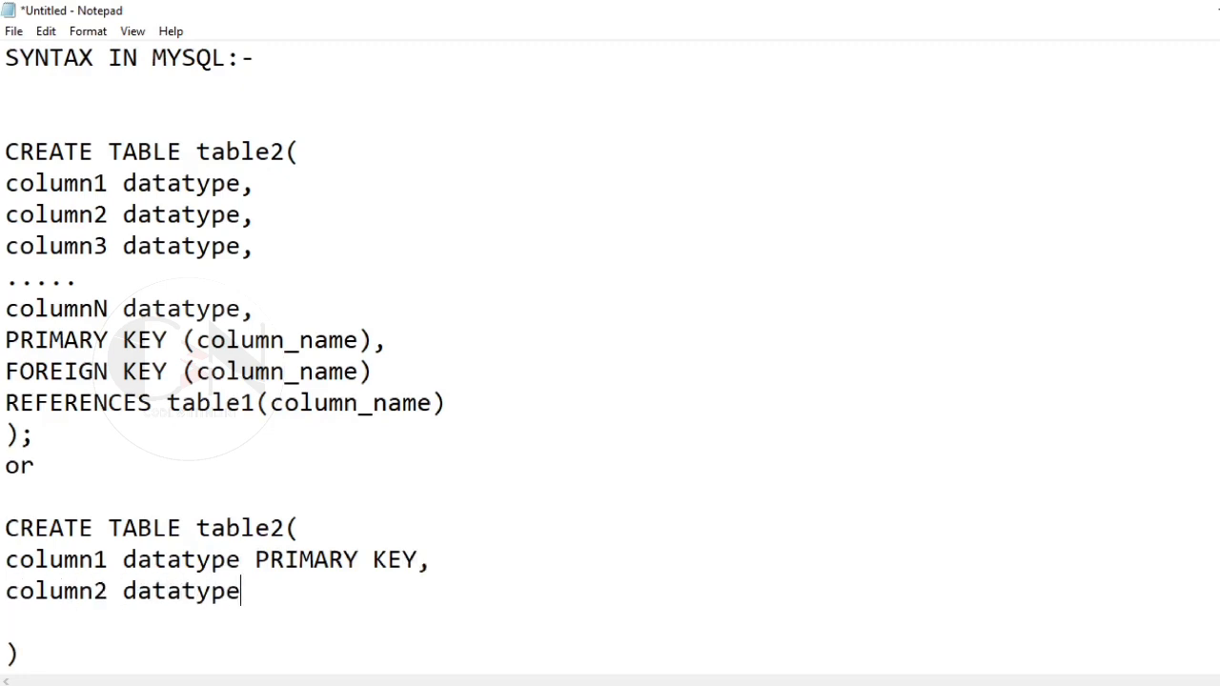
text(,)
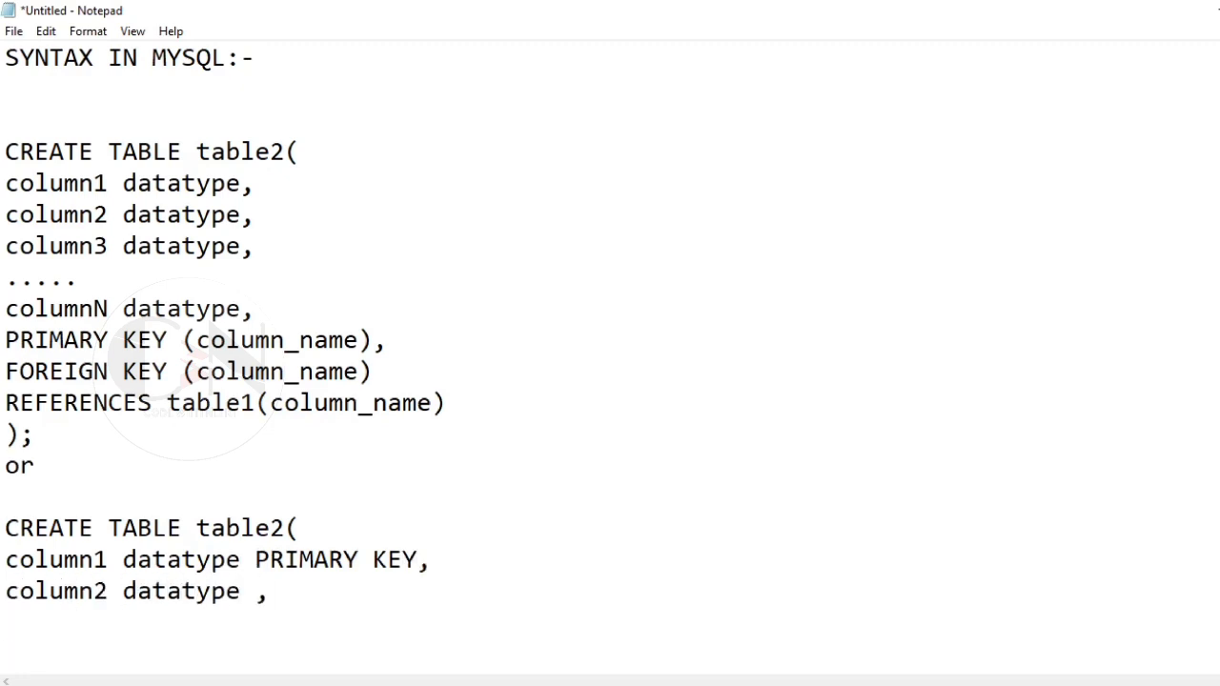
text(column3 datatype,)
text(FORE)
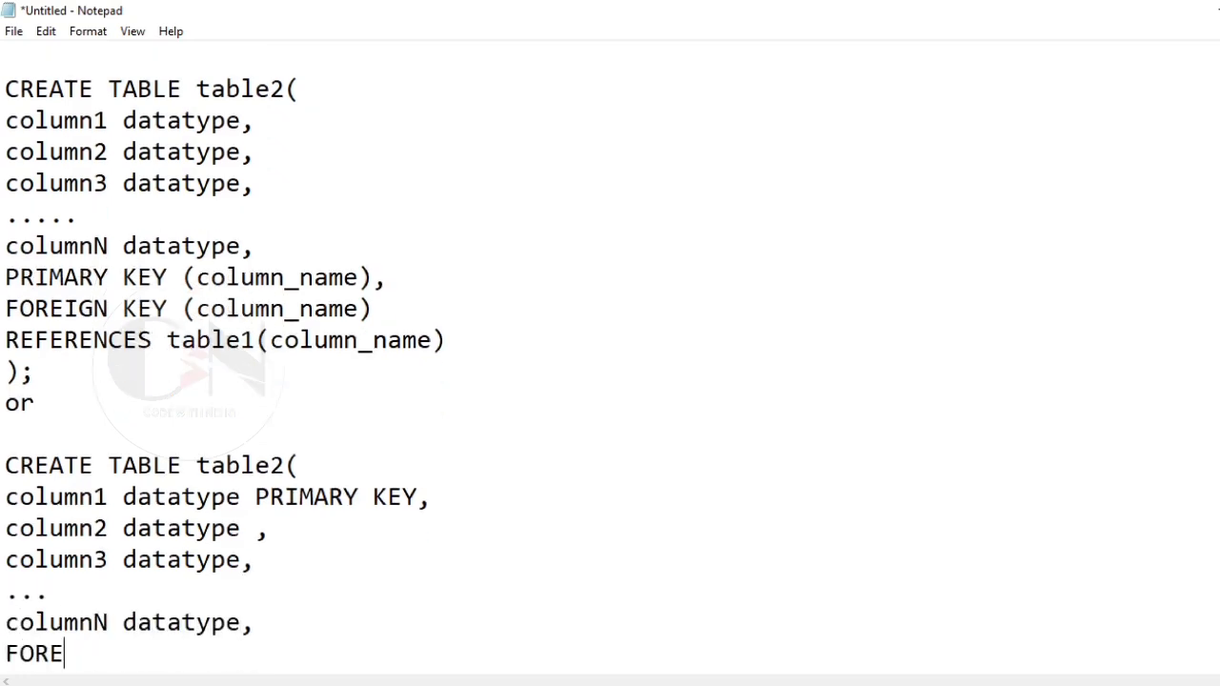
text(IGN KEY(column_name))
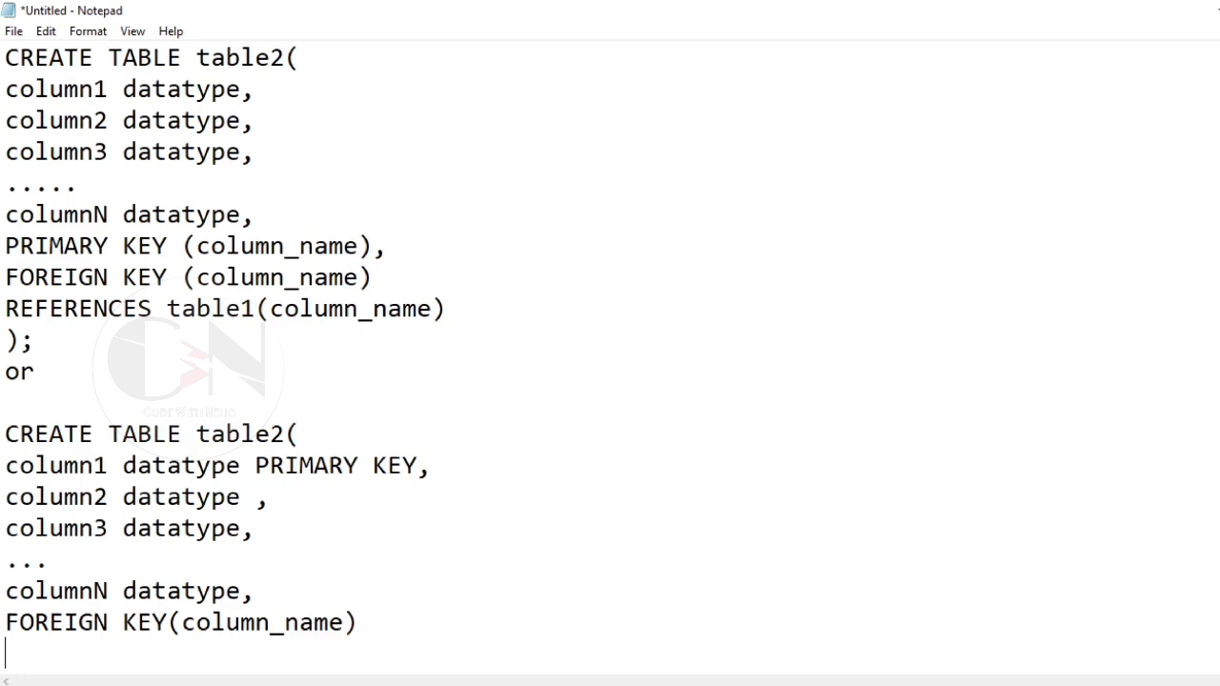
text(REFERENCES)
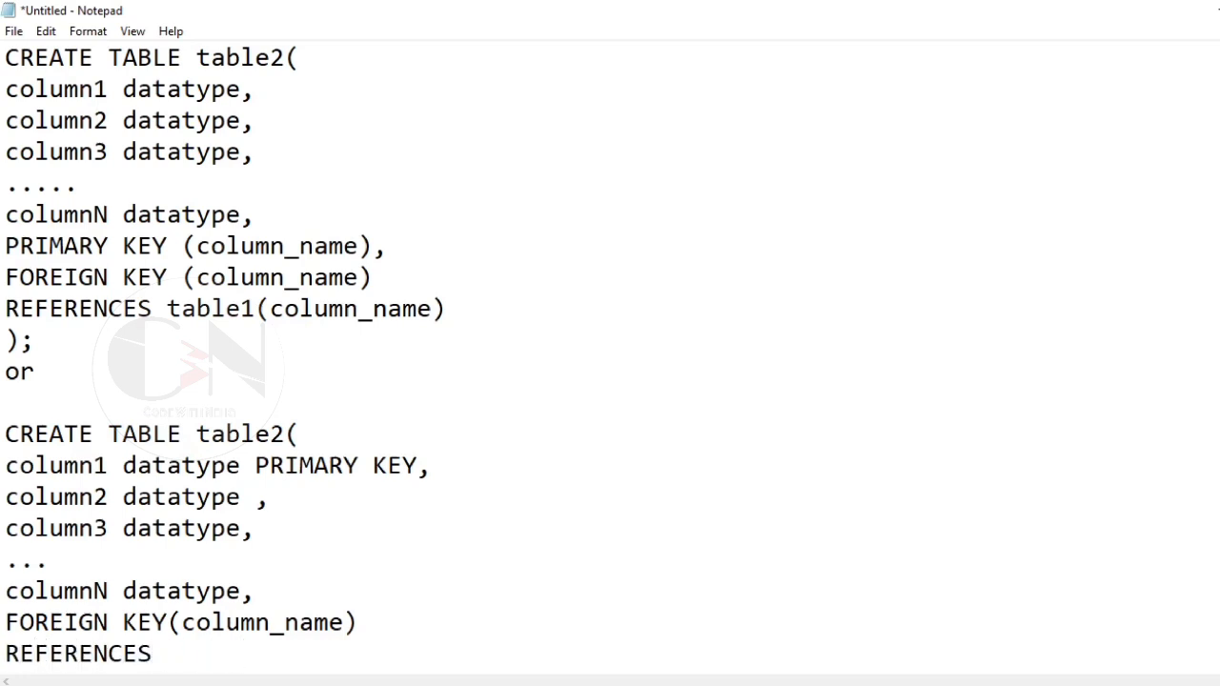
text(table2(column))
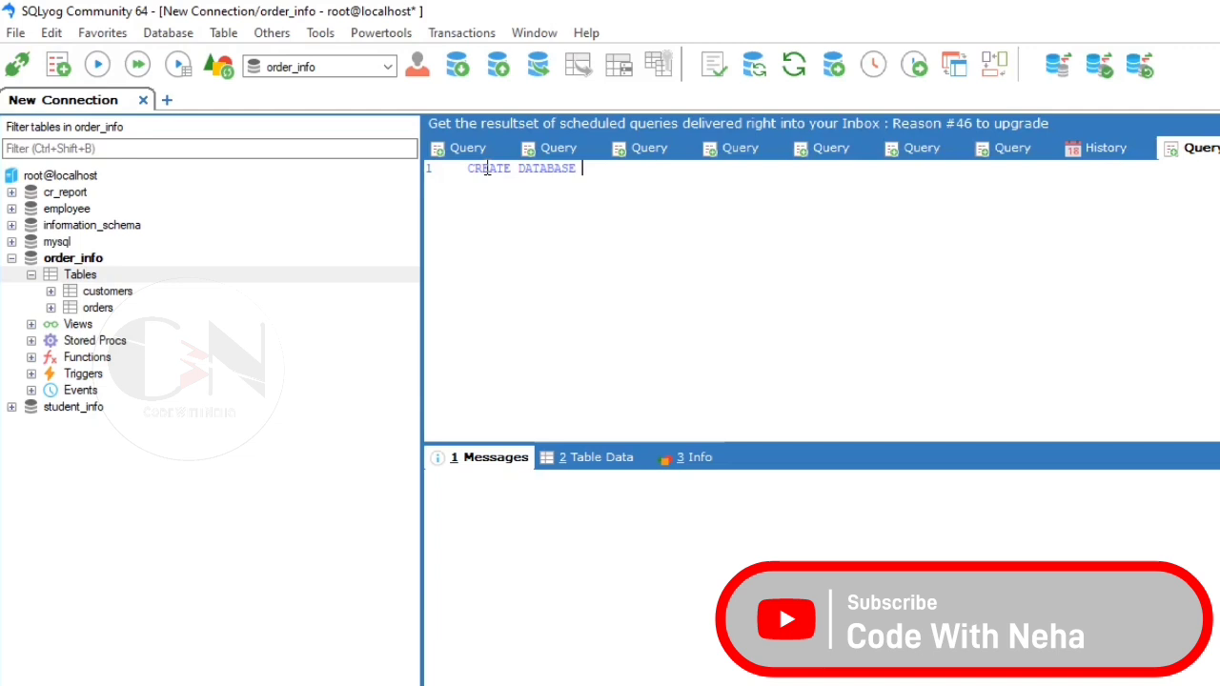
Run CREATE DATABASE persons; in SQLyog.
text(persons)
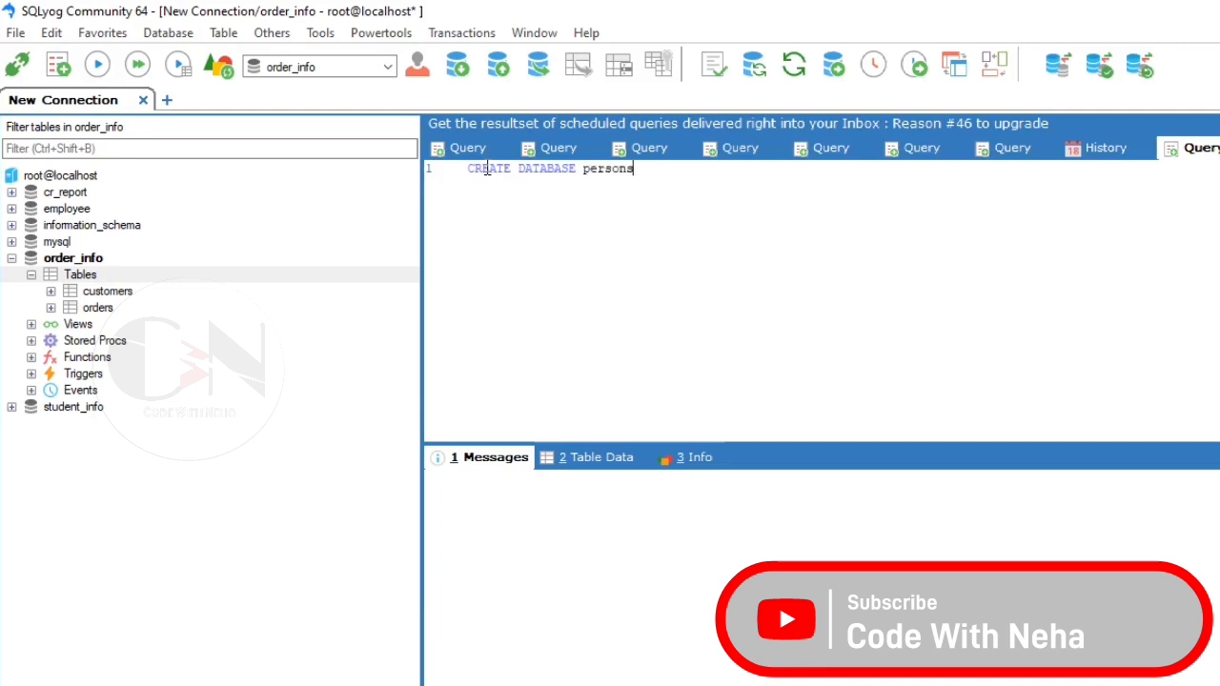
text(;)
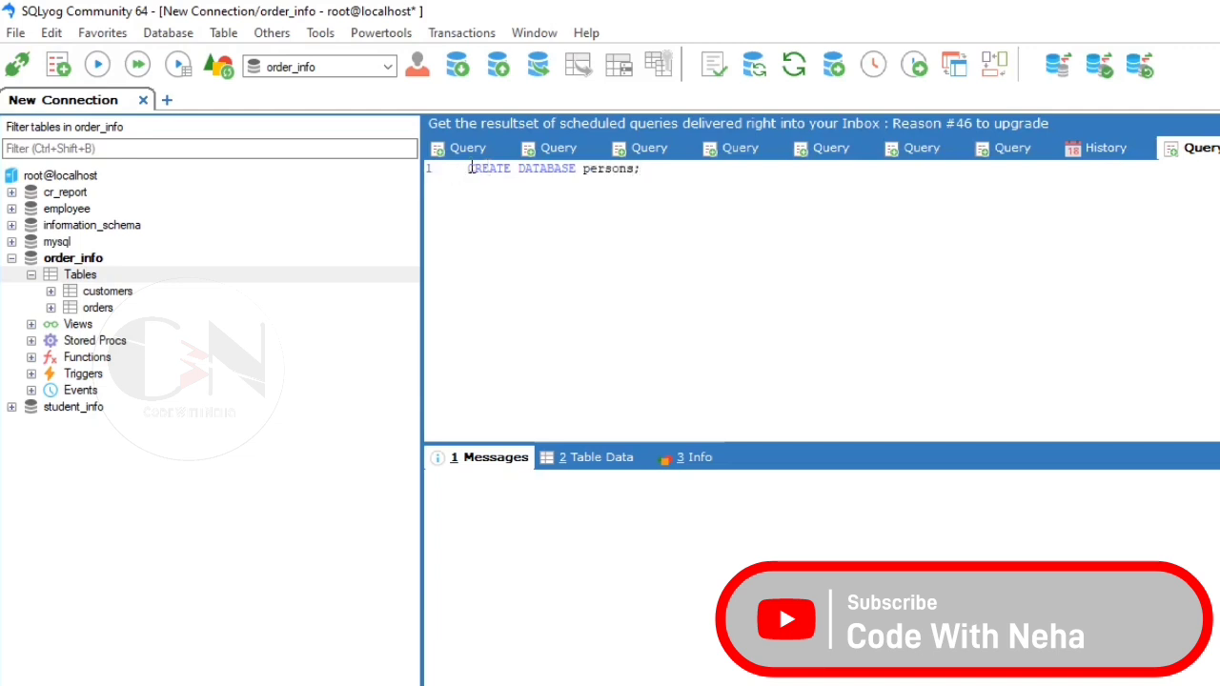
click(94, 67)
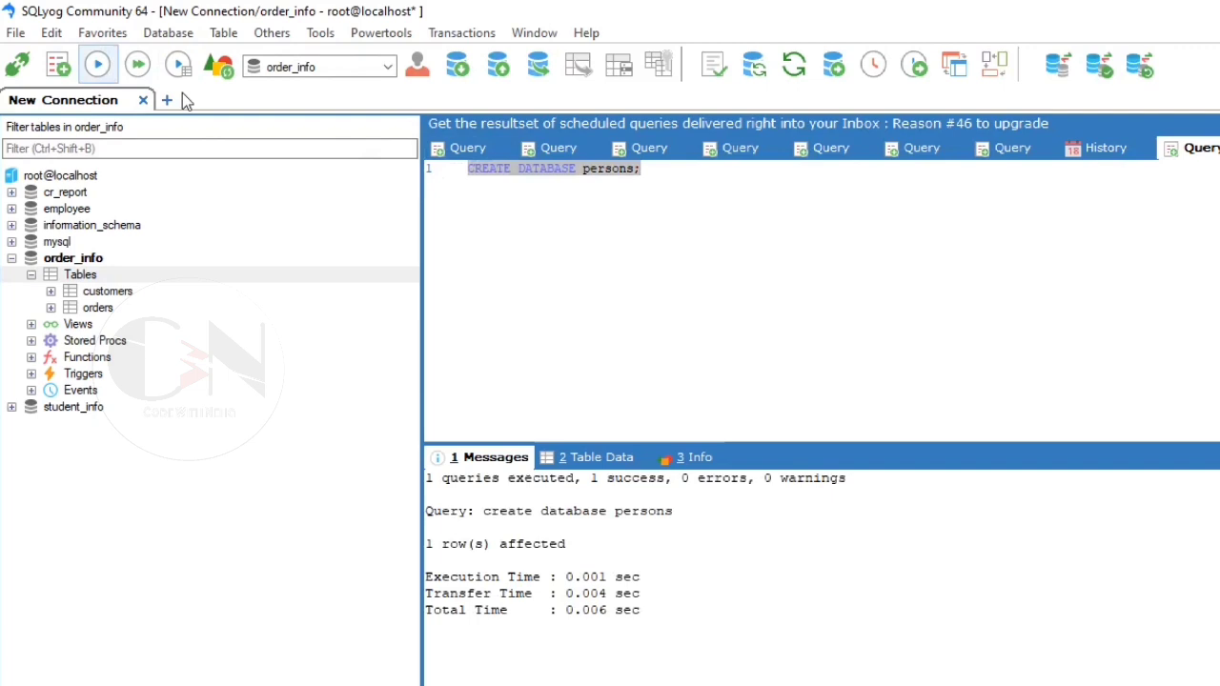
Run USE persons; to make persons the active database.
text(u)
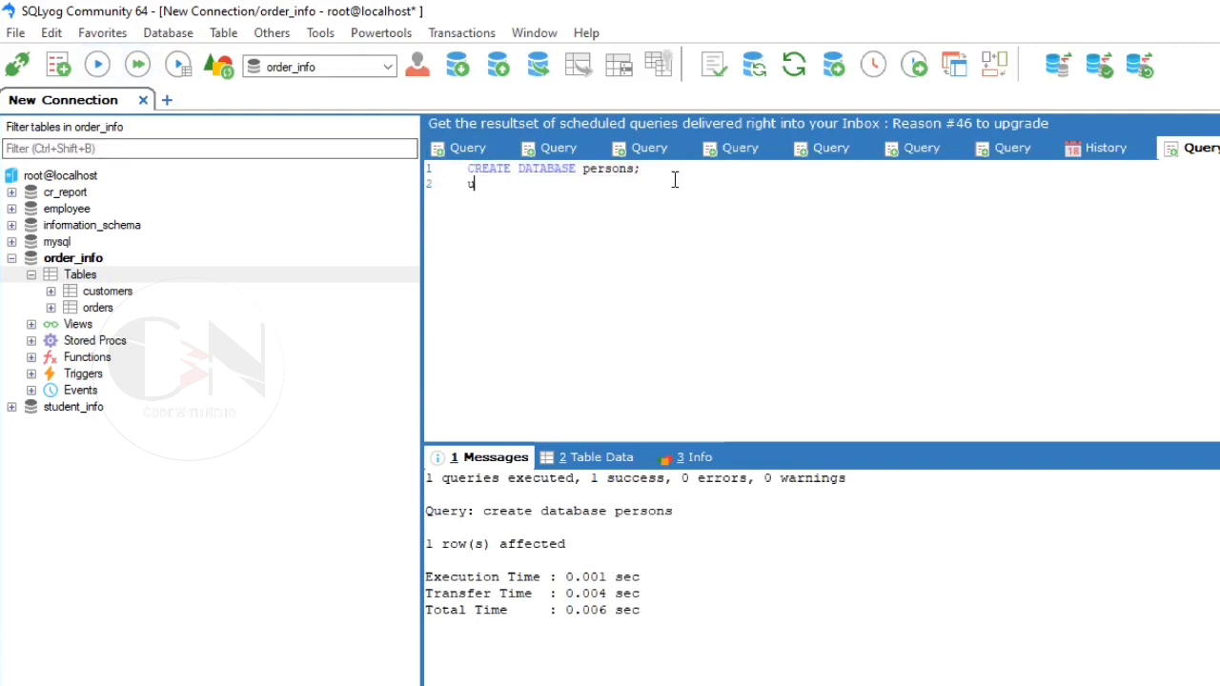
text(SE)
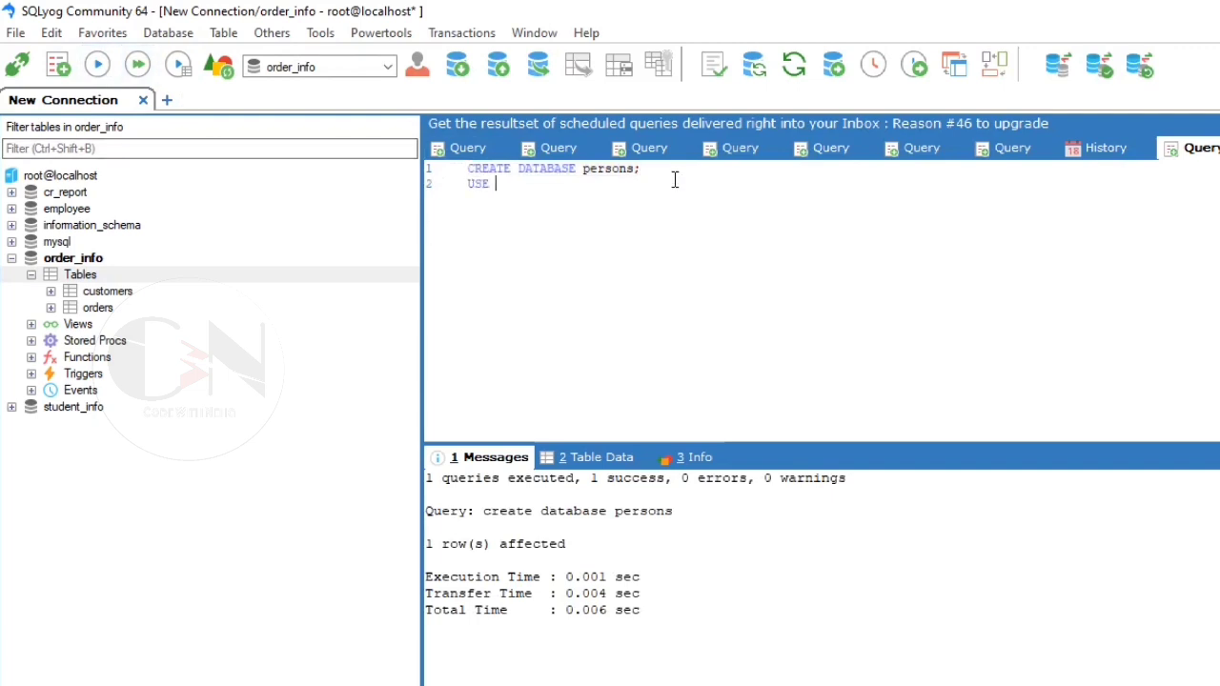
text(persons;)
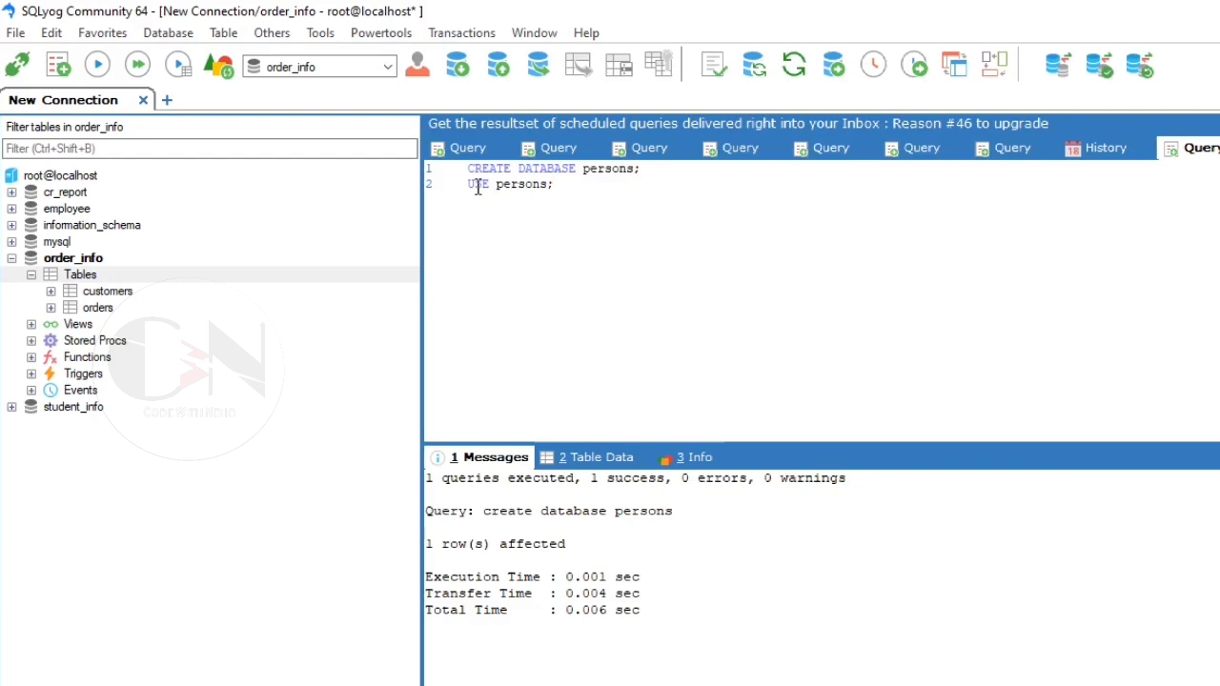
click(95, 65)
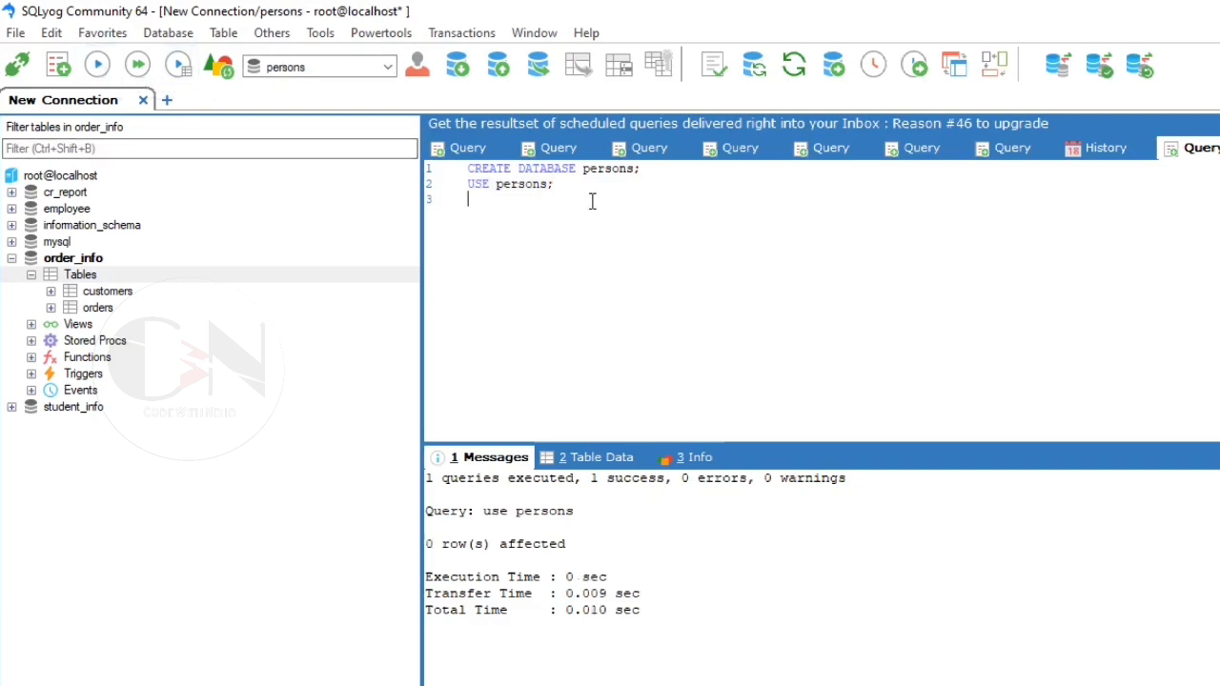
Start CREATE TABLE Persons with person_id INTEGER PRIMARY KEY.
text(CREATE ta)
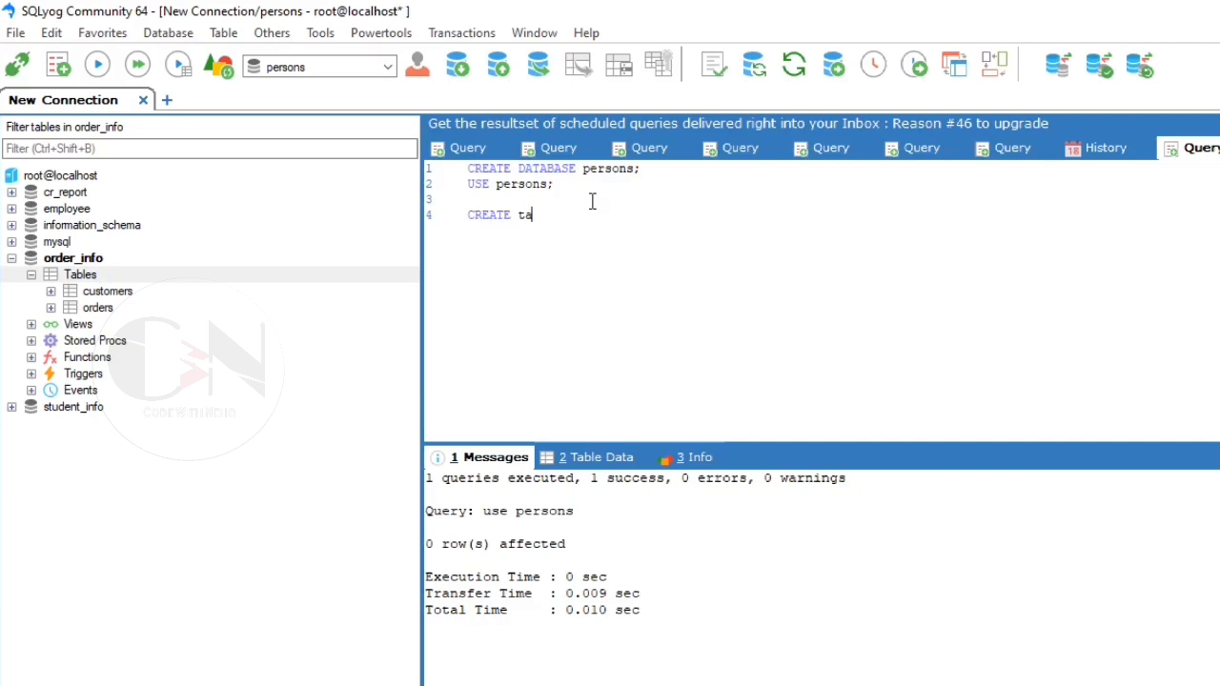
text(BLE)
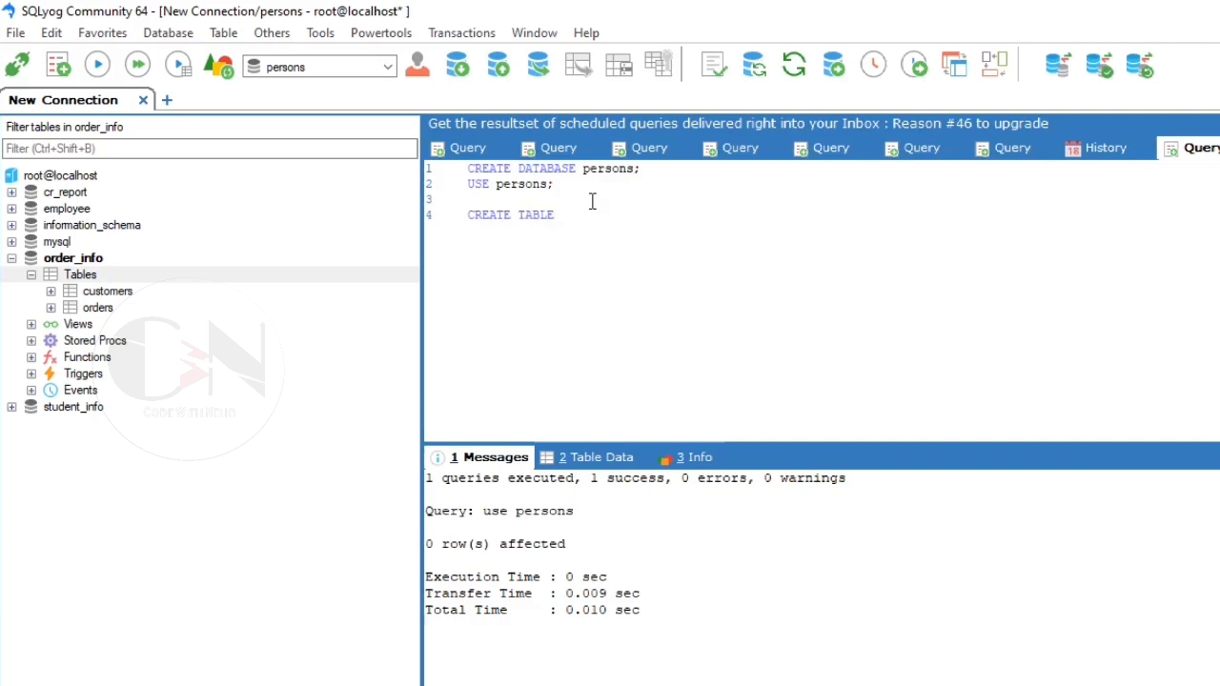
text(Persons)
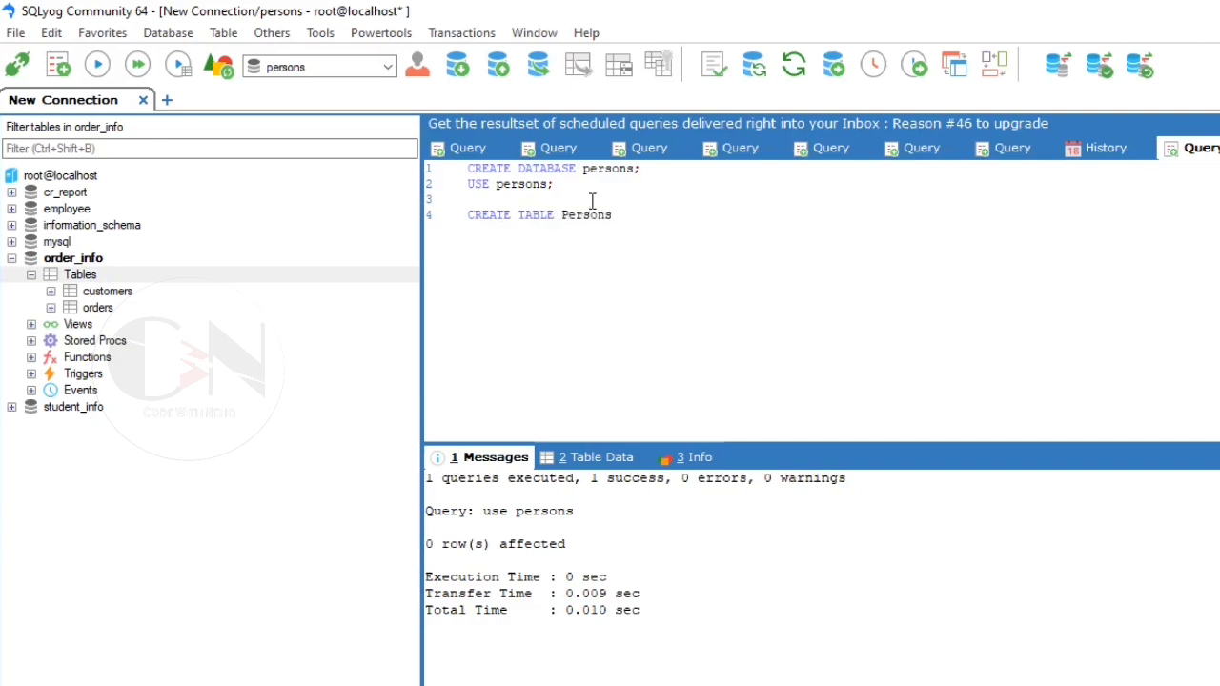
text(()
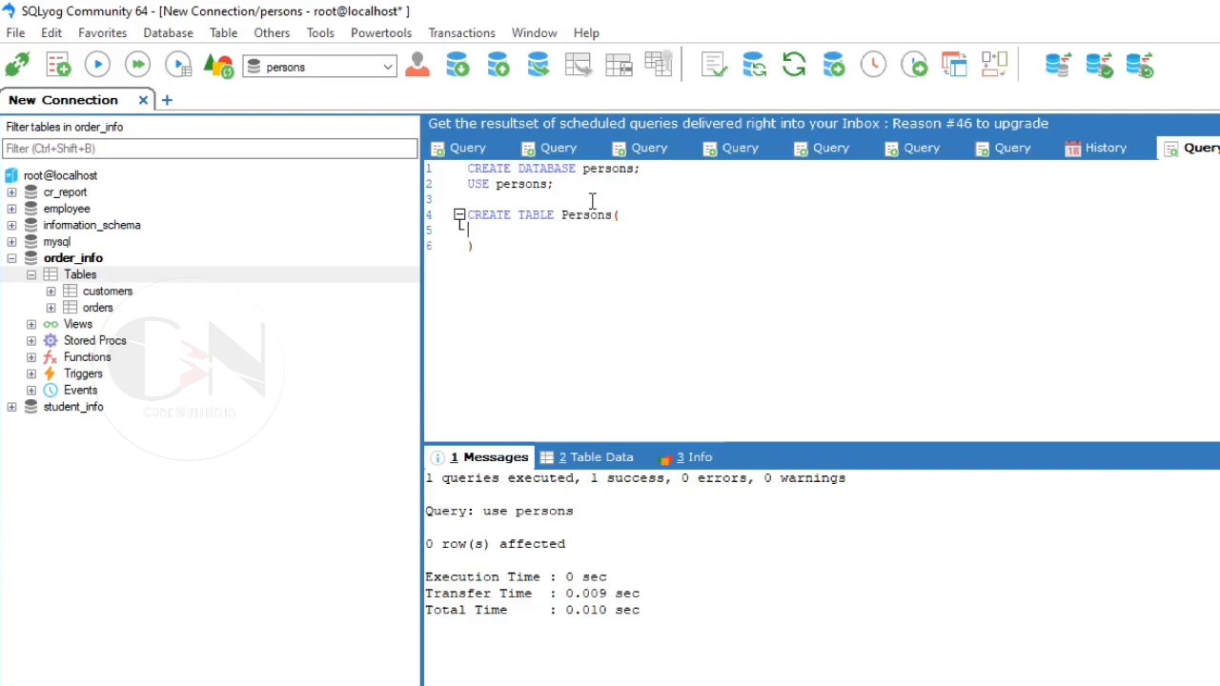
text(p)
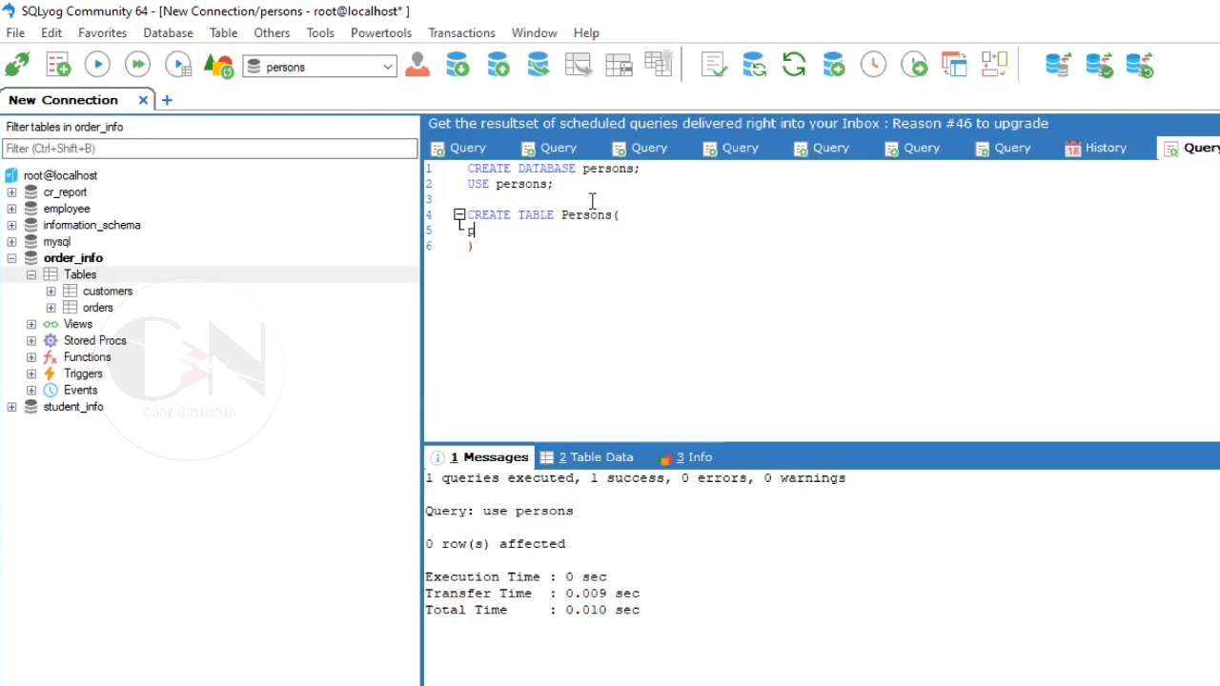
text(erson_i)
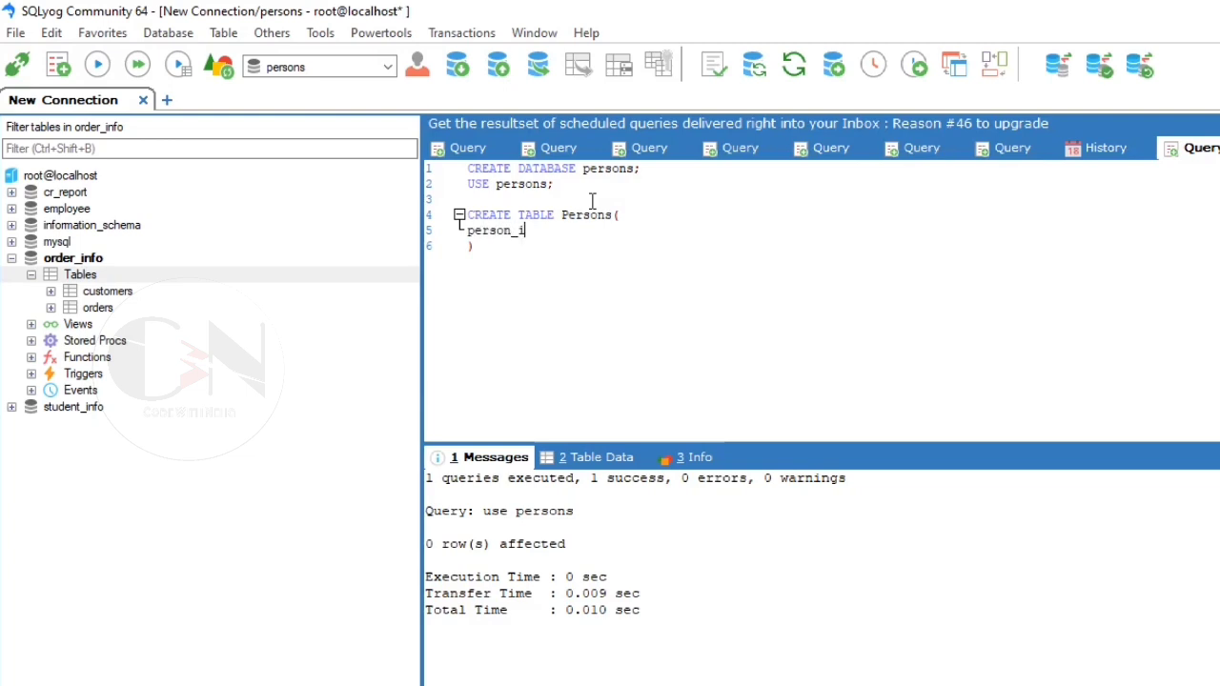
text(d INTEGER)
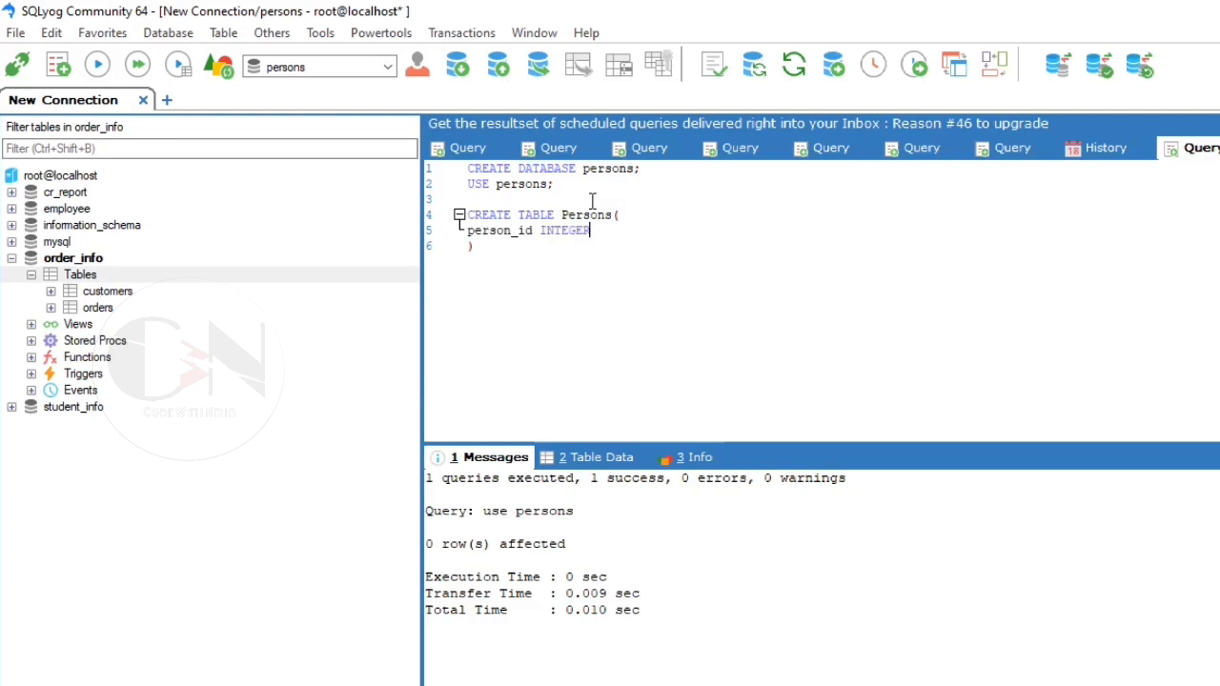
text(PRIMARY ke)
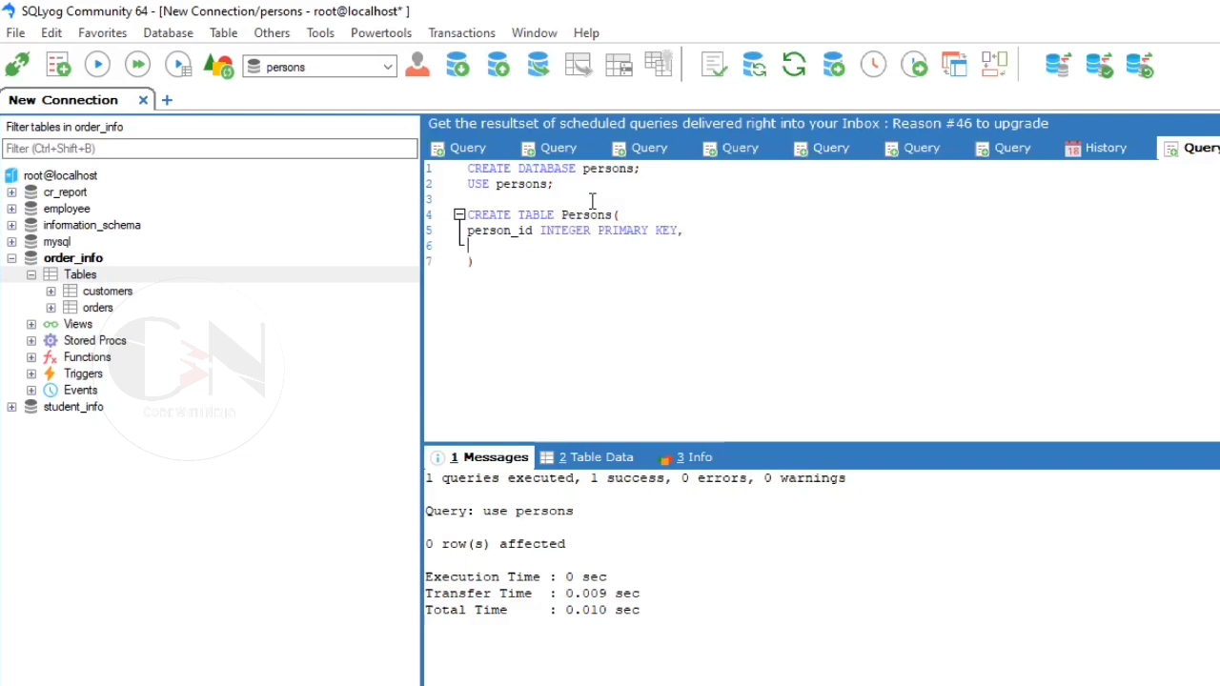
Add Last_Name VARCHAR(20), First_Name VARCHAR(20) and Age INTEGER, then execute the statement.
text(LAST)
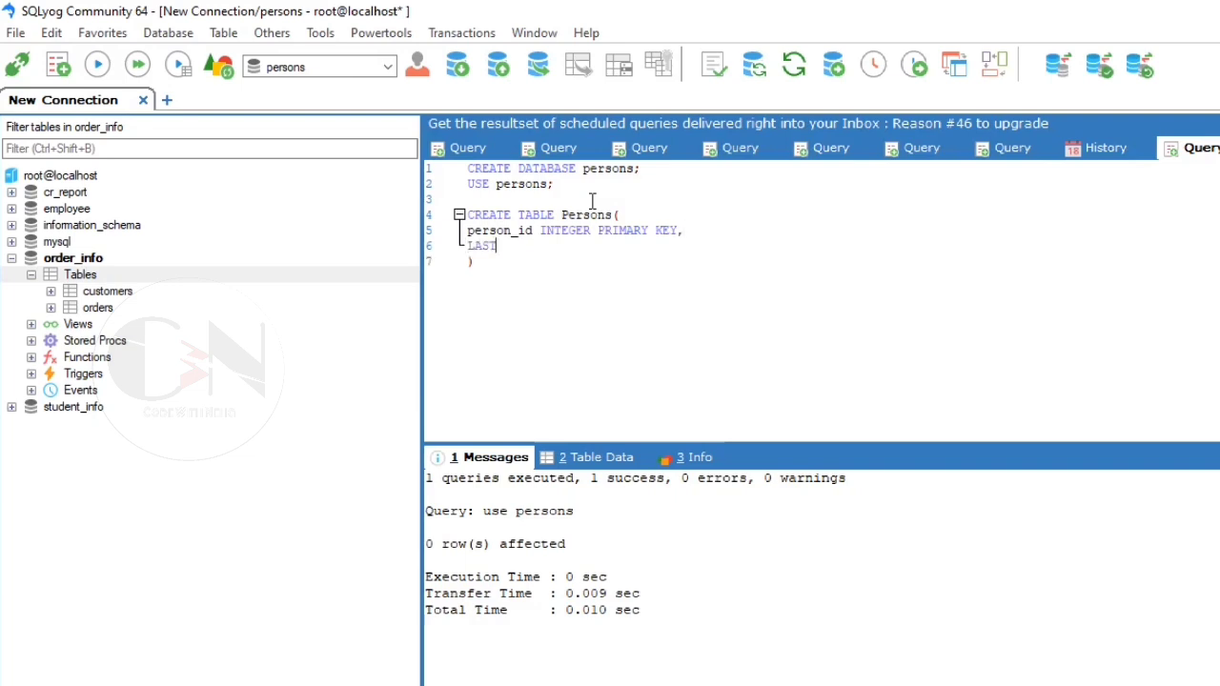
text(Last_)
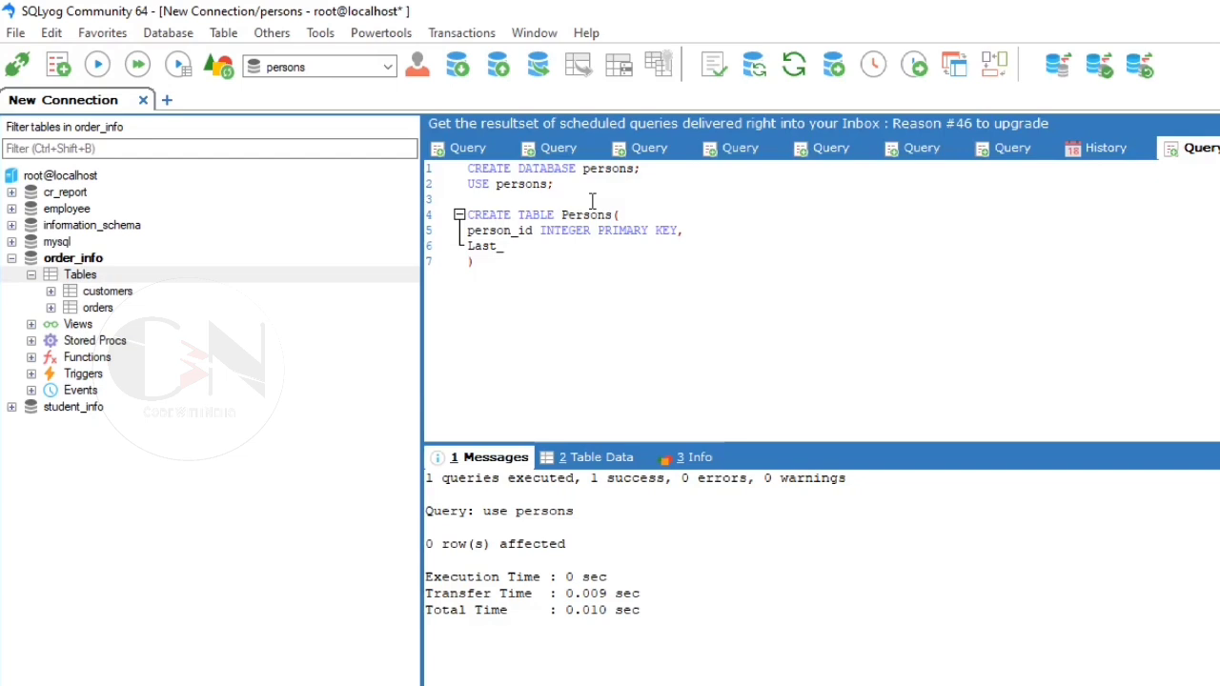
text(Name va)
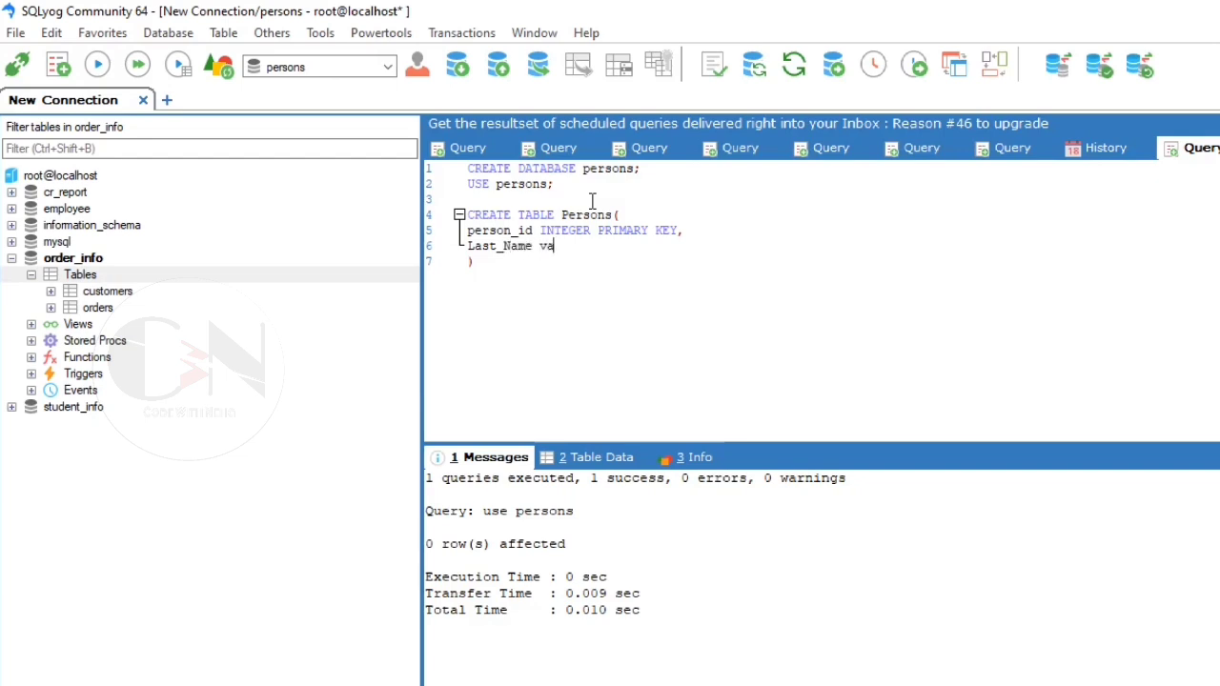
text(RCHAR(20),)
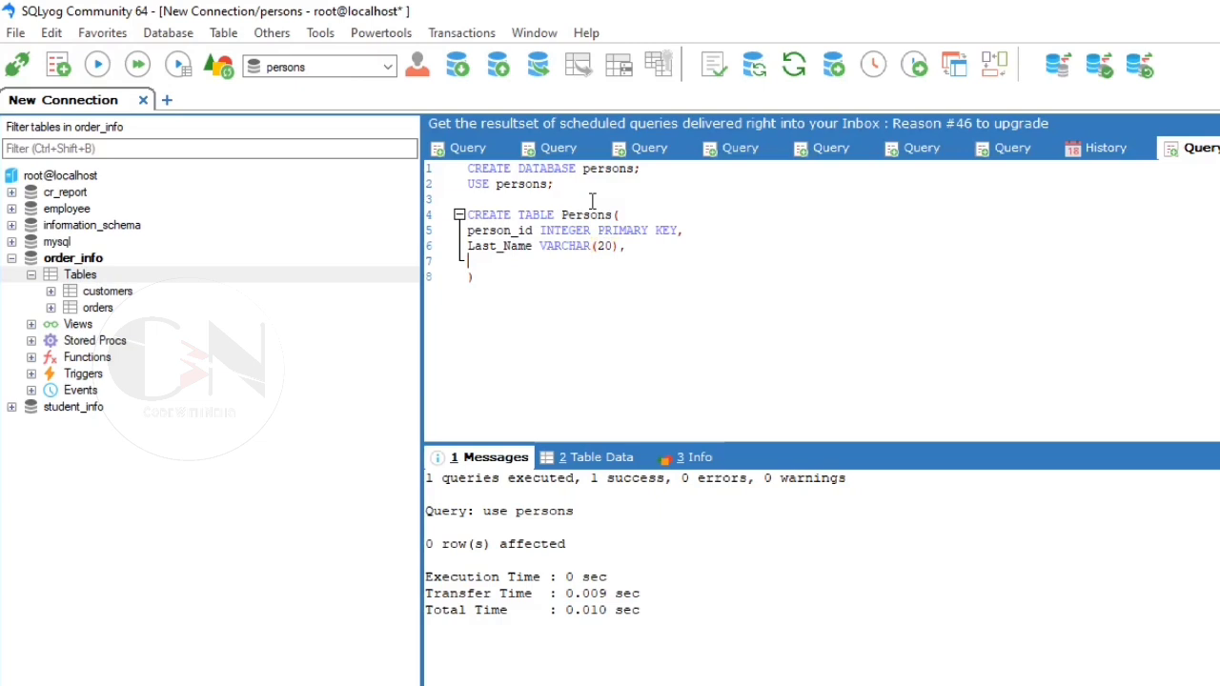
text(First_)
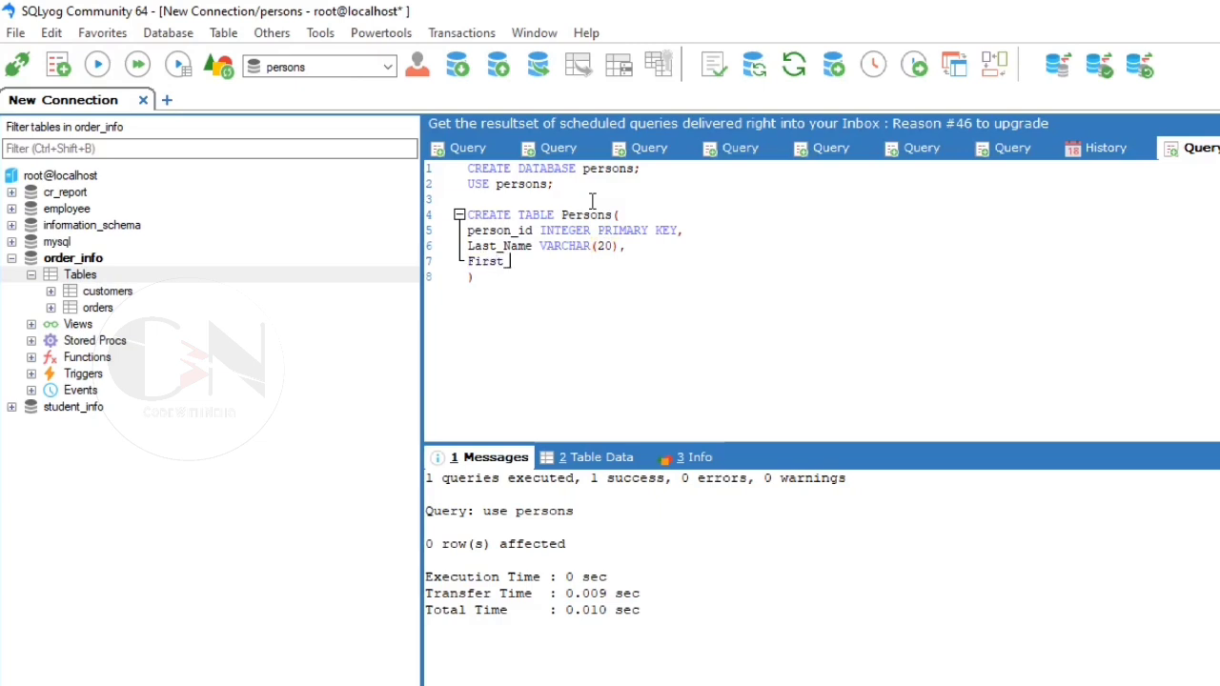
text(Name)
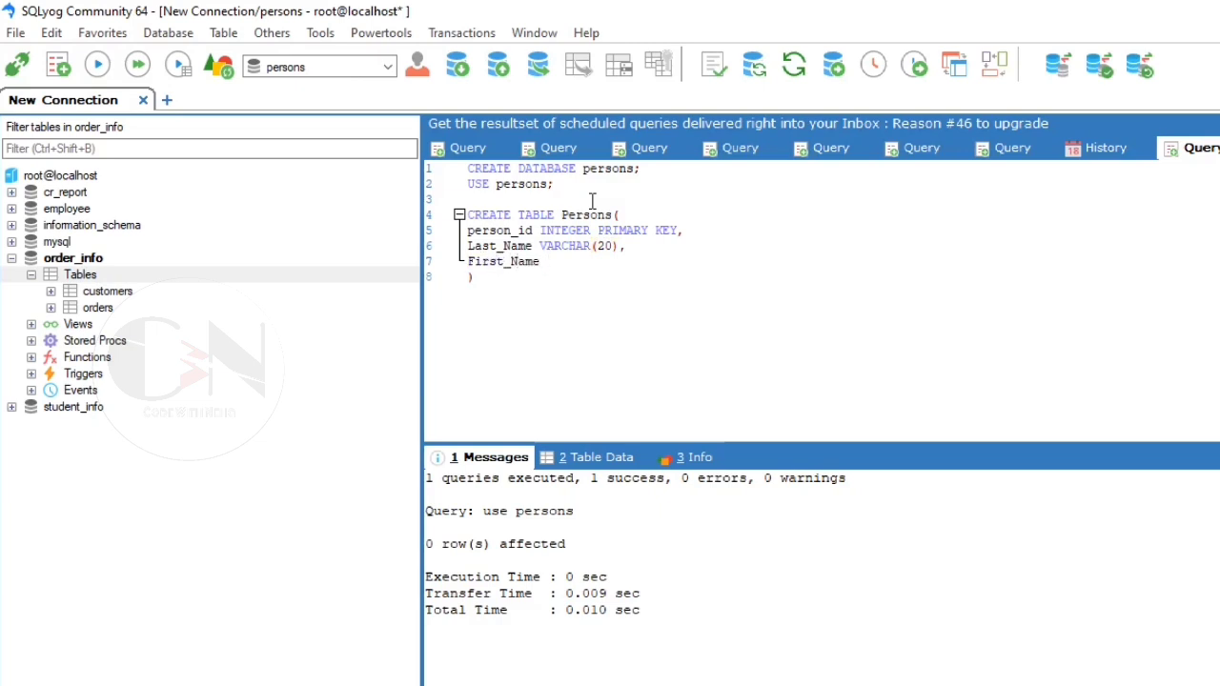
text(v)
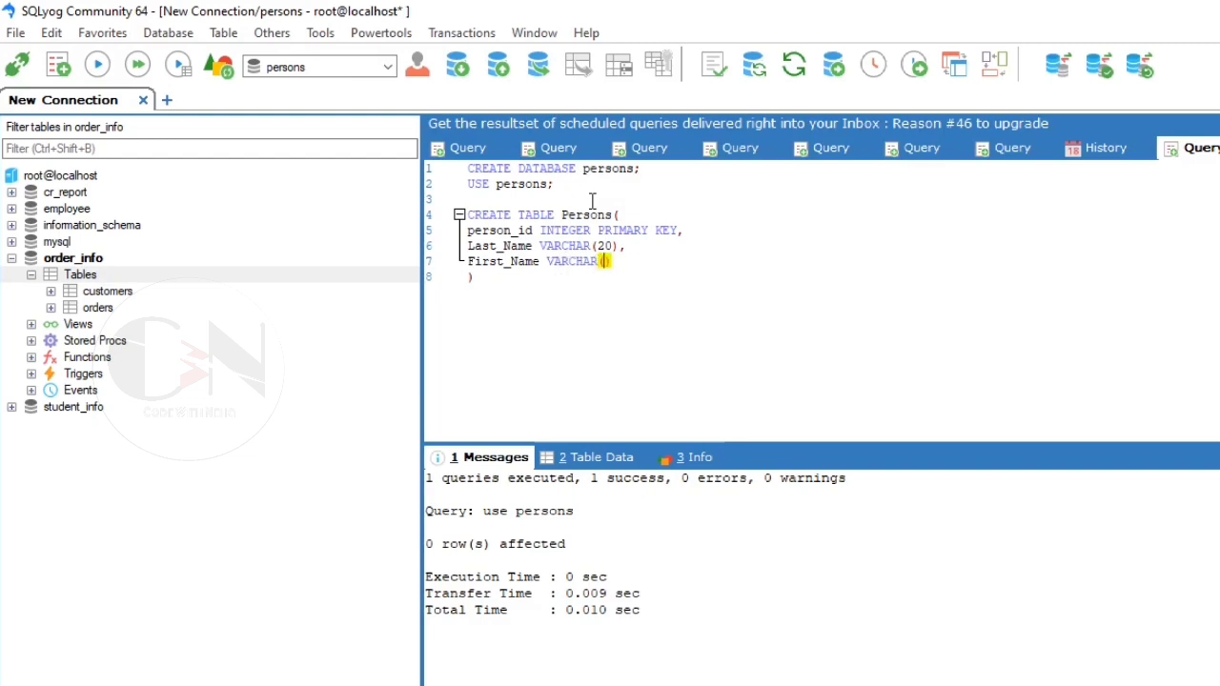
text((20),)
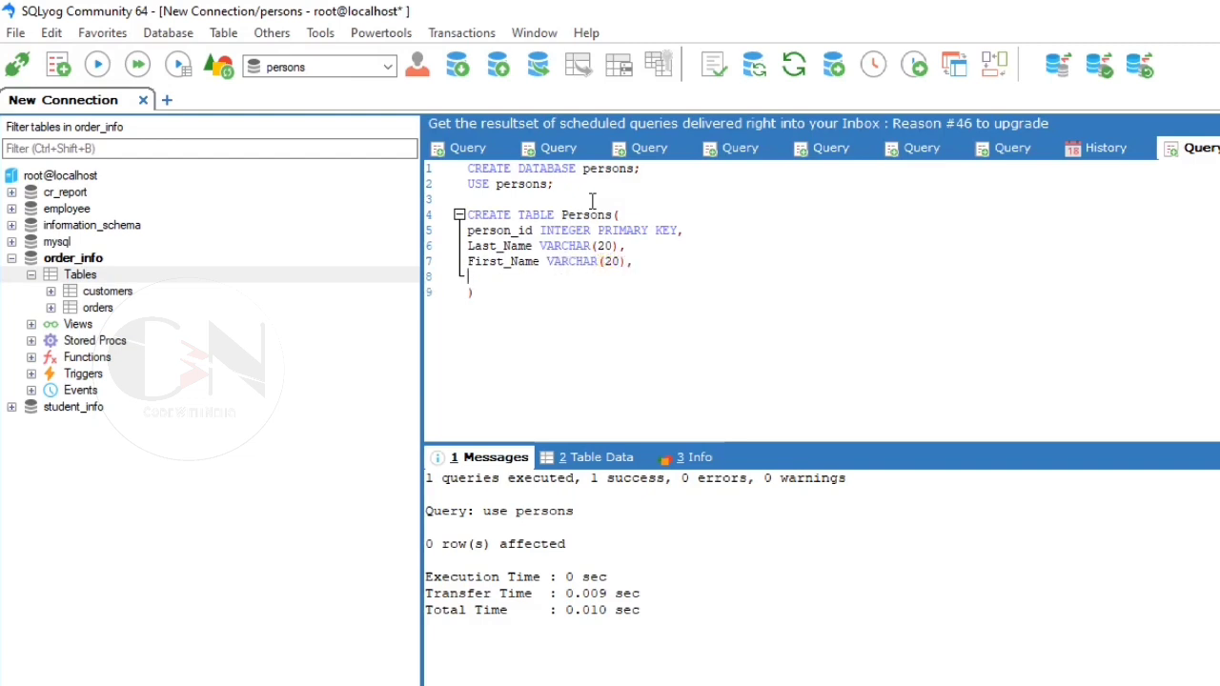
text(Age integ)
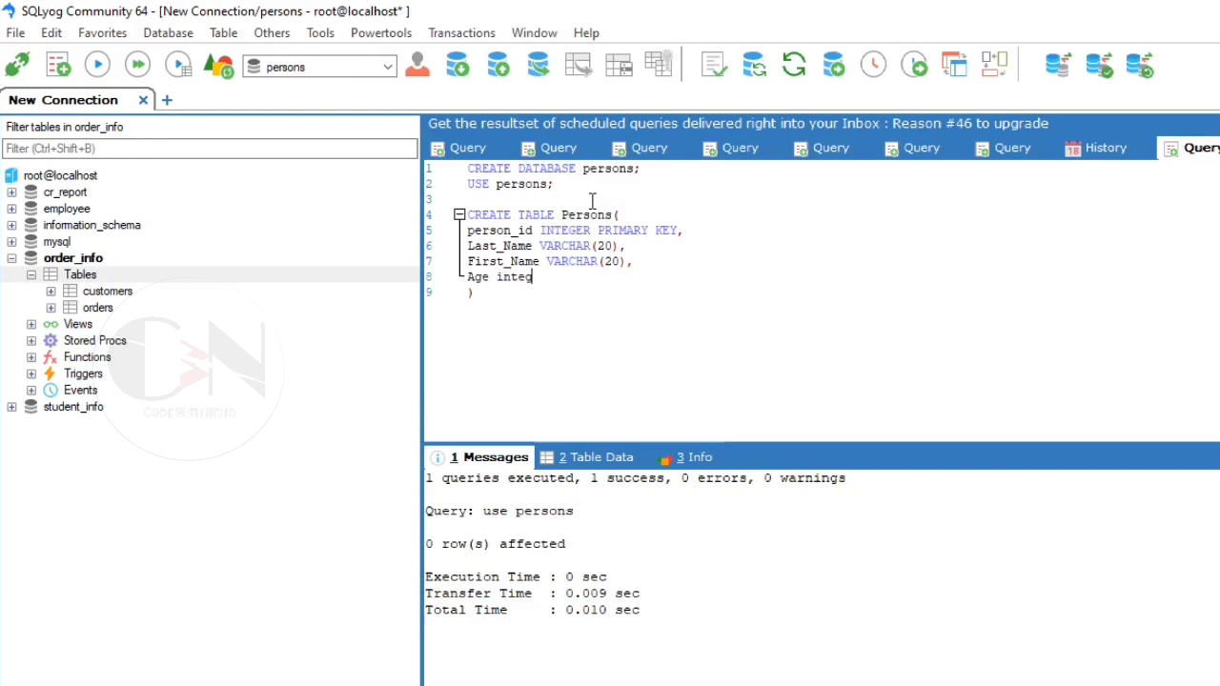
text(ER)
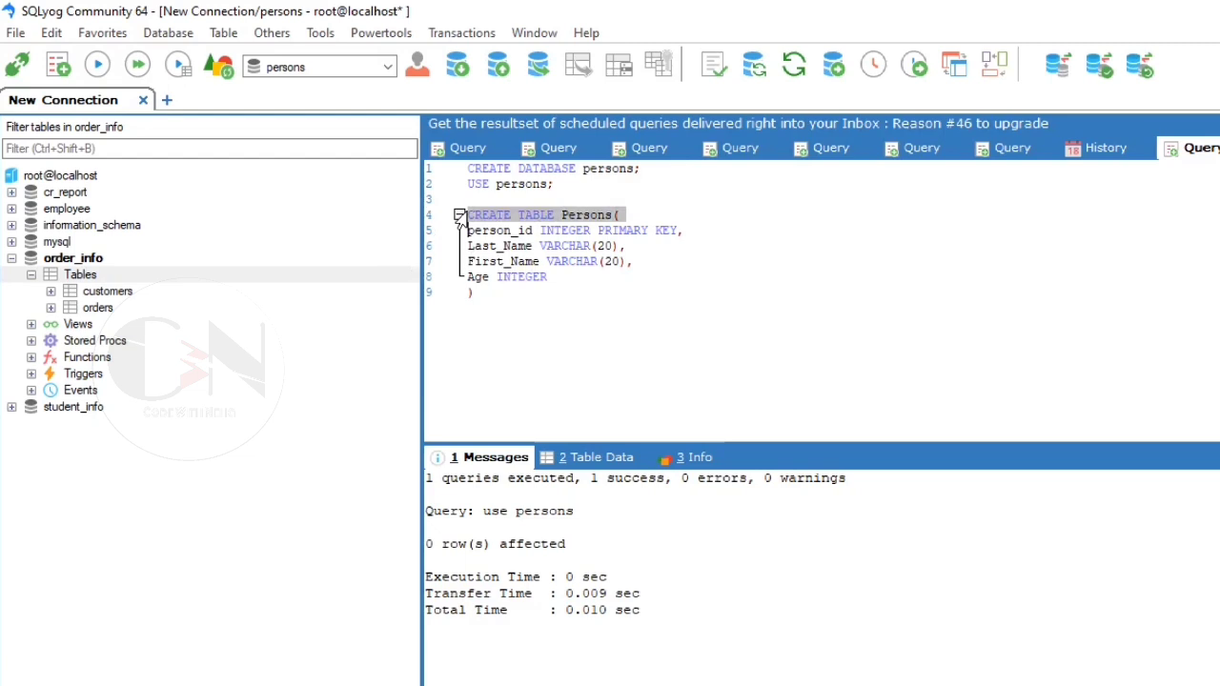
click(94, 63)
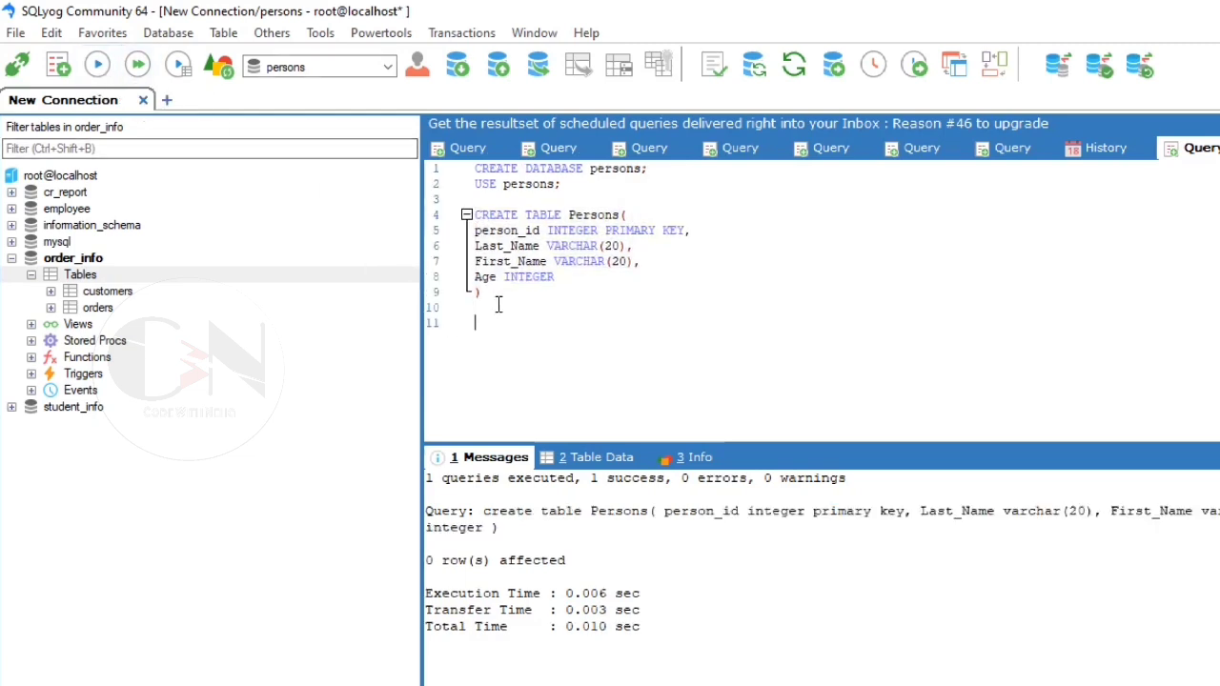
Run SELECT * FROM persons to view the empty Persons columns.
text(SELECT *)
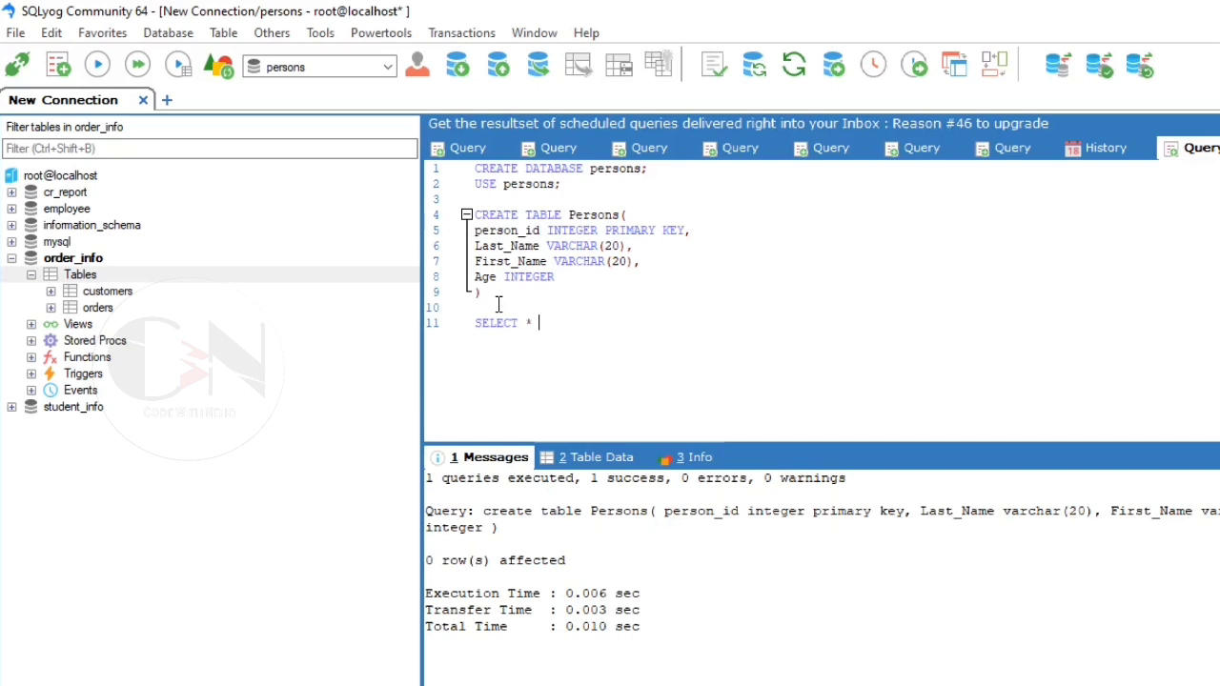
text(FROM persons)
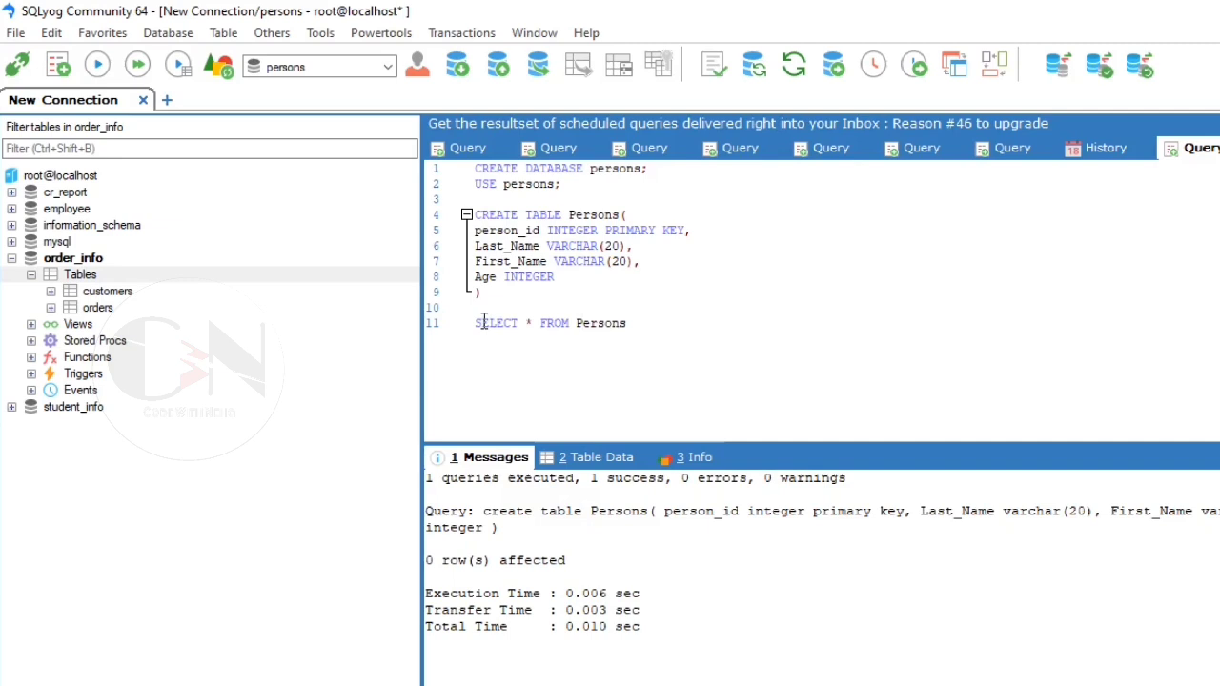
click(94, 64)
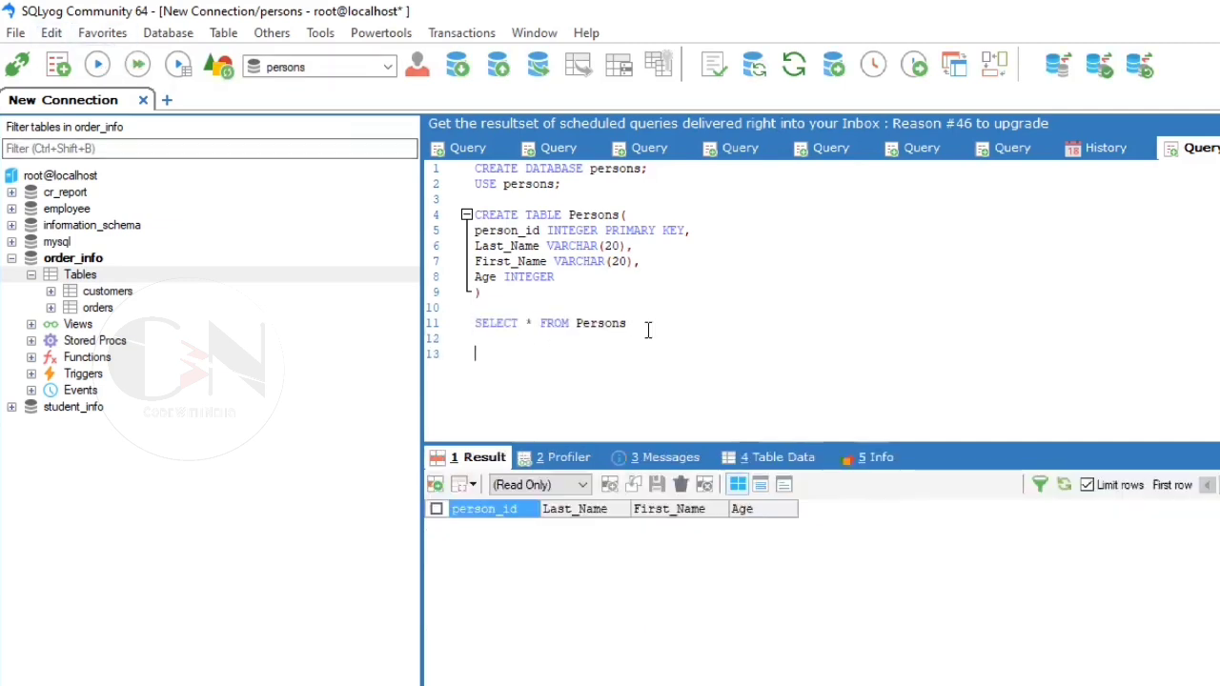
Start CREATE TABLE Orders with Order_id INTEGER PRIMARY KEY.
text(CREATE tab)
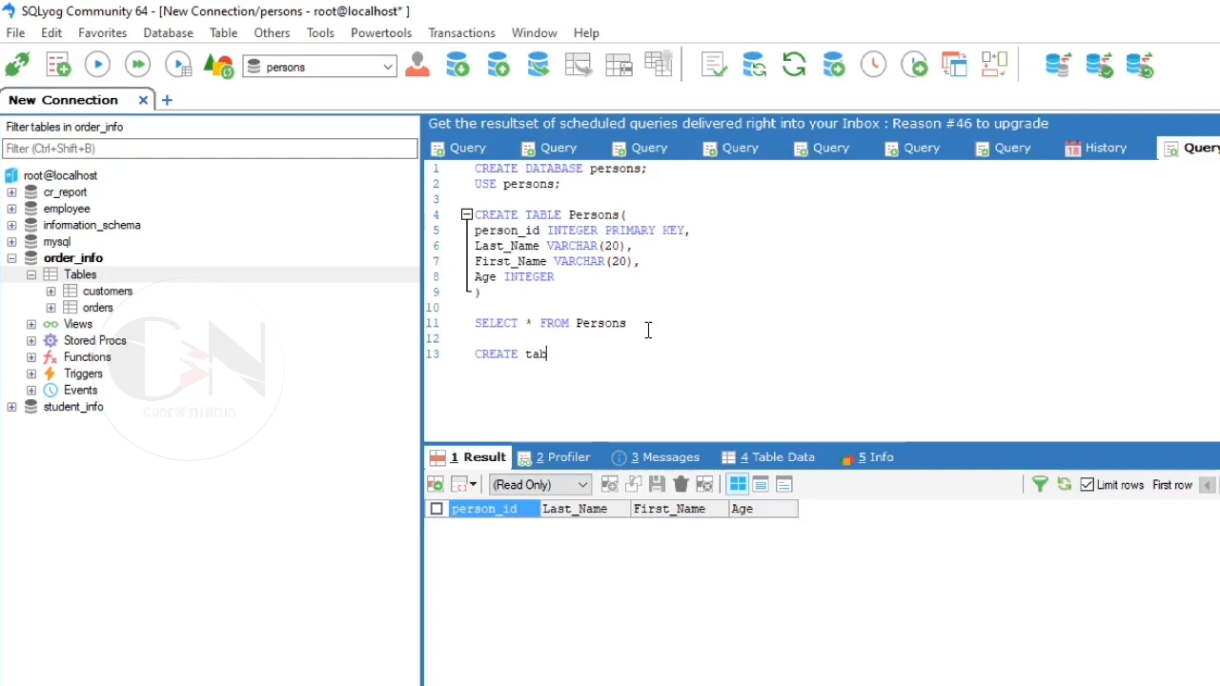
text(LE)
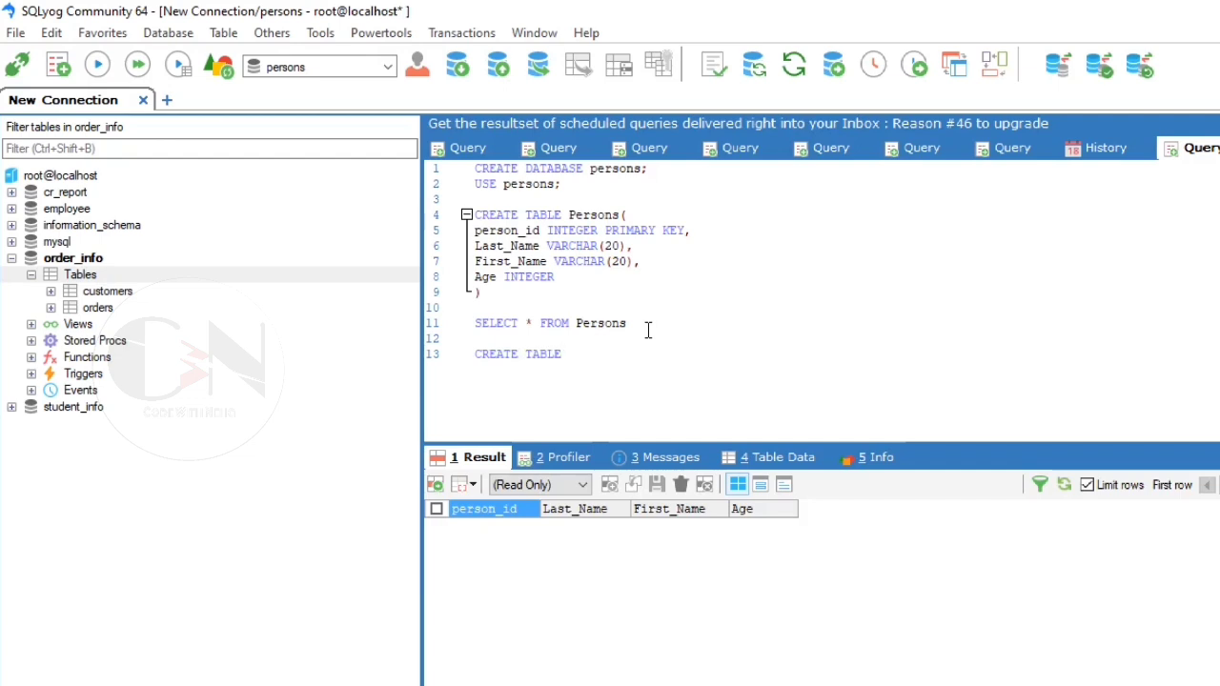
text(ORDER)
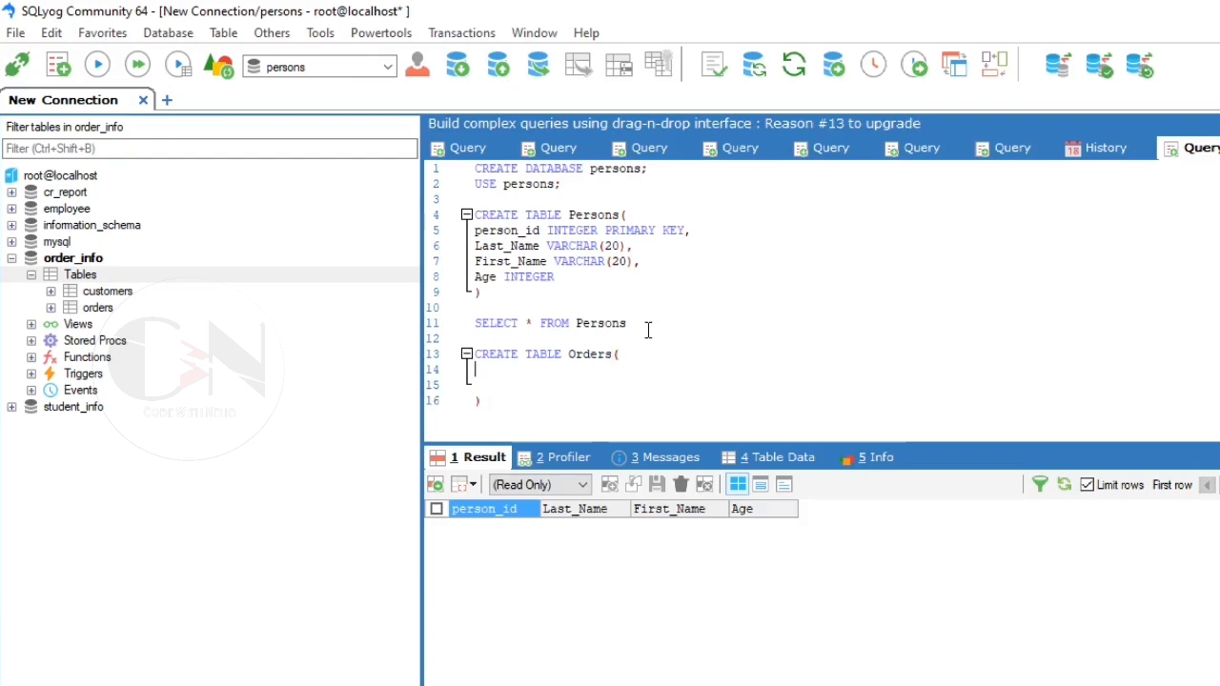
text(Orde)
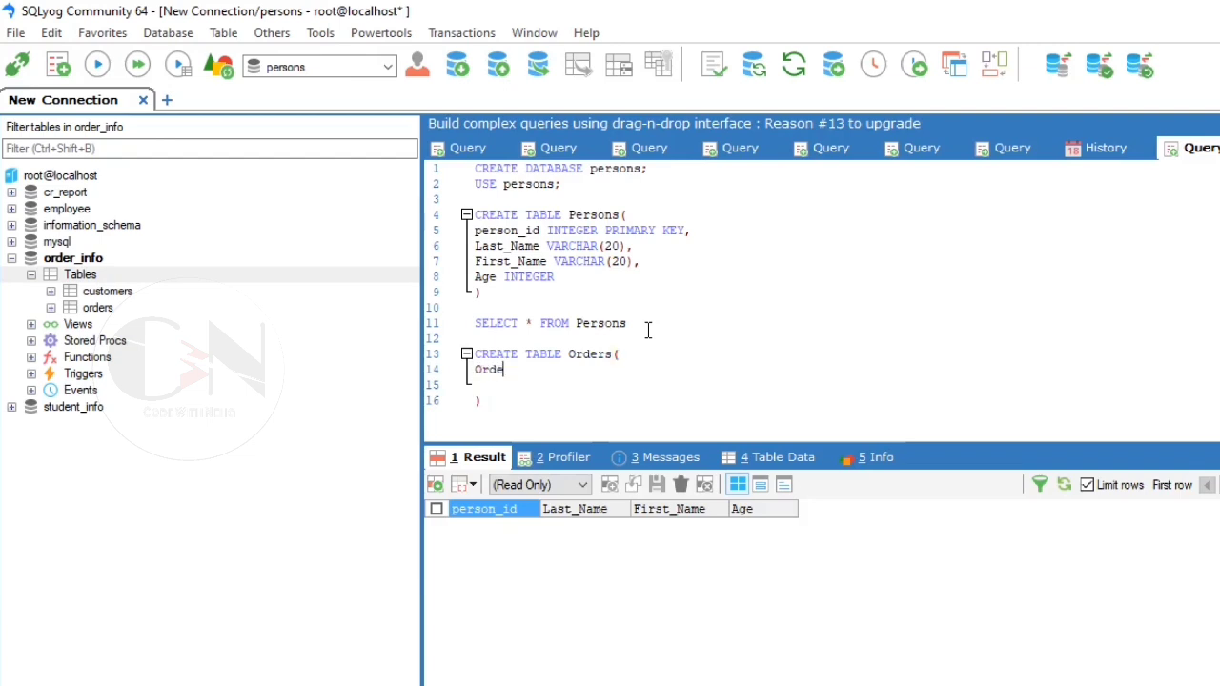
text(r_id IN)
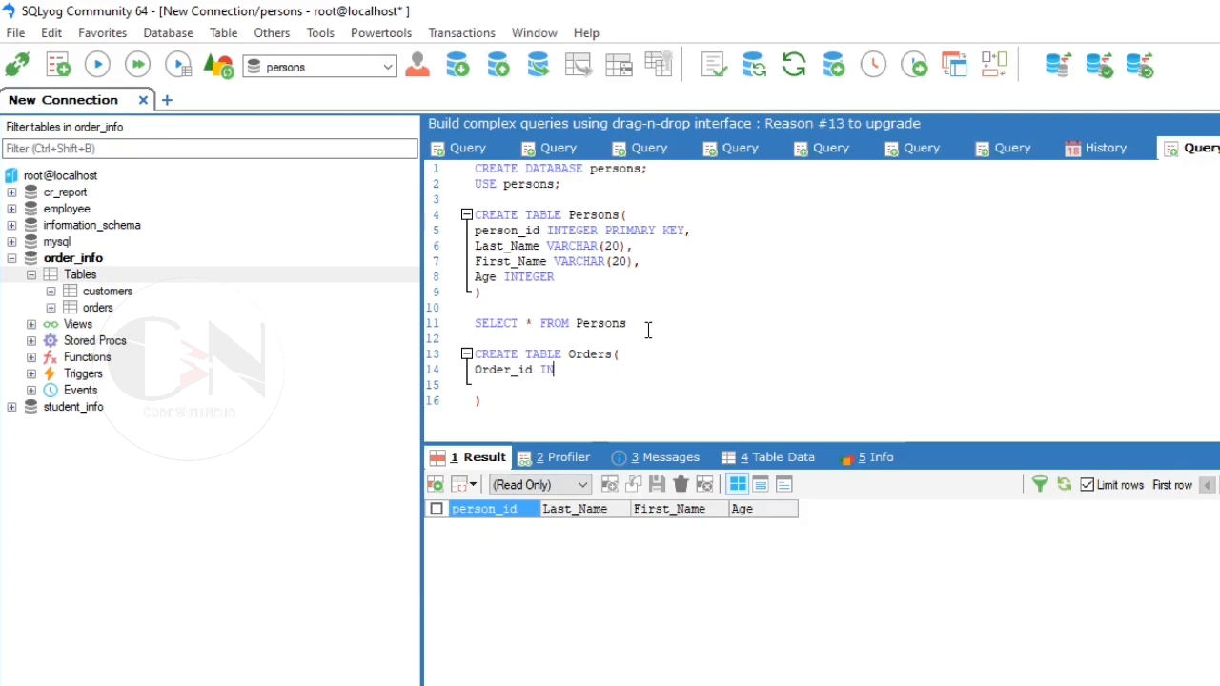
text(TEGER)
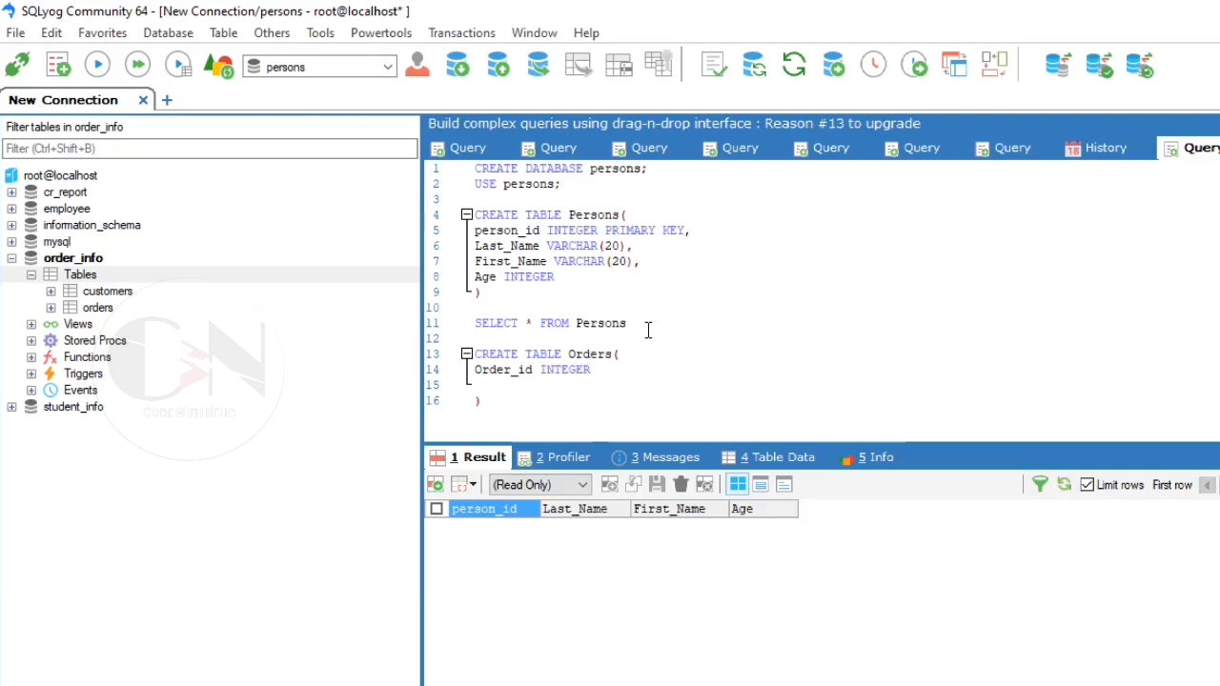
text(PRIMARY KEY,)
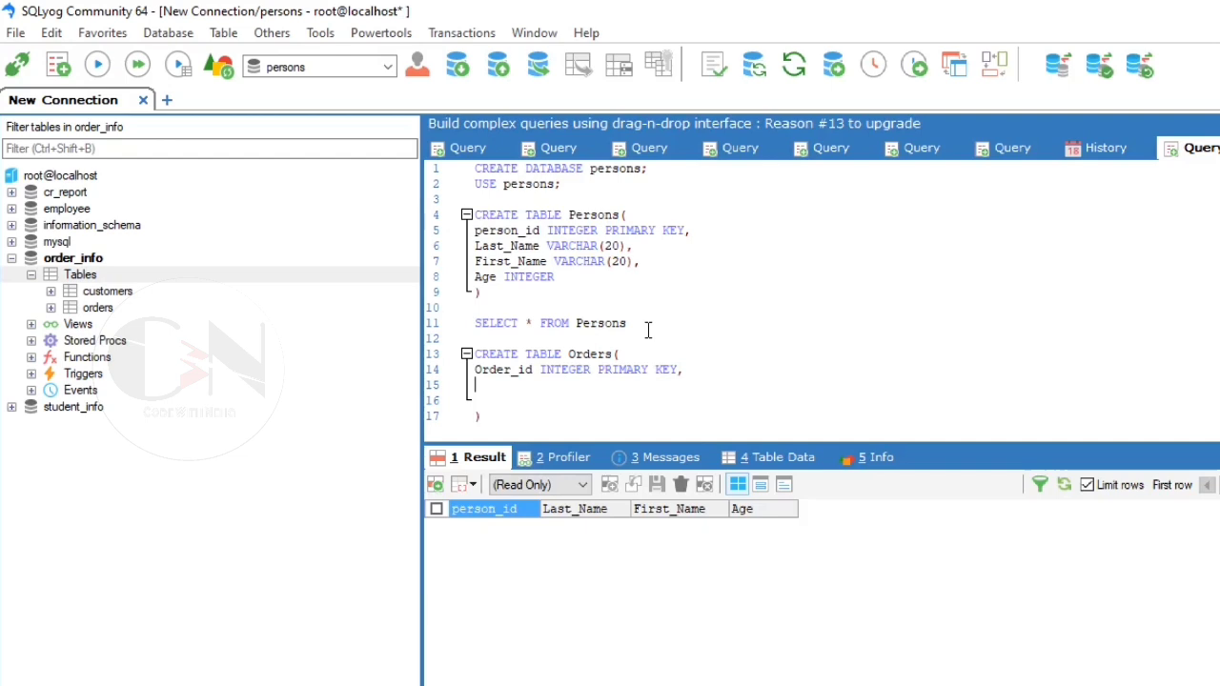
Add the Order_Number and person_id INTEGER columns, correcting the mistyped person_id name.
text(Order)
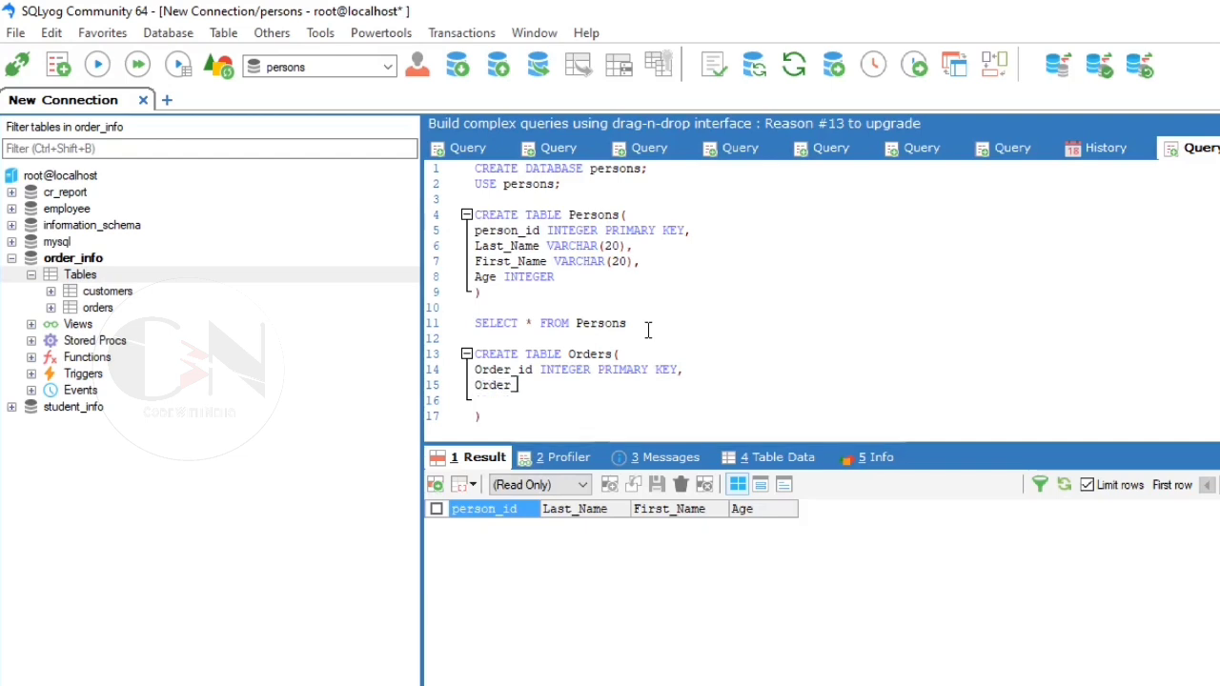
text(_Number INTEGER,)
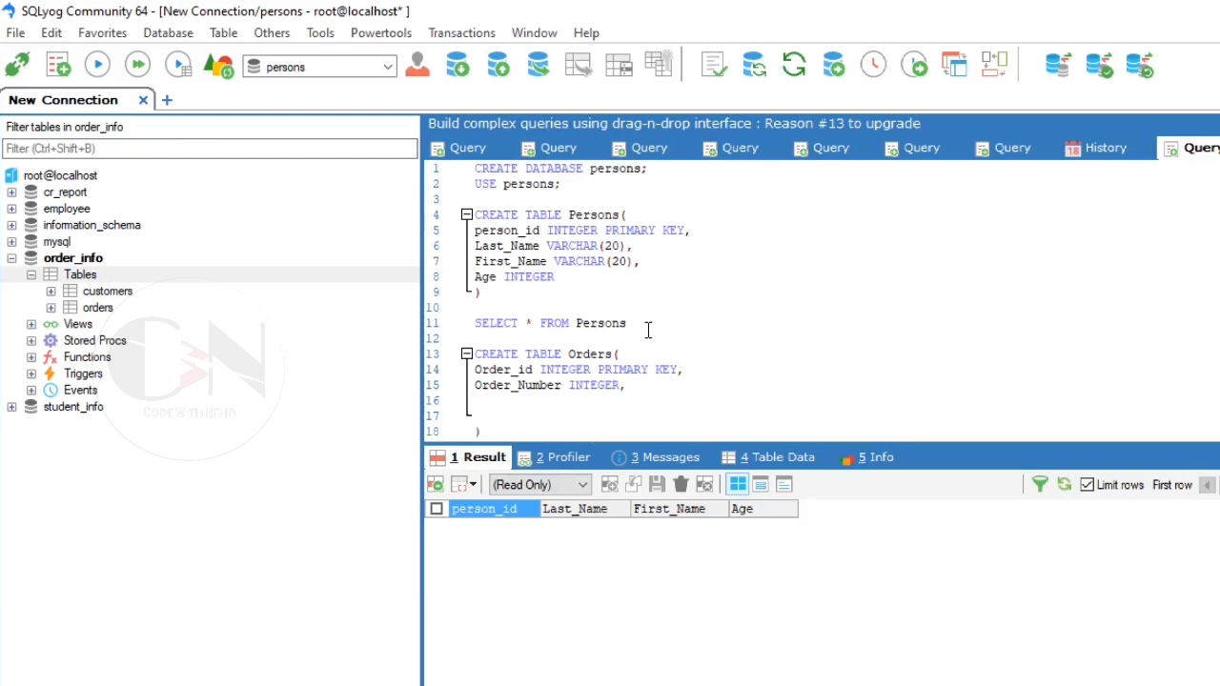
text(Person)
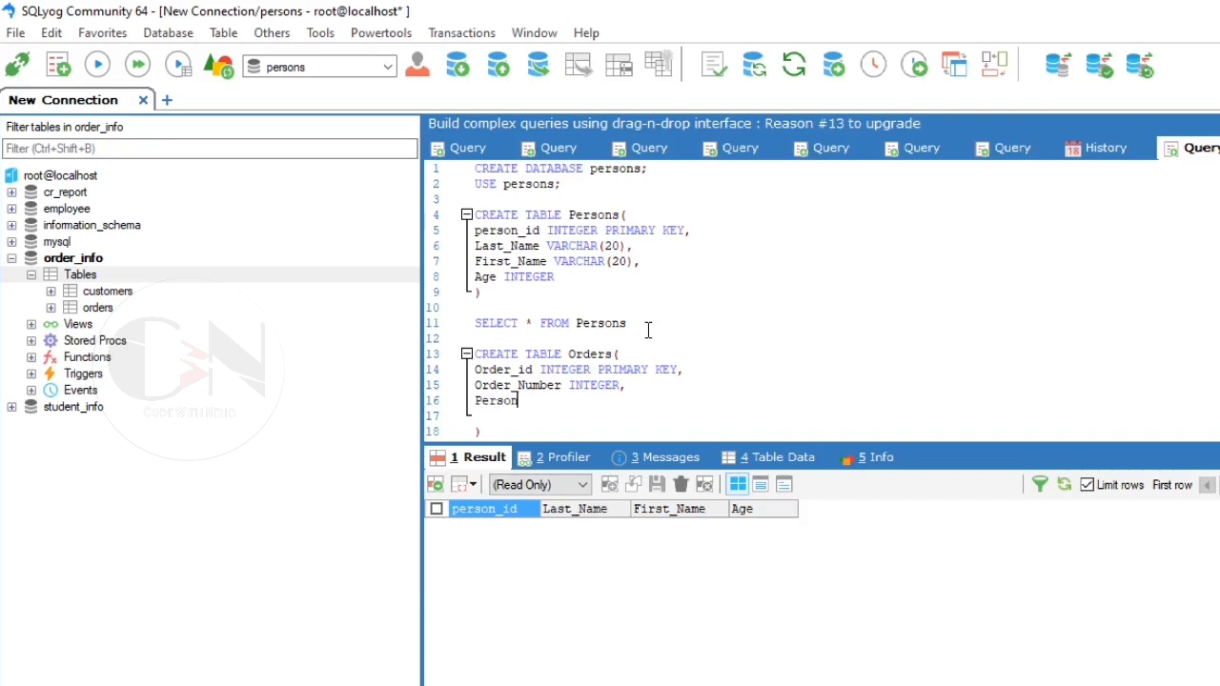
key(BackSpace)
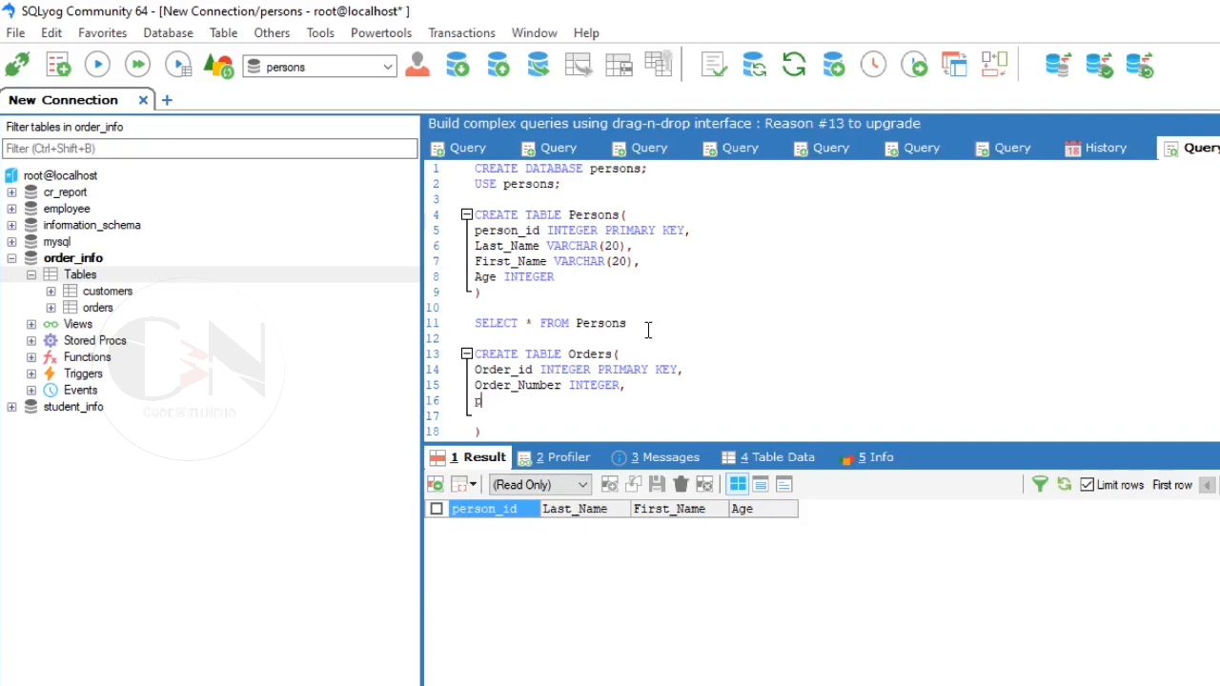
text(erson_i)
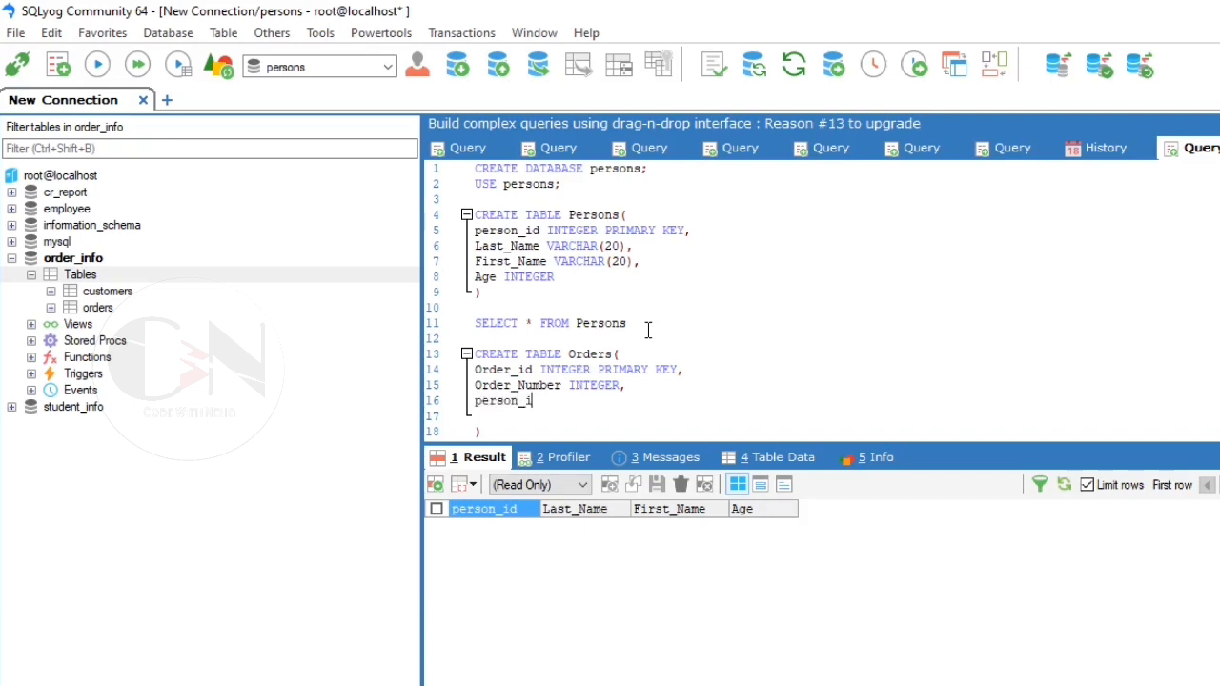
text(d)
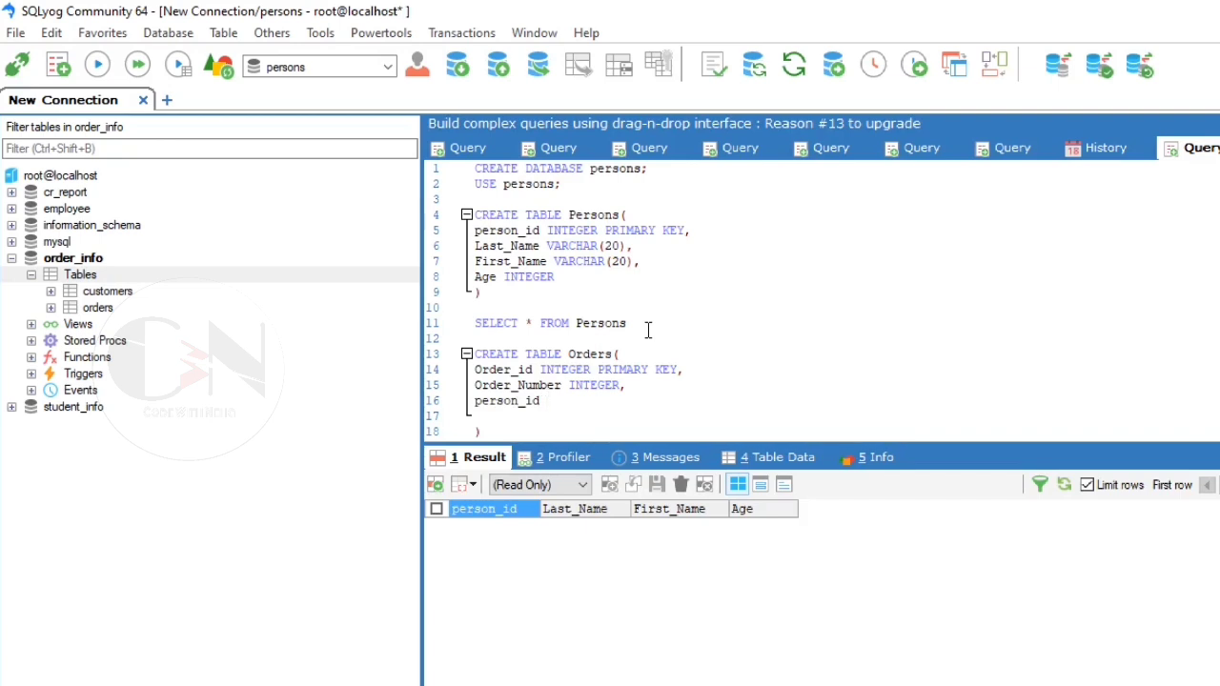
text(INTEGER,)
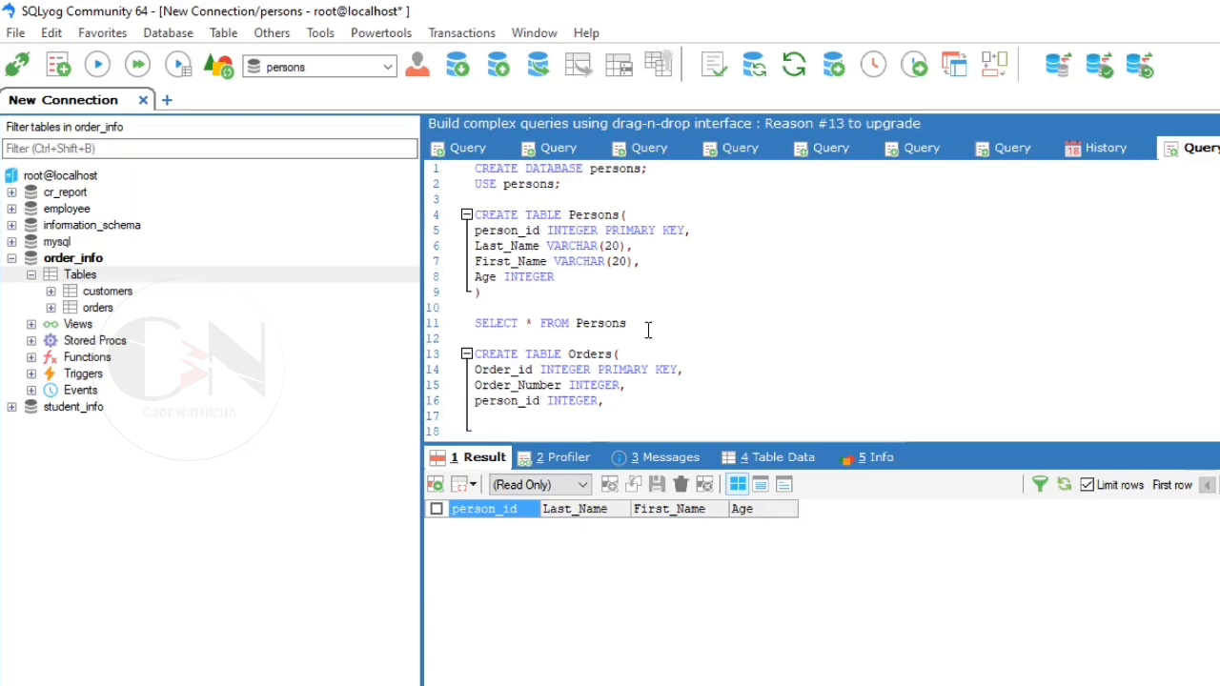
Finish with FOREIGN KEY (person_id) REFERENCES Persons(person_id) and select the whole Orders statement.
text(FOREIGN)
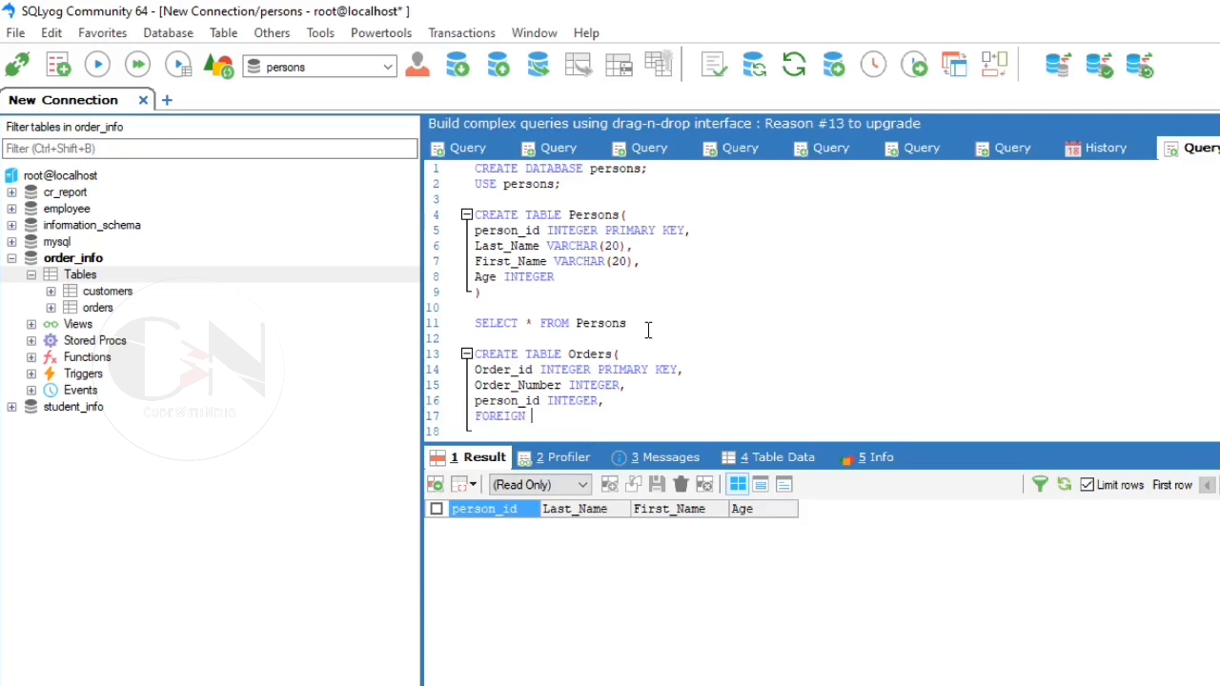
text(KEY)
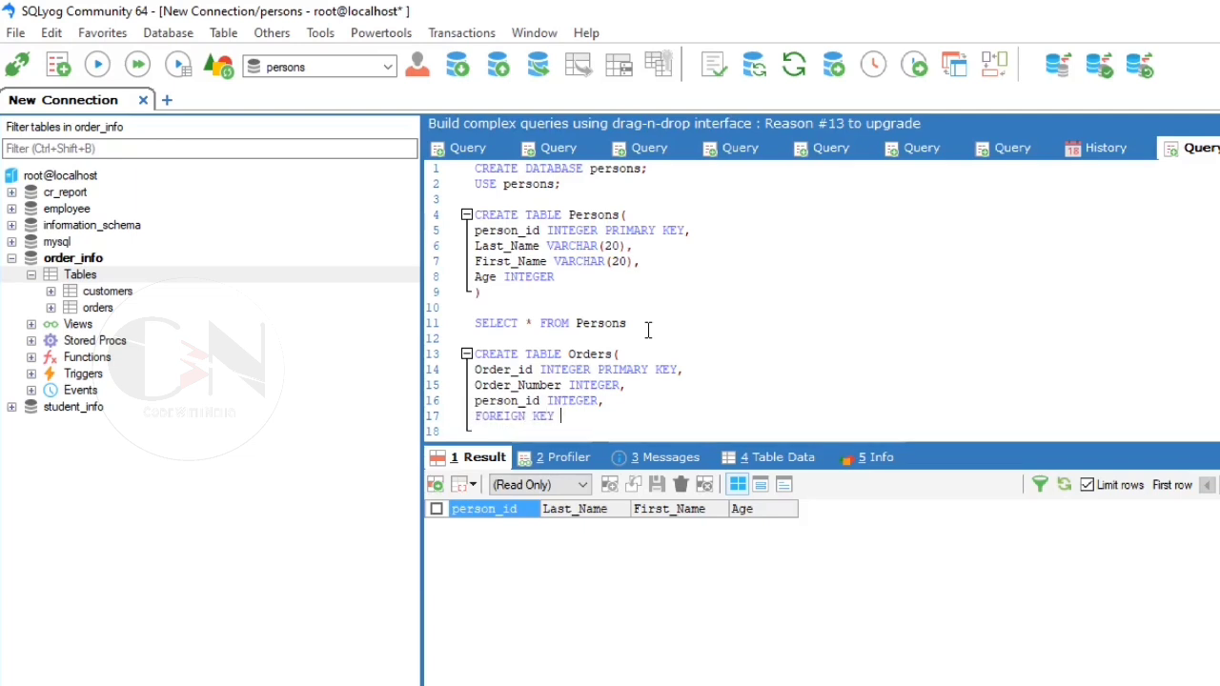
text((person_id)
click(846, 431)
text(re)
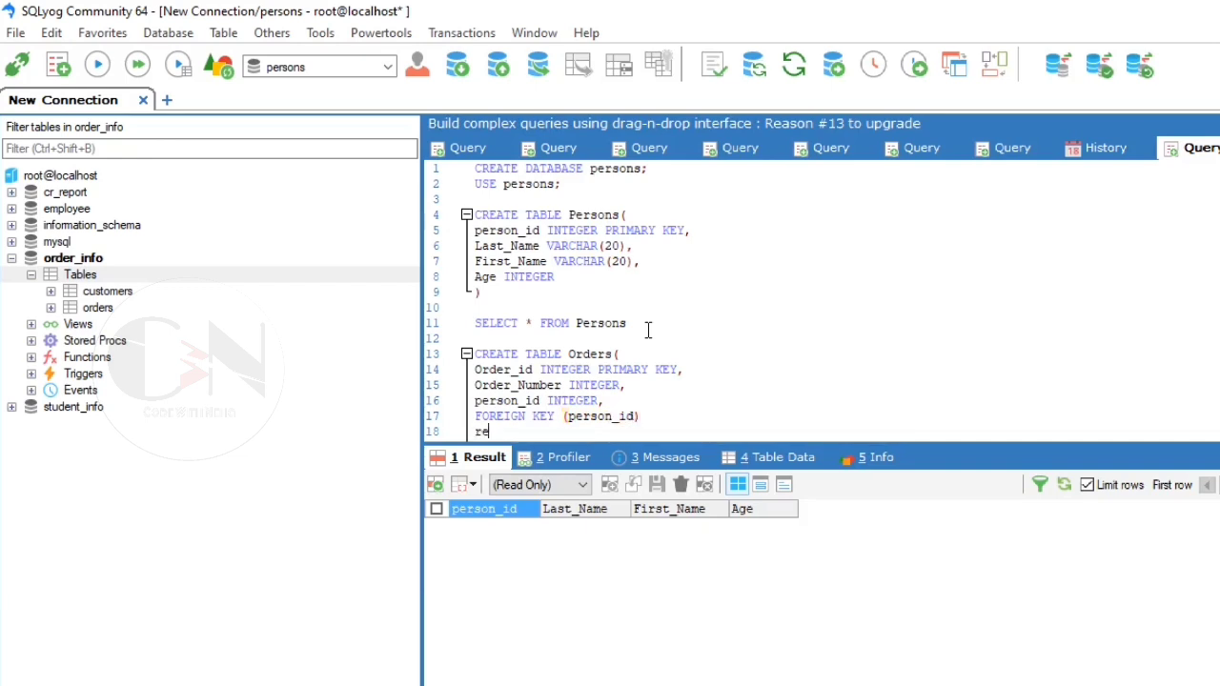
text(FERENCES)
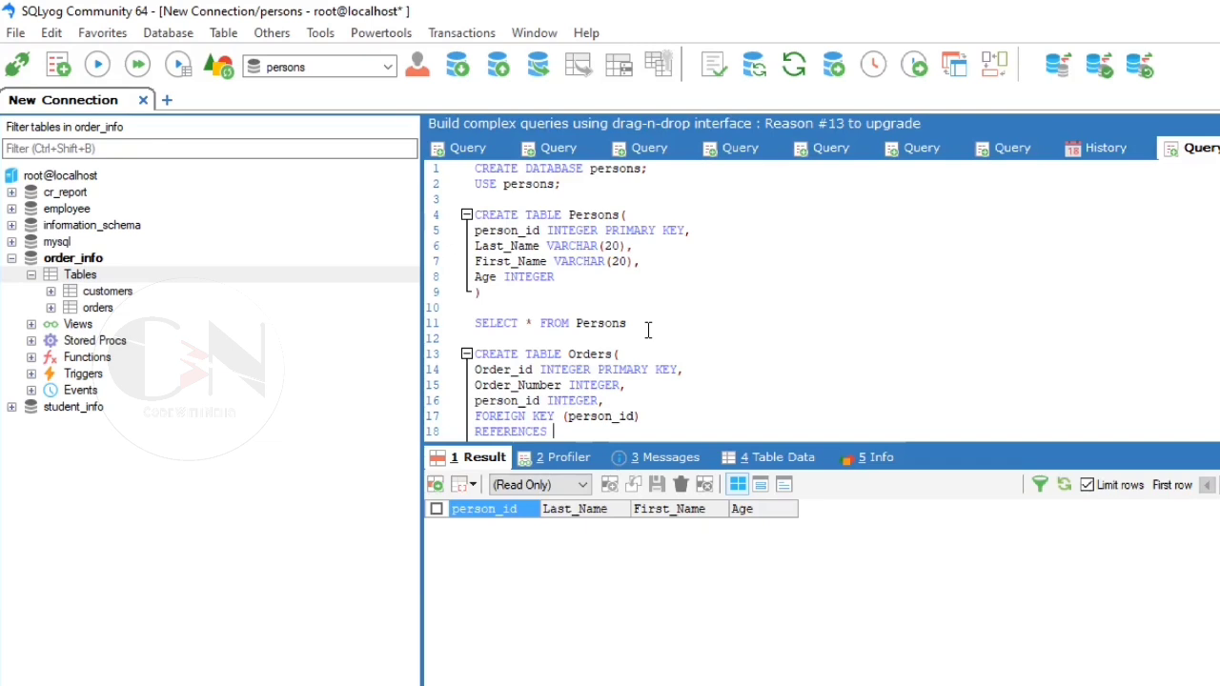
text(Persons(p)
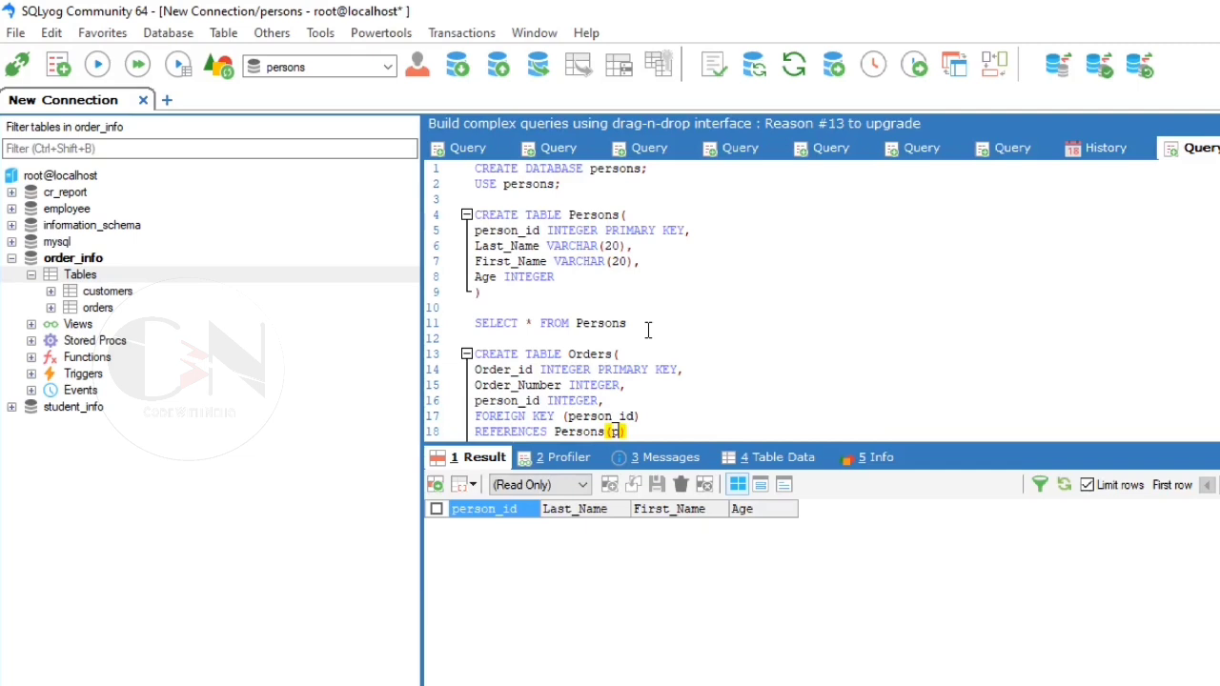
text(erson_id)
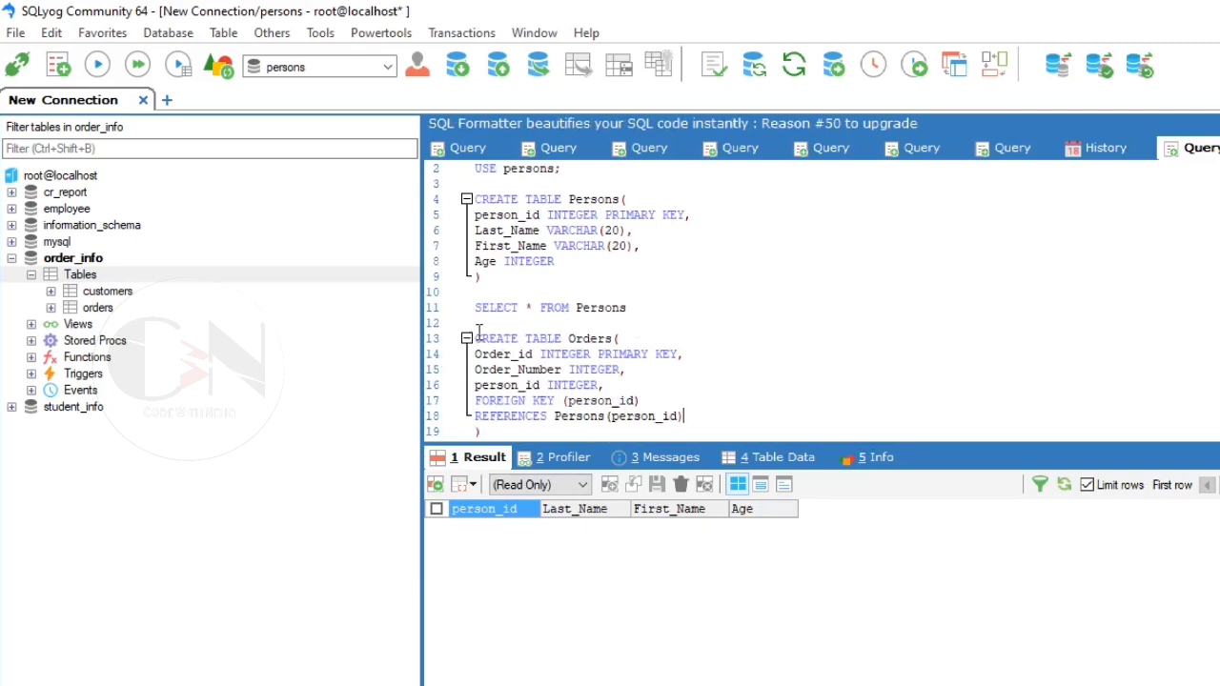
drag(476, 338, 484, 432)
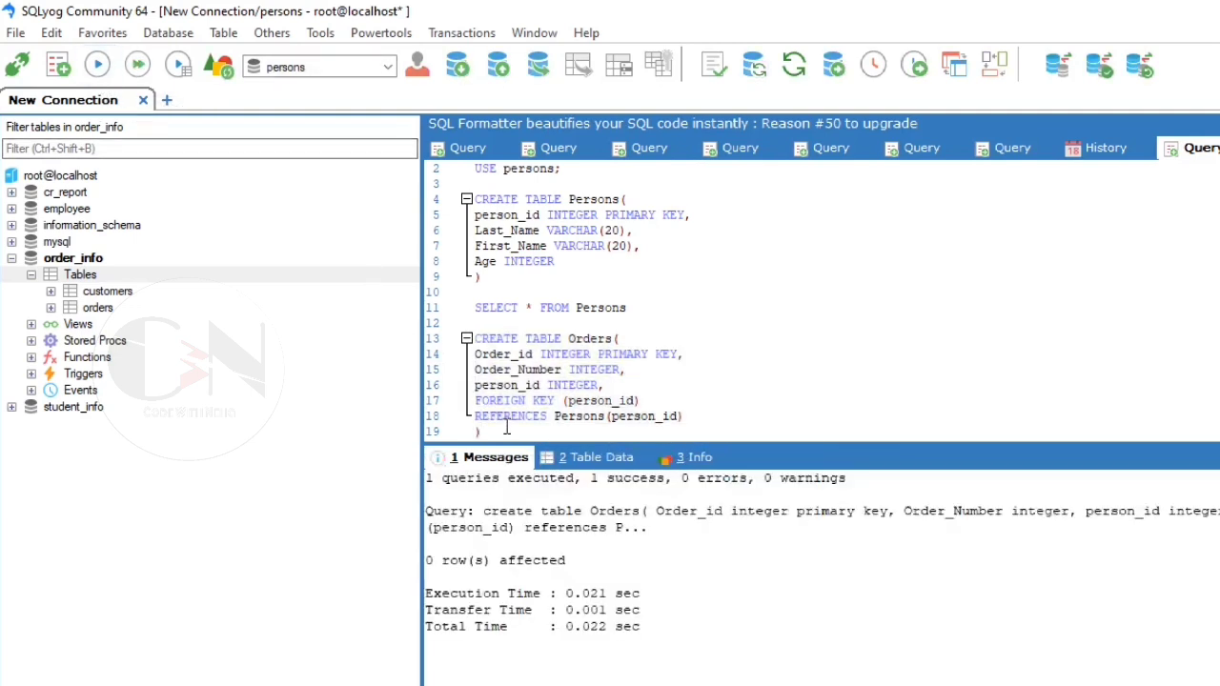
Run SELECT * FROM Orders, showing empty Order_id, Order_Number and person_id columns.
scroll(down, 3)
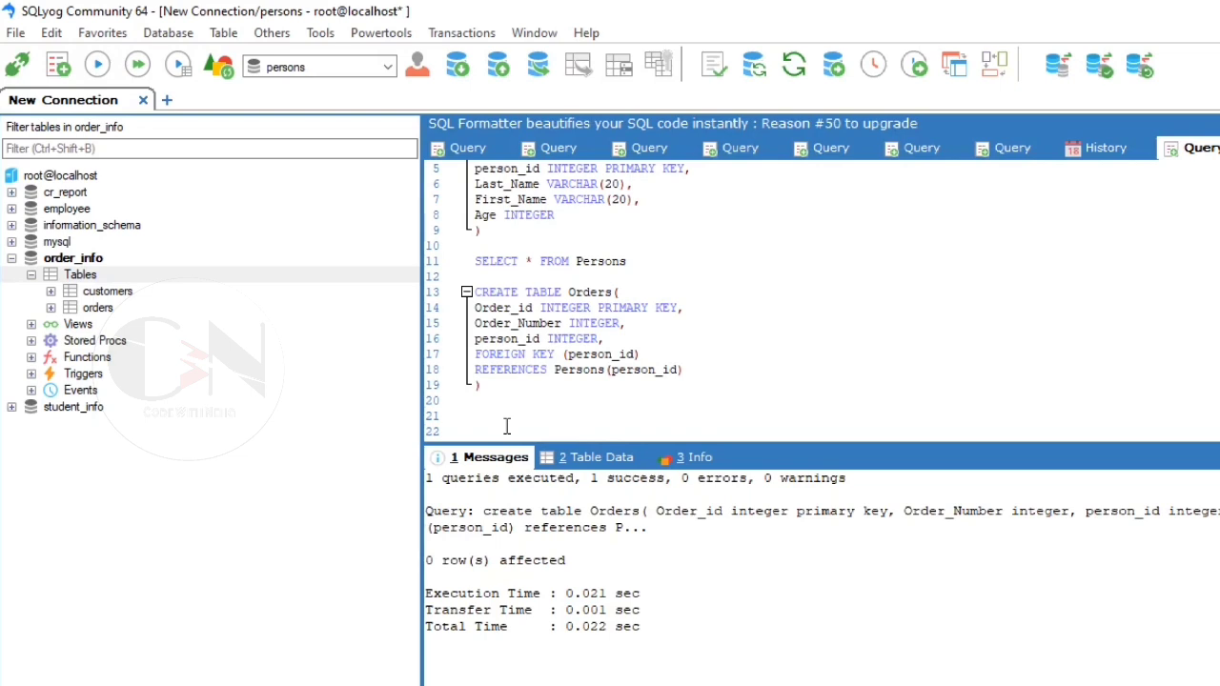
text(SELECT)
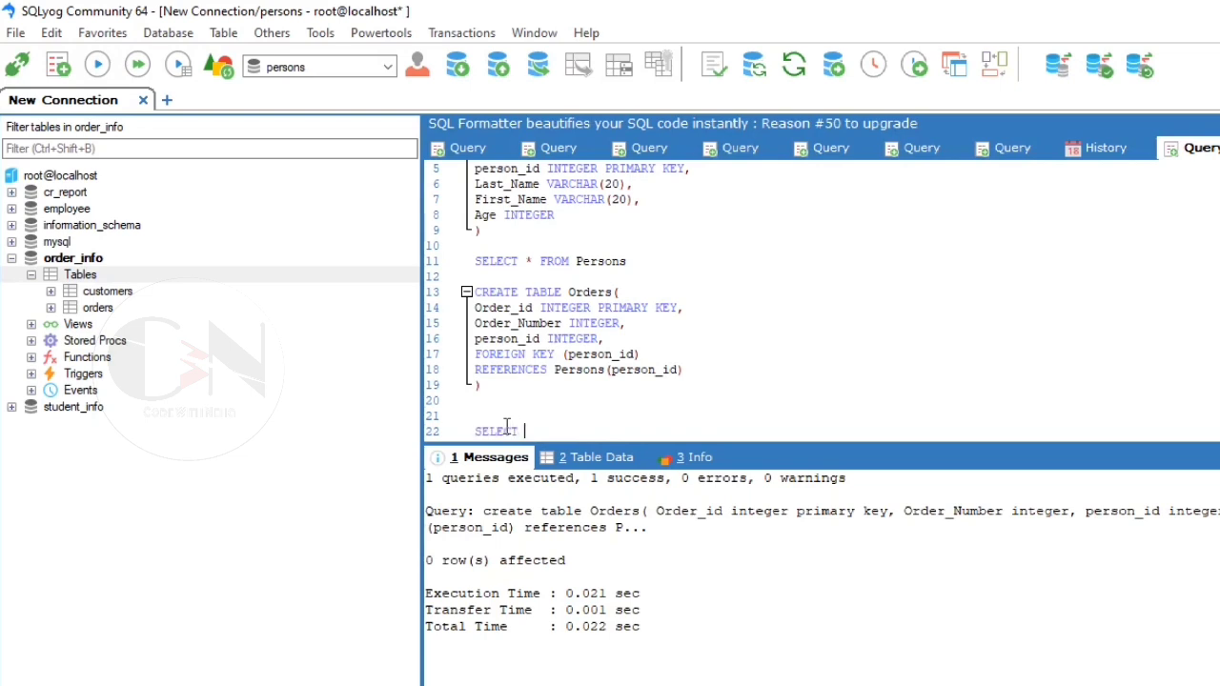
text(*)
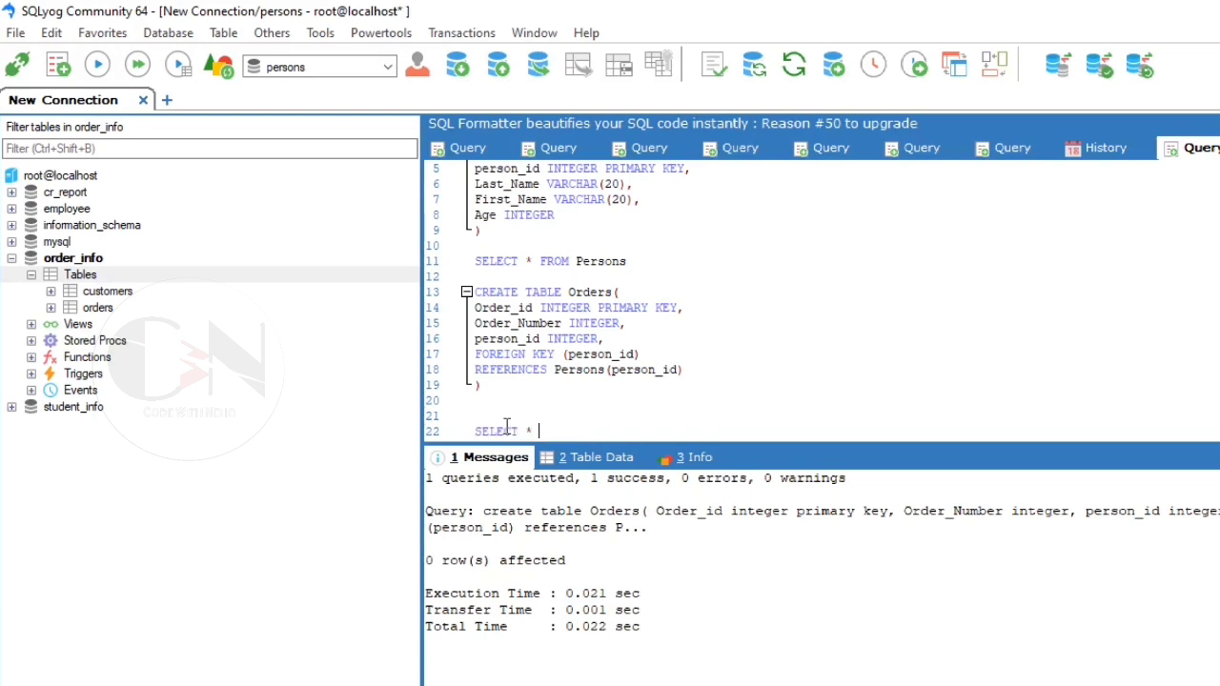
text(FROM)
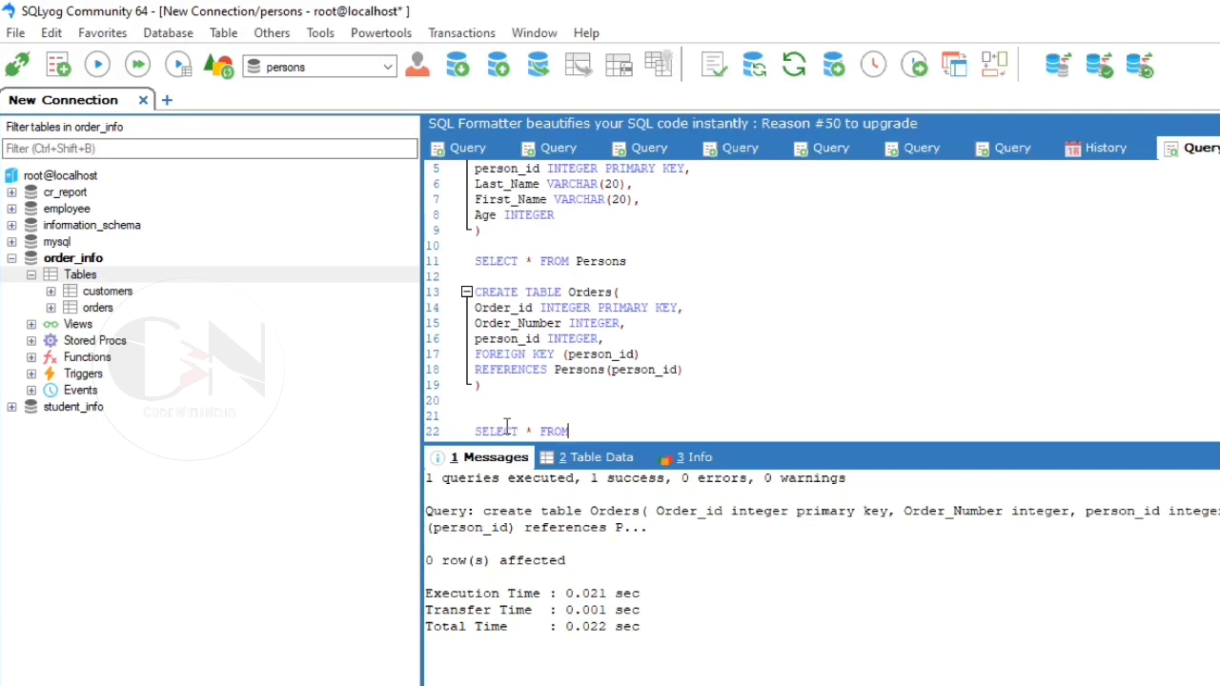
text(ORD)
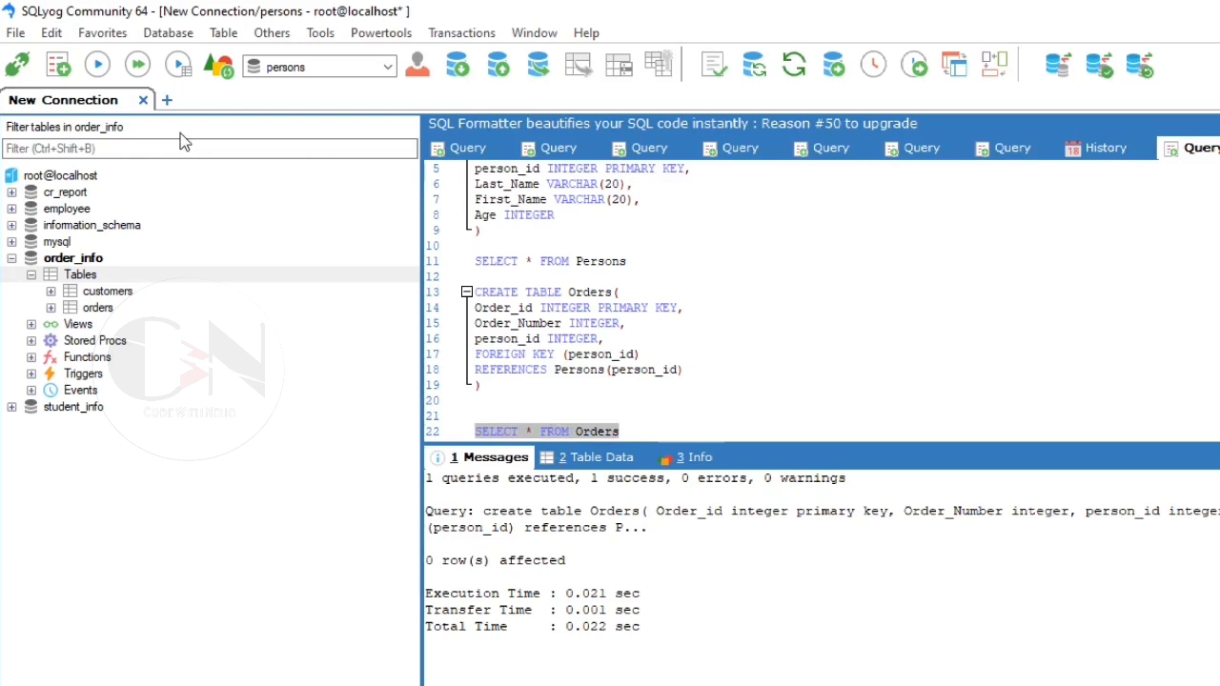
click(96, 65)
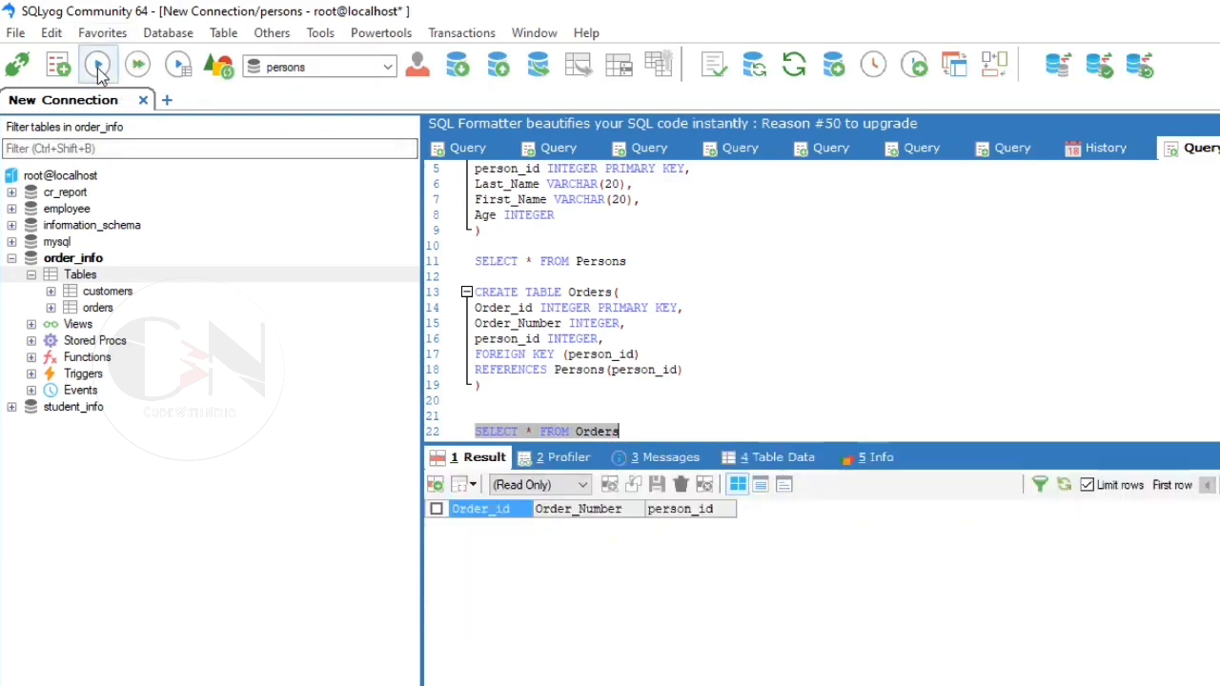